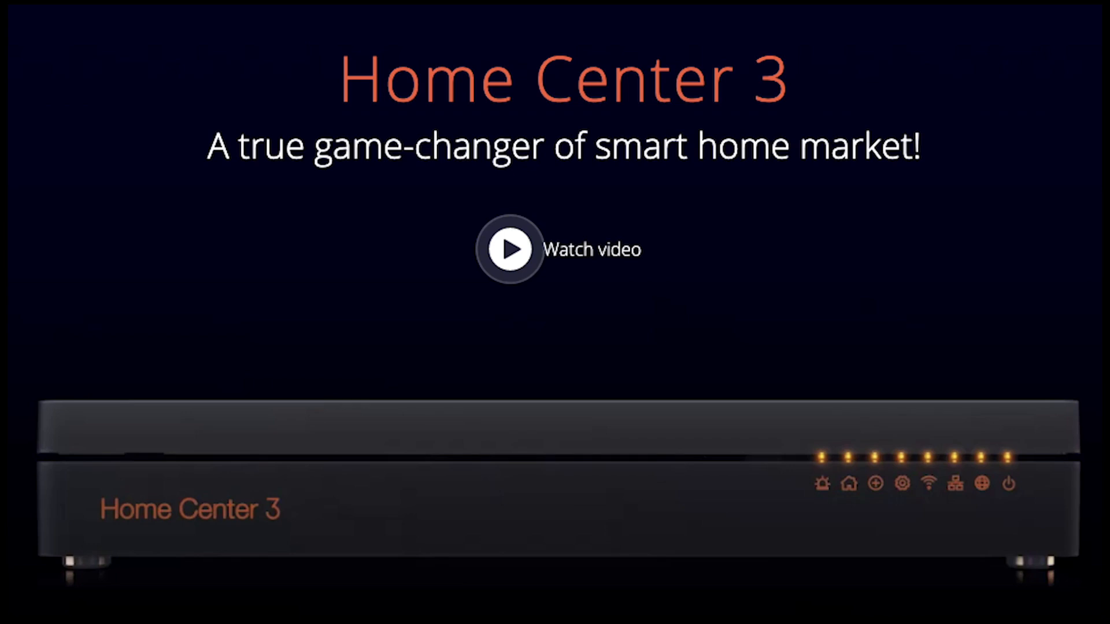
# Step: Switch from the Automation Bridge device list to the Home Center 3 dashboard
pyautogui.click(509, 249)
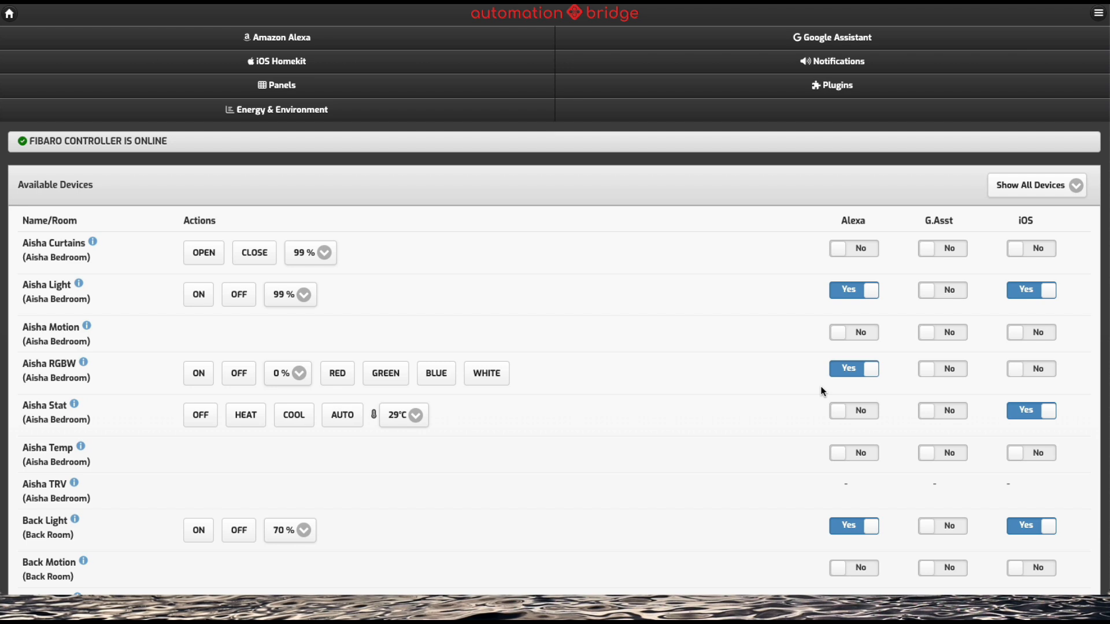
pyautogui.moveTo(678, 273)
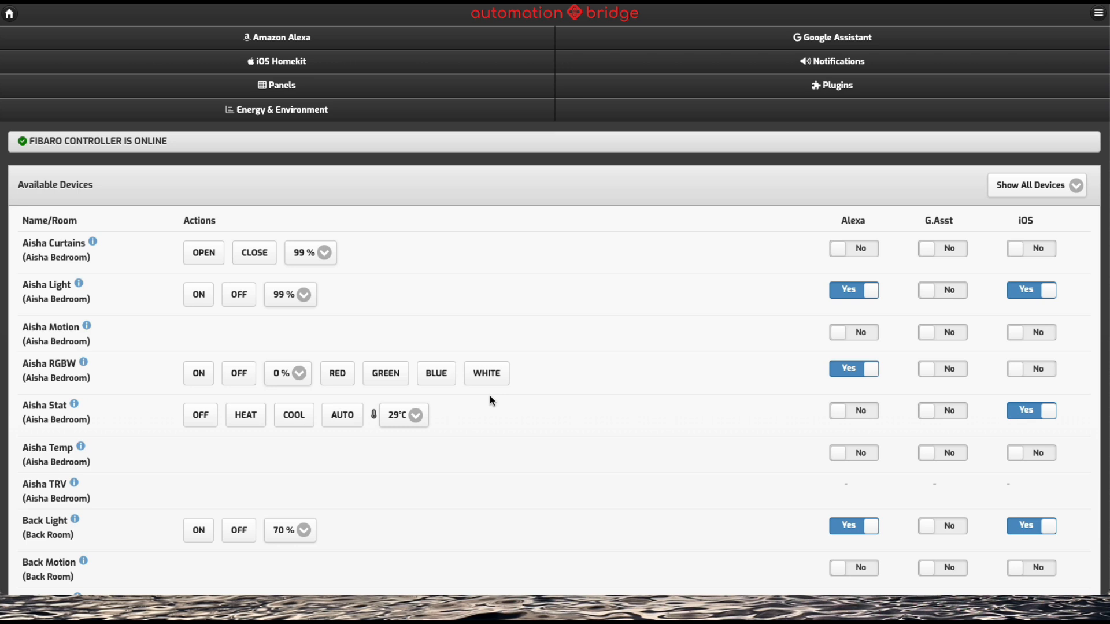
pyautogui.moveTo(582, 168)
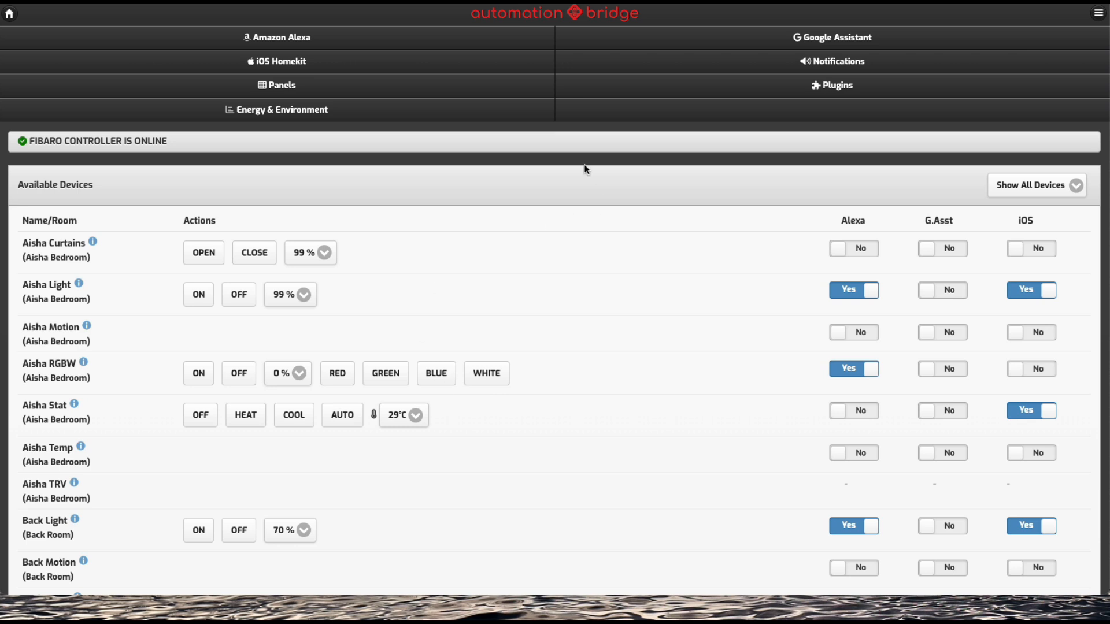
pyautogui.moveTo(444, 45)
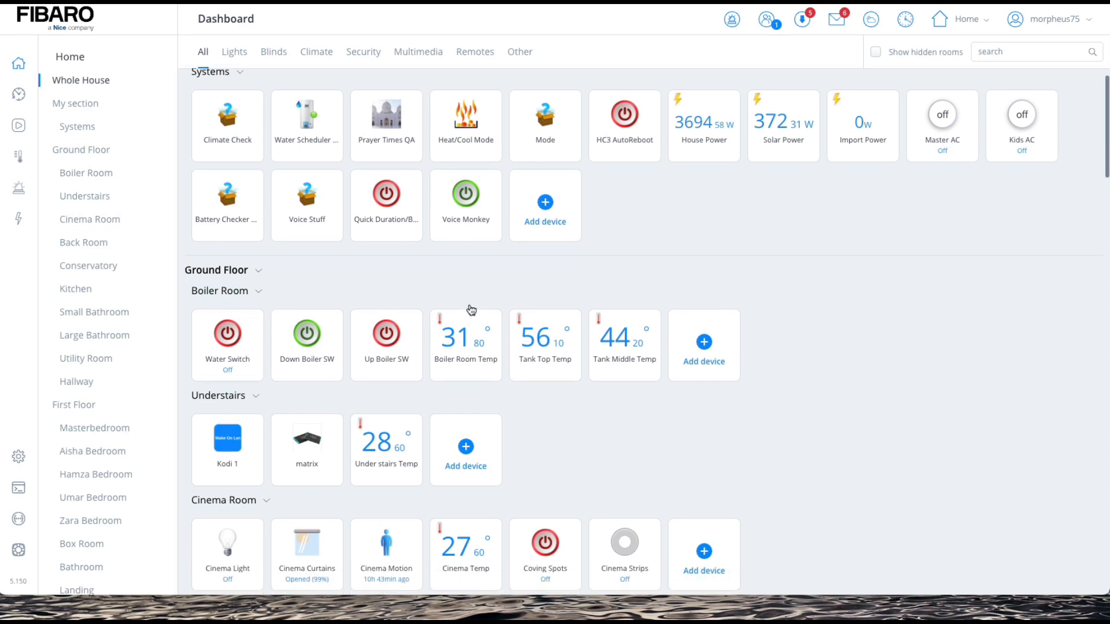
# Step: Scroll the HC3 dashboard down through the rooms to the first-floor bedrooms
pyautogui.scroll(-3)
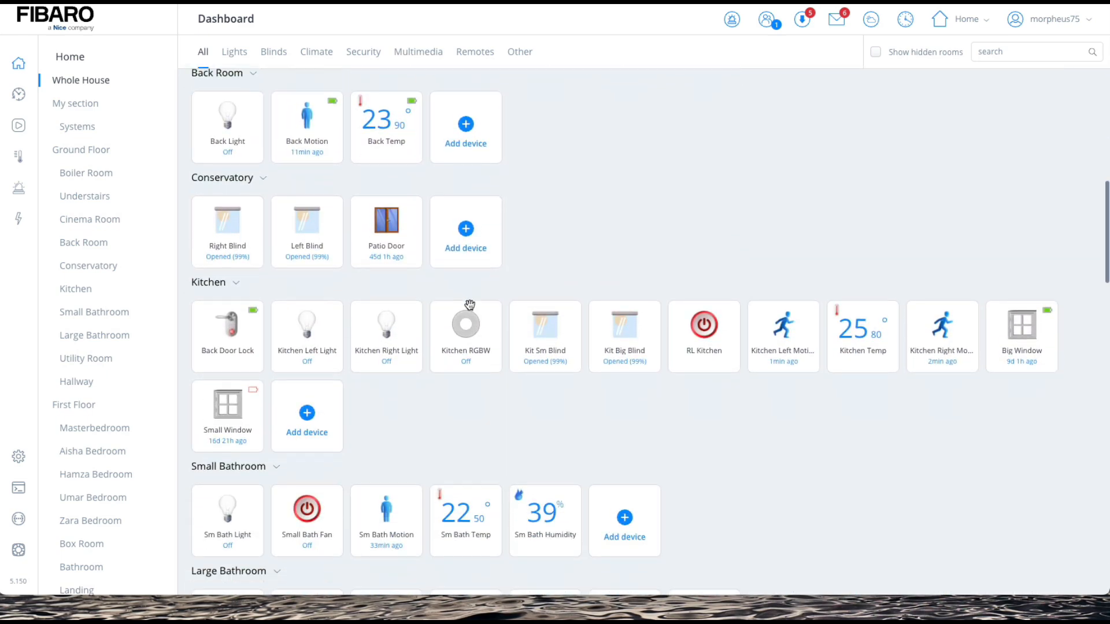
pyautogui.scroll(-3)
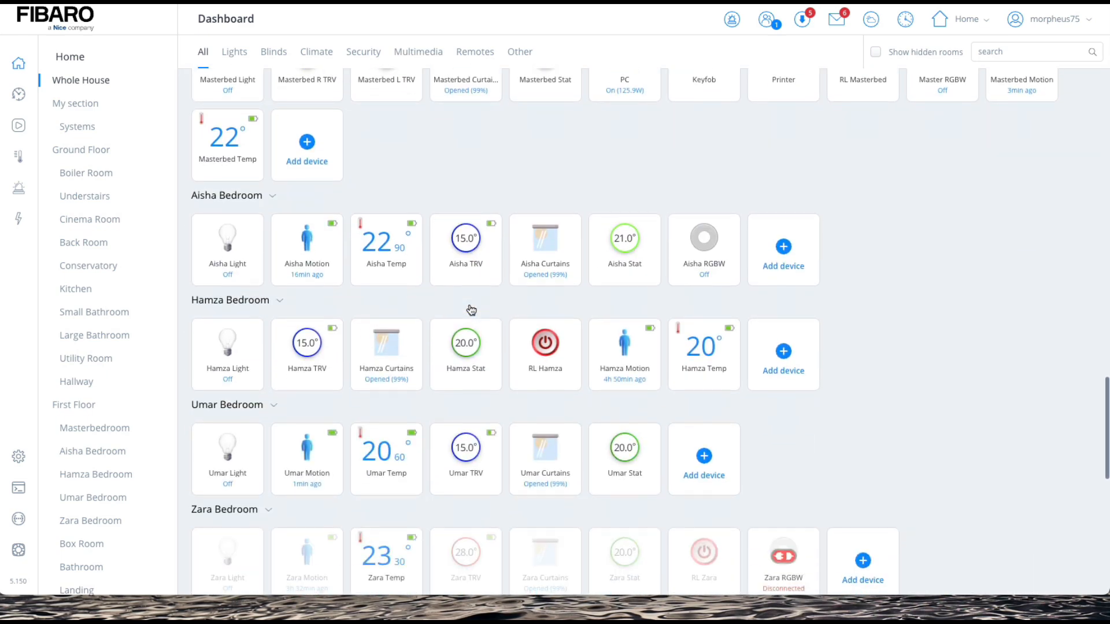
pyautogui.scroll(-3)
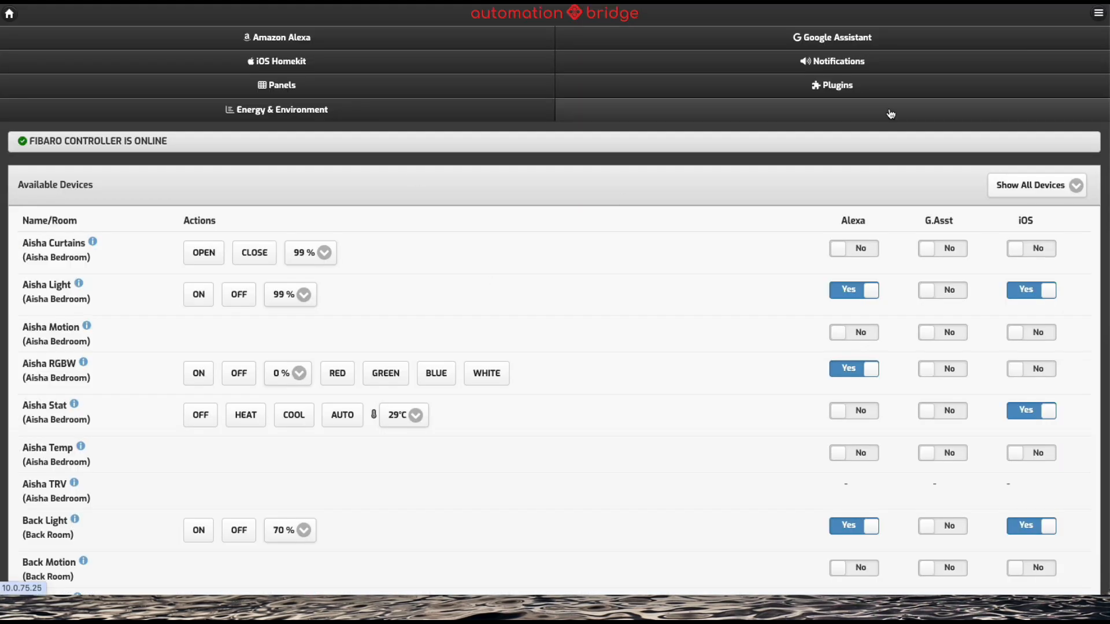
# Step: Show the Plugins page listing integrations such as 2N Intercoms, Philips Hue, Sonos and Shelly
pyautogui.click(837, 85)
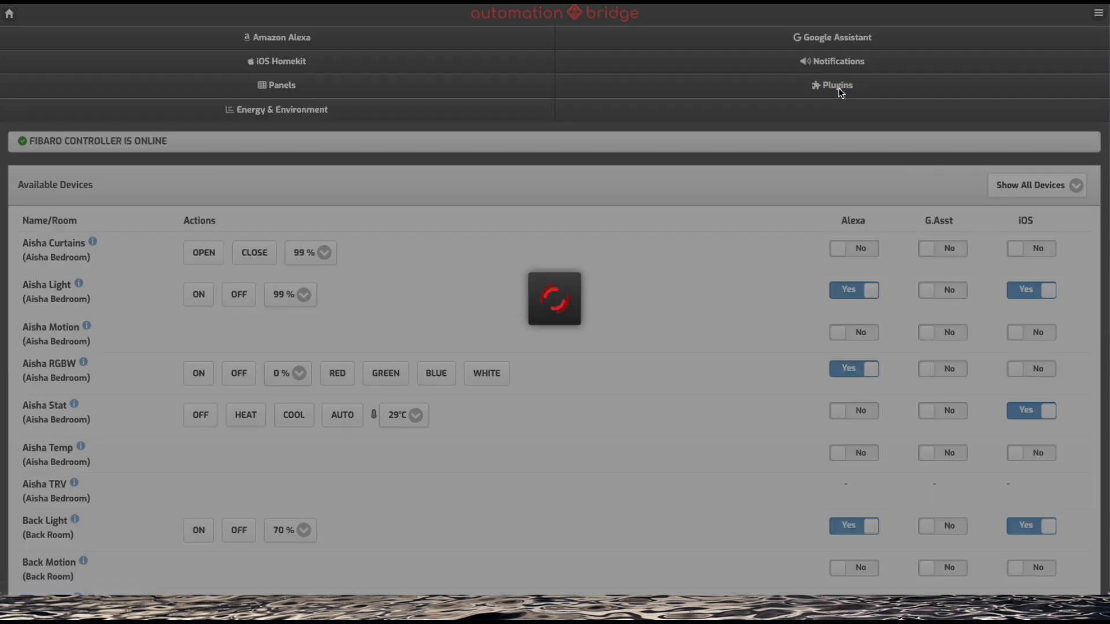
pyautogui.click(836, 85)
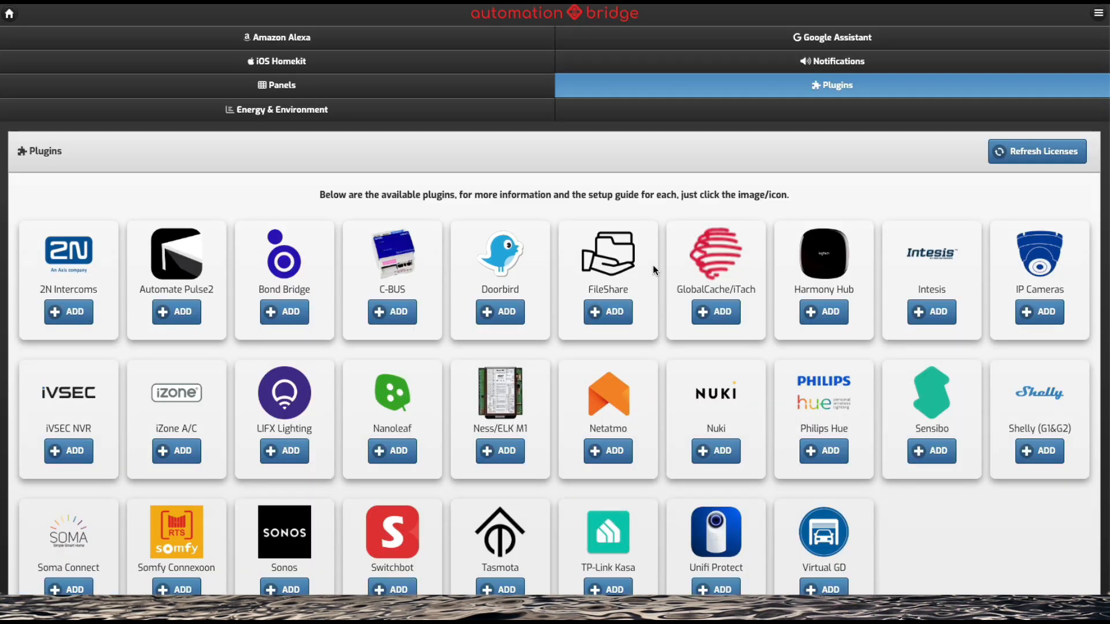
pyautogui.moveTo(500, 382)
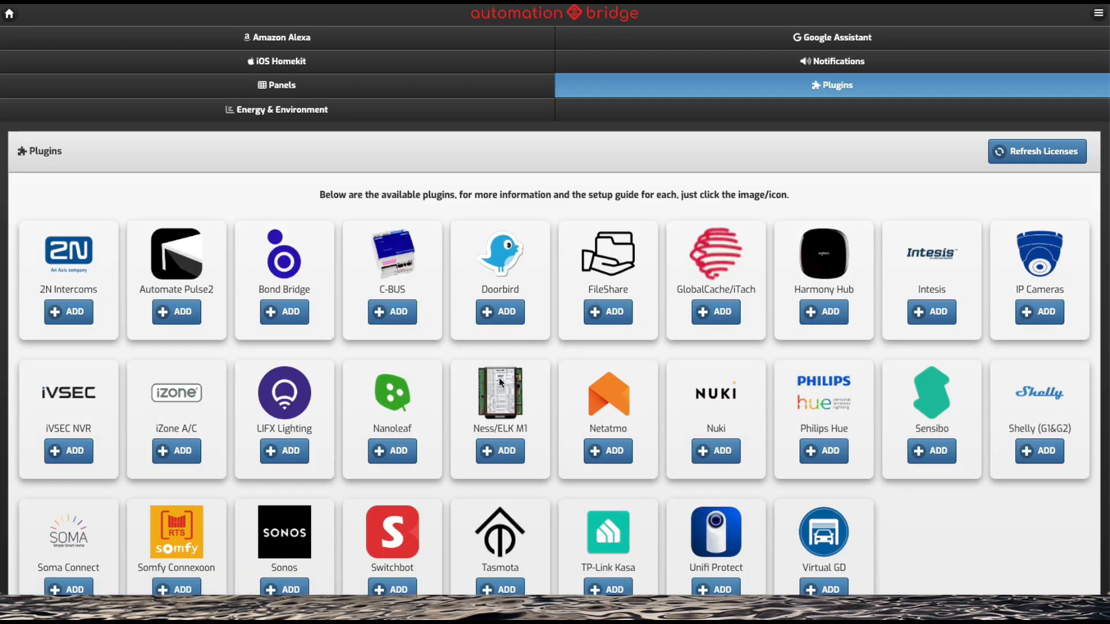
pyautogui.scroll(-3)
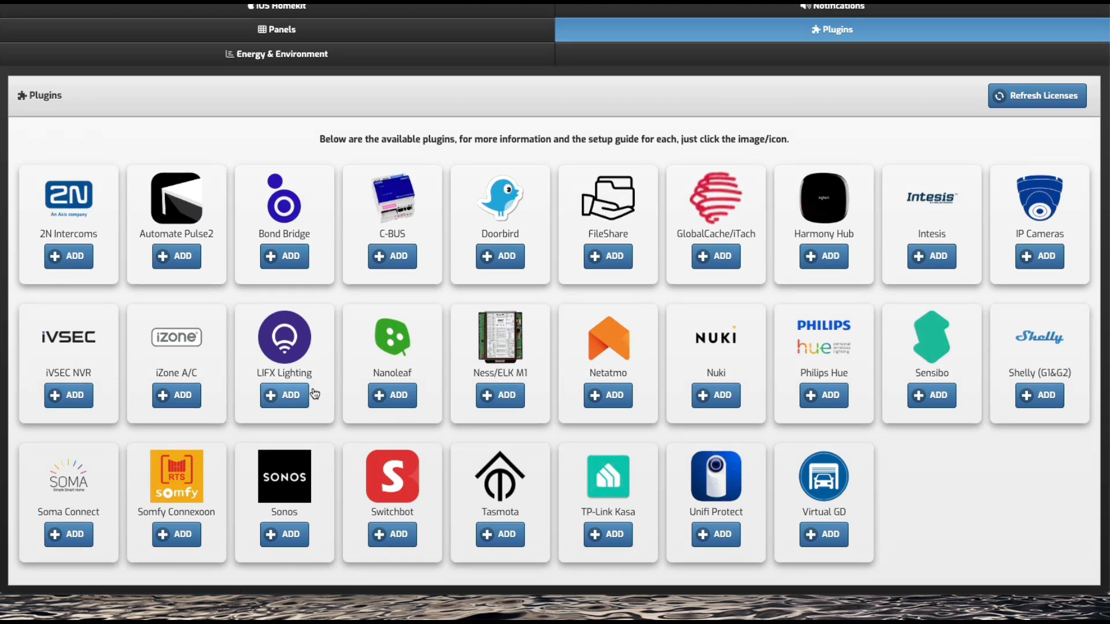
pyautogui.moveTo(360, 163)
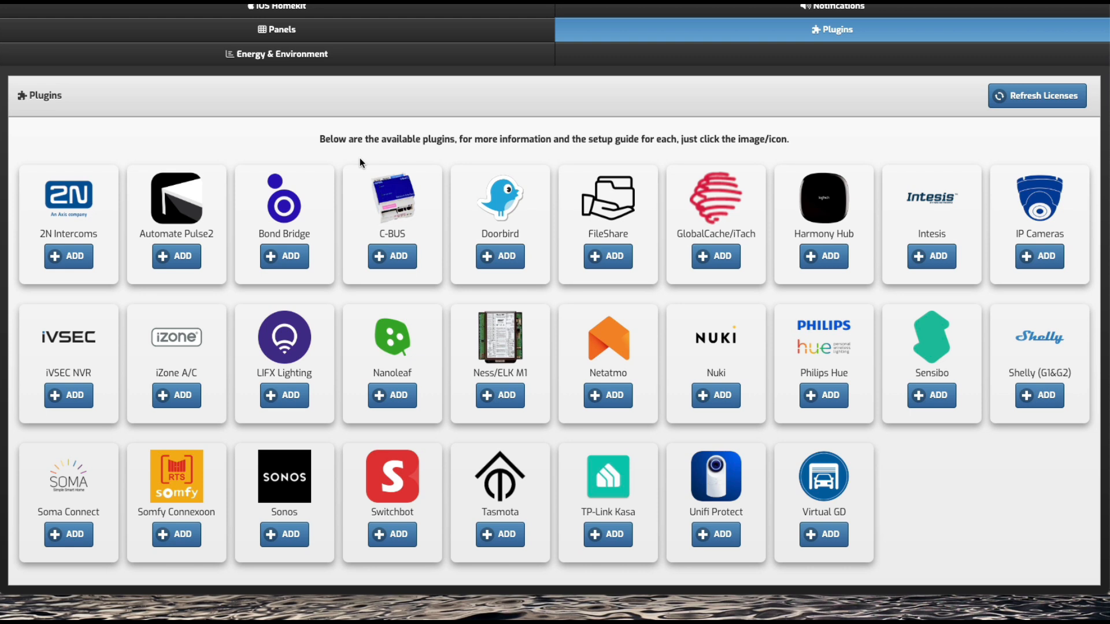
pyautogui.moveTo(510, 185)
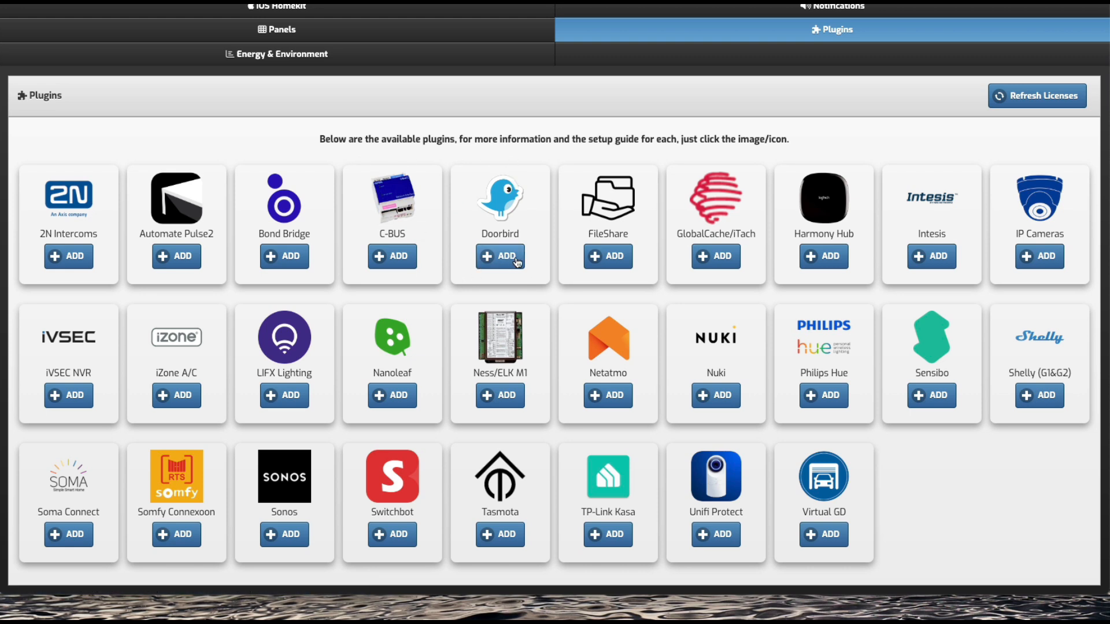
pyautogui.moveTo(446, 338)
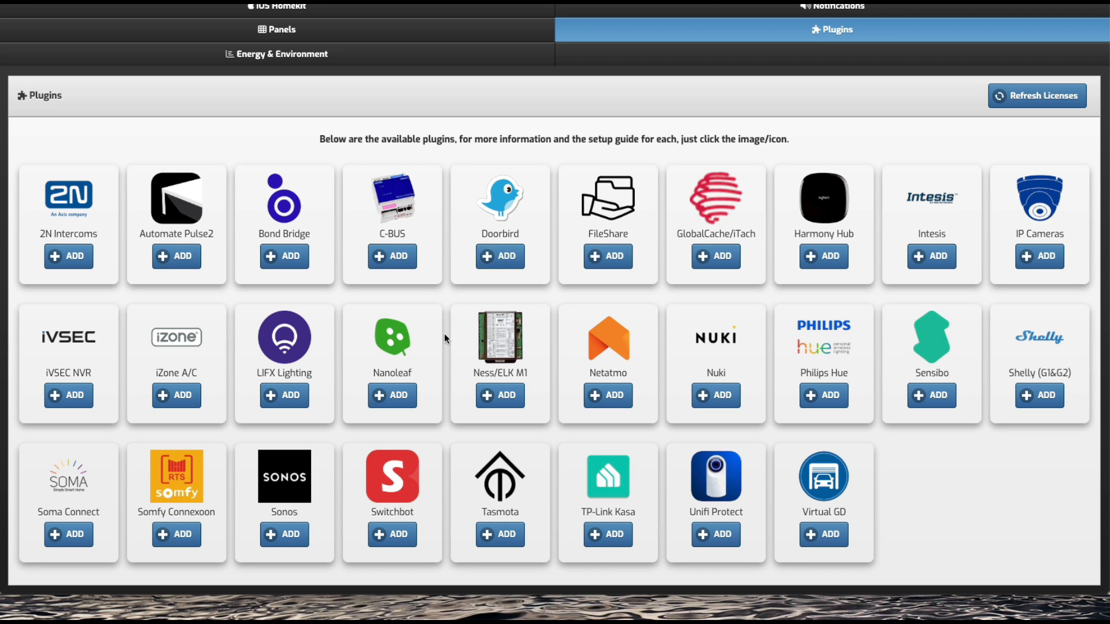
pyautogui.moveTo(569, 215)
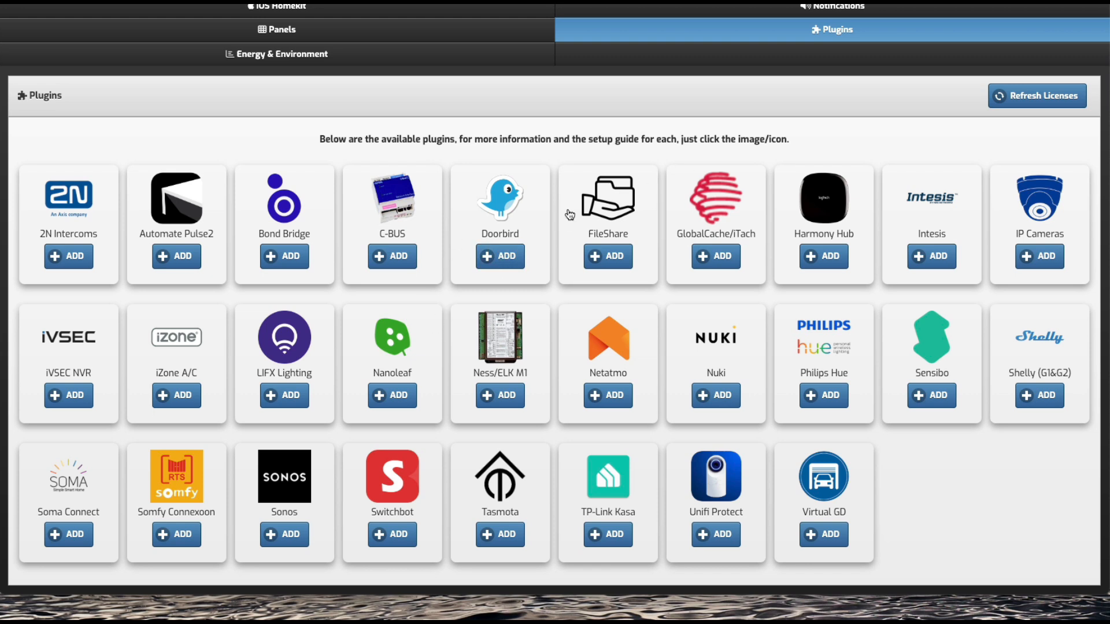
pyautogui.moveTo(438, 263)
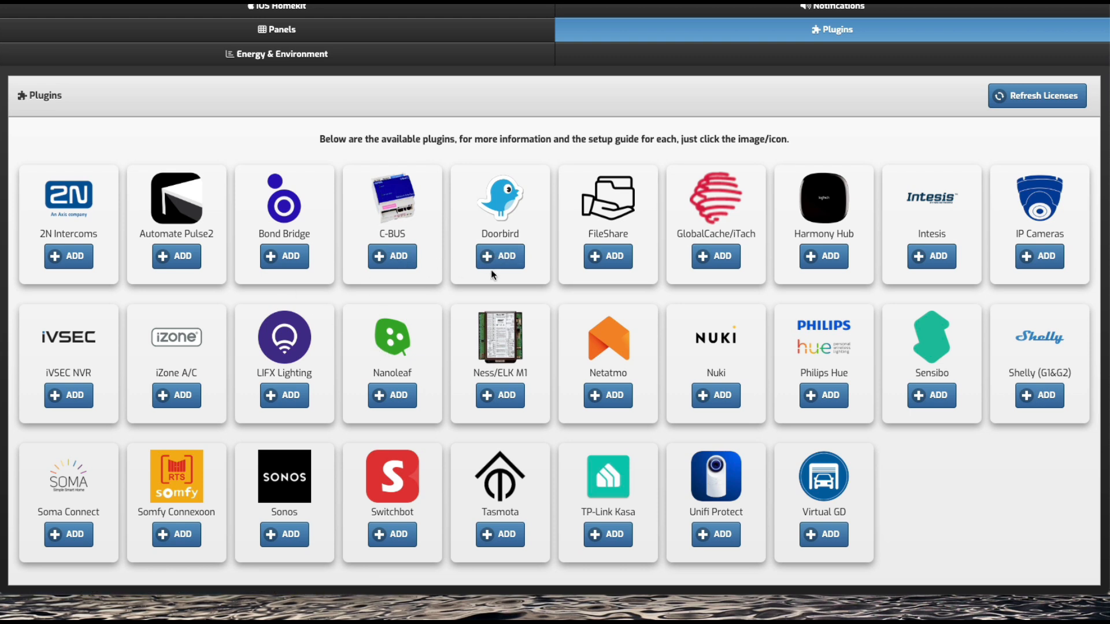
pyautogui.moveTo(504, 263)
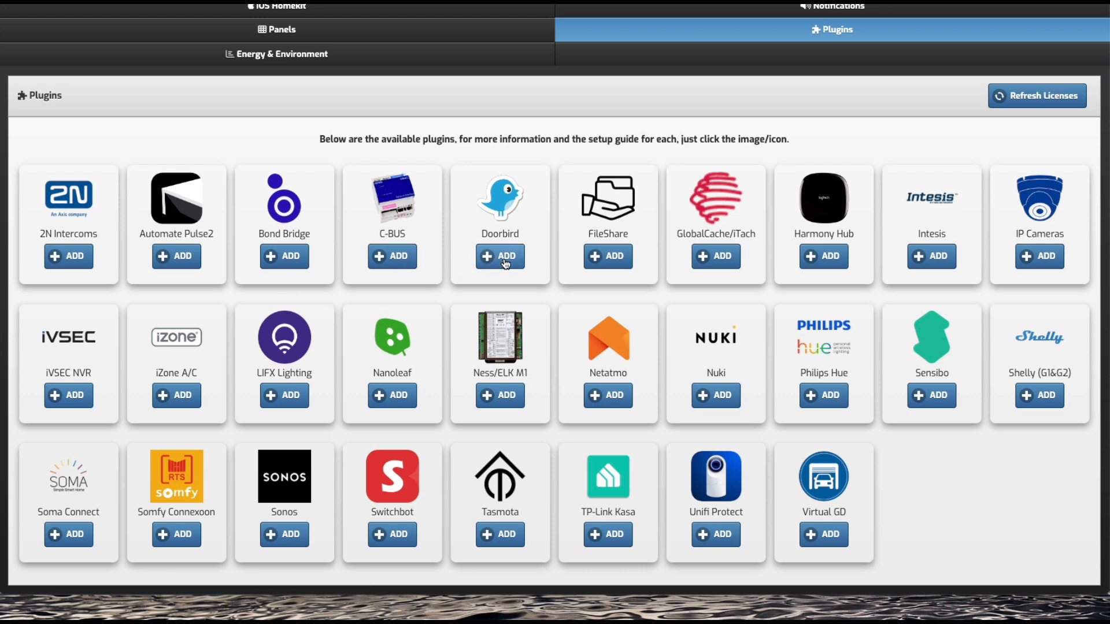
# Step: Add the Doorbird plugin with intercom IP 10.0.75.240, username and password, and submit
pyautogui.click(500, 256)
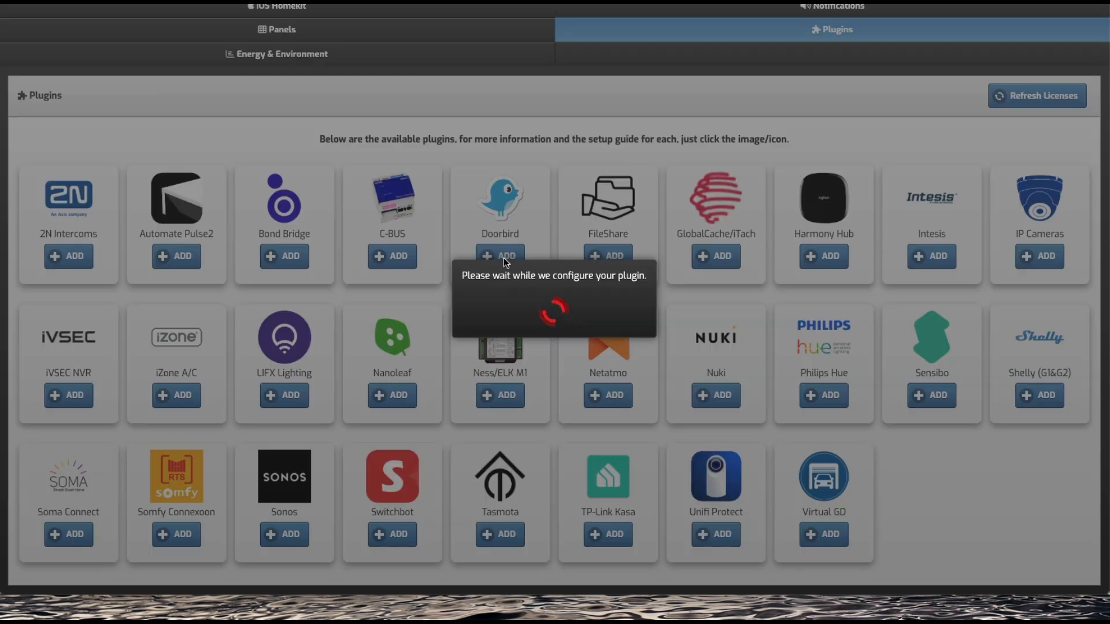
pyautogui.click(500, 257)
pyautogui.write('10.0.75.')
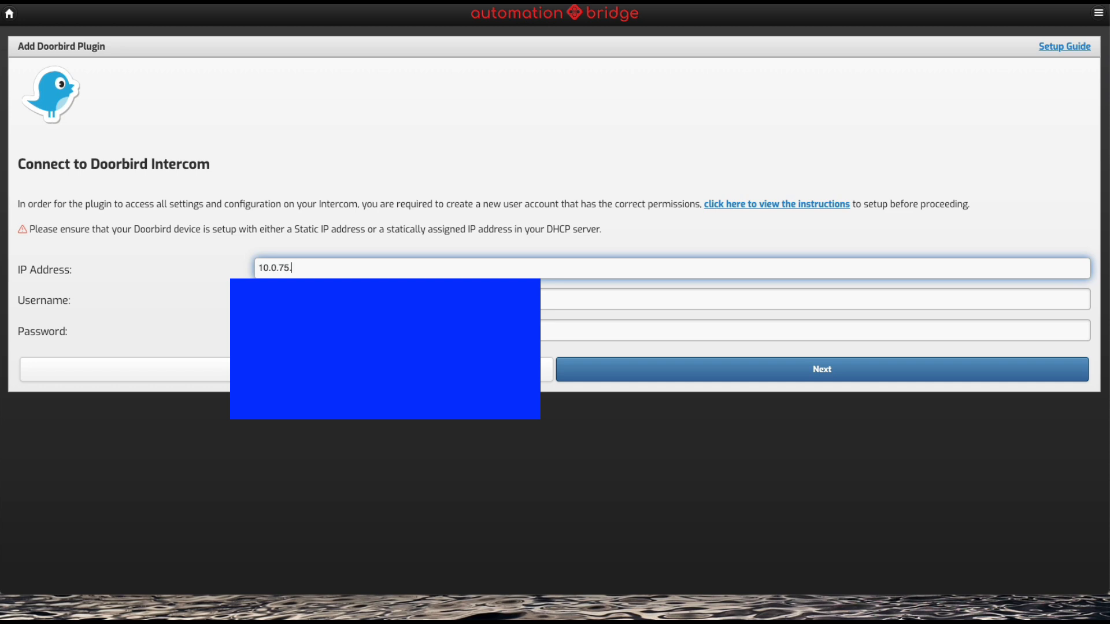
pyautogui.write('240')
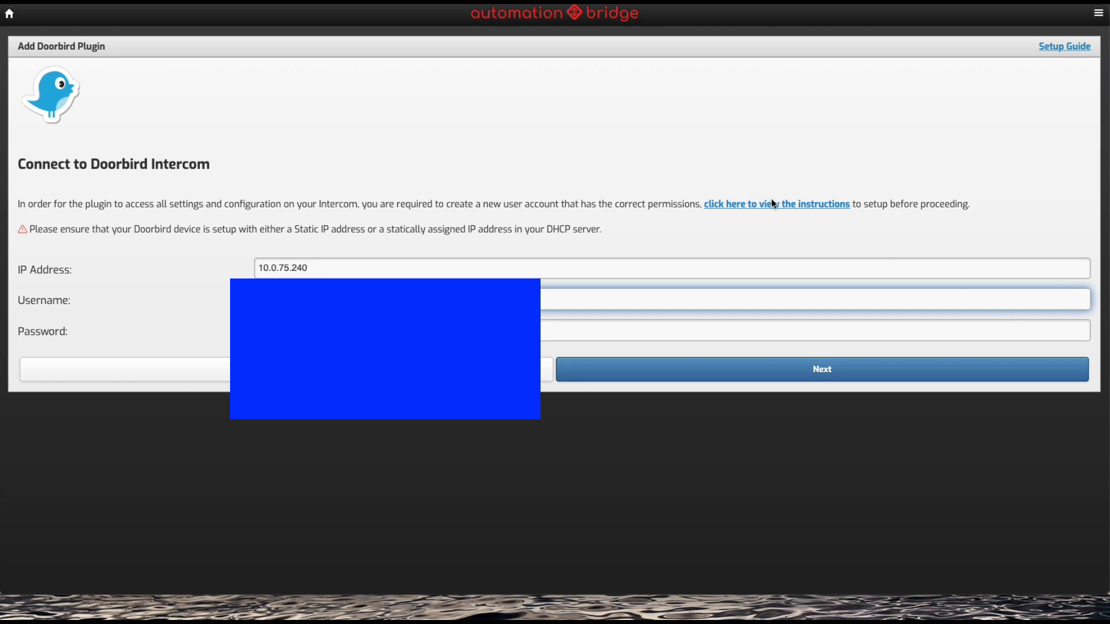
pyautogui.moveTo(709, 359)
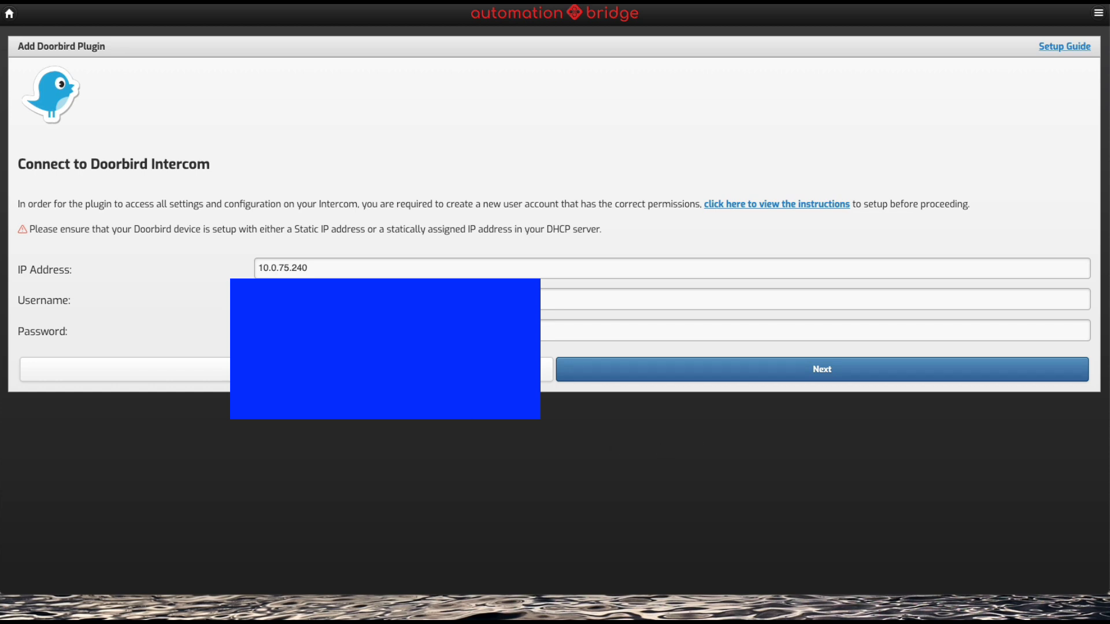
pyautogui.click(837, 286)
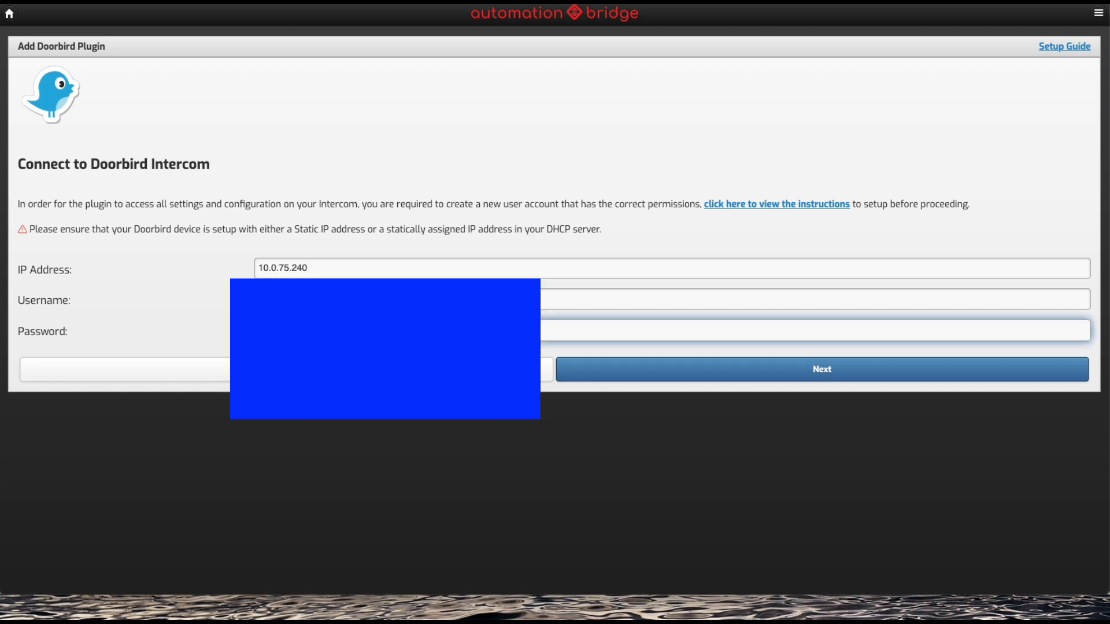
pyautogui.click(822, 370)
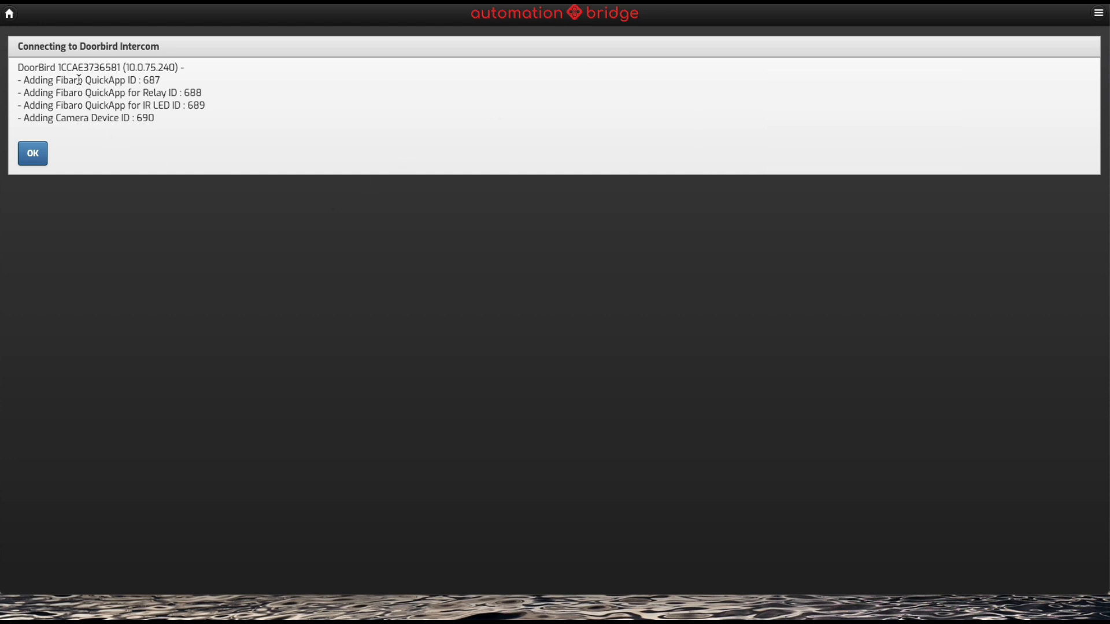
pyautogui.moveTo(138, 93)
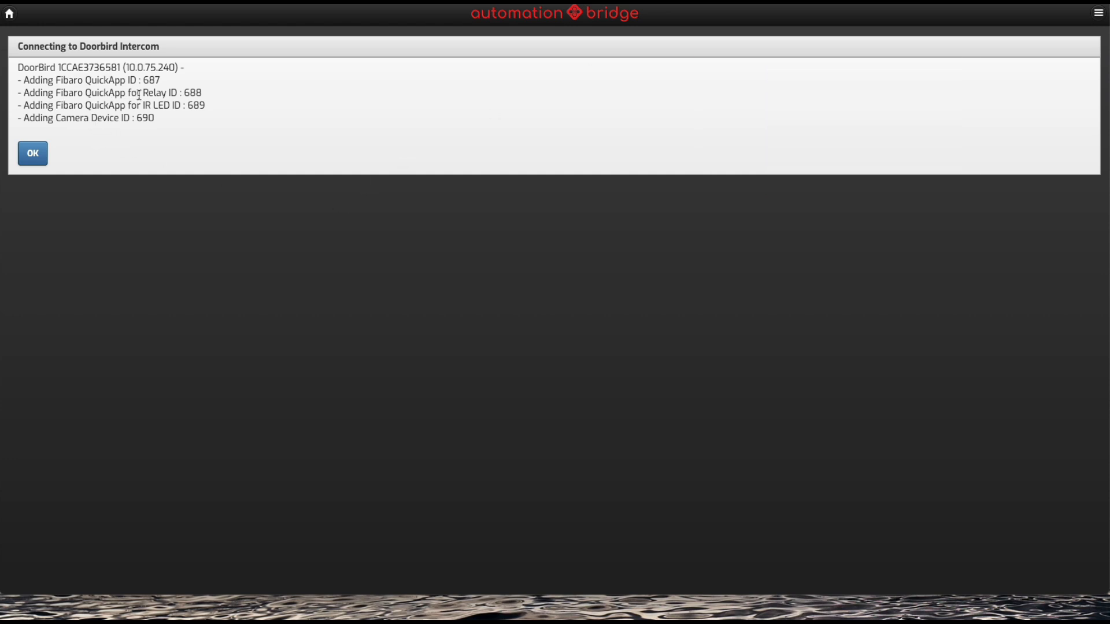
pyautogui.moveTo(180, 111)
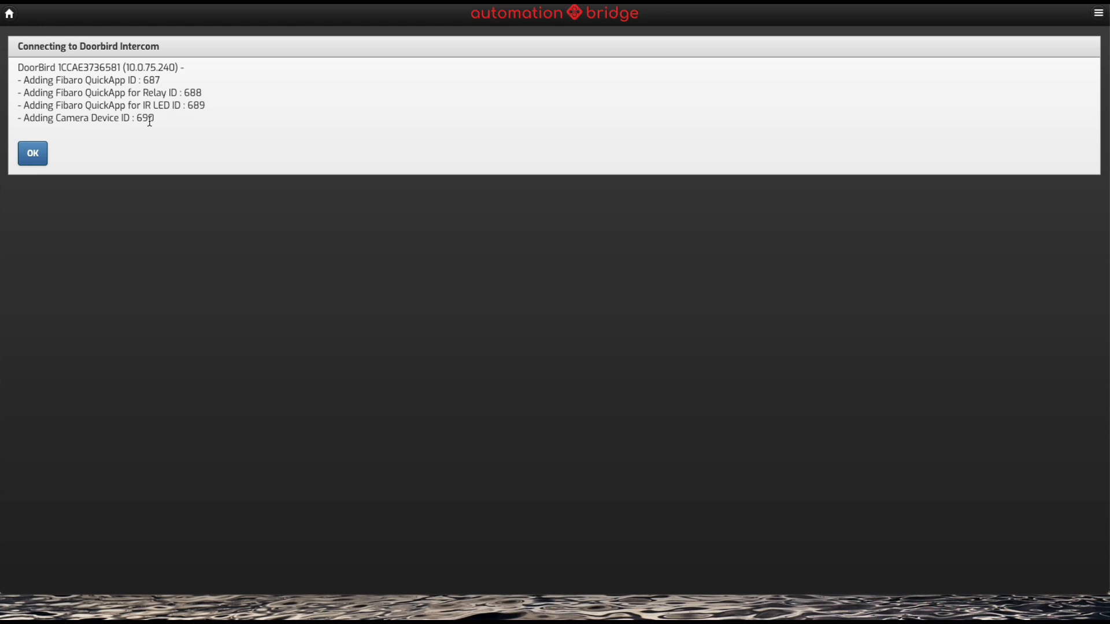
pyautogui.moveTo(116, 135)
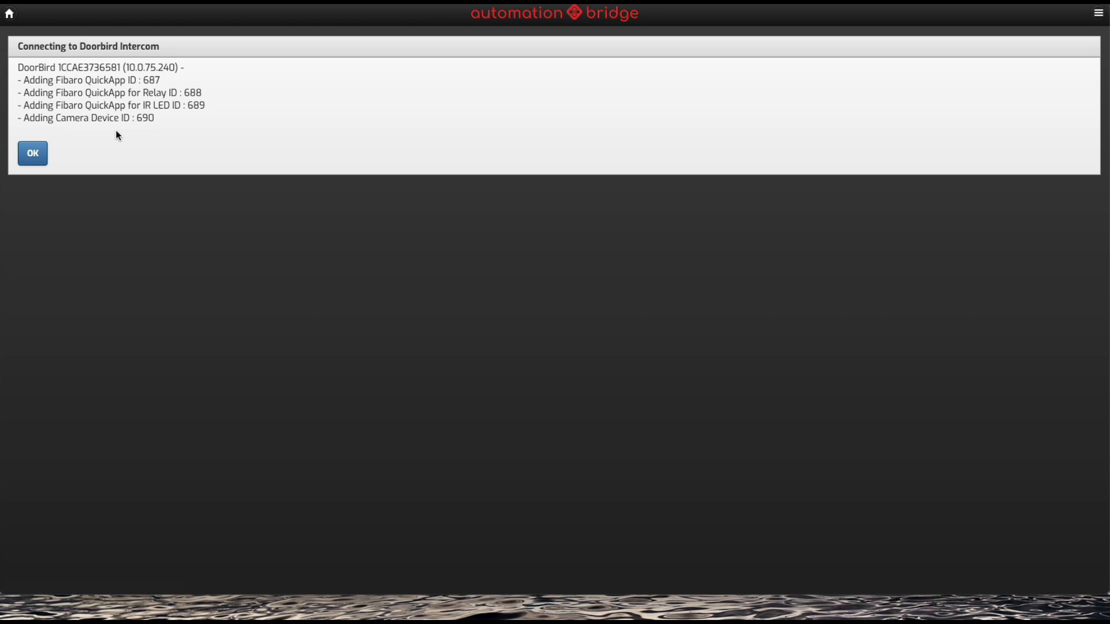
pyautogui.moveTo(80, 137)
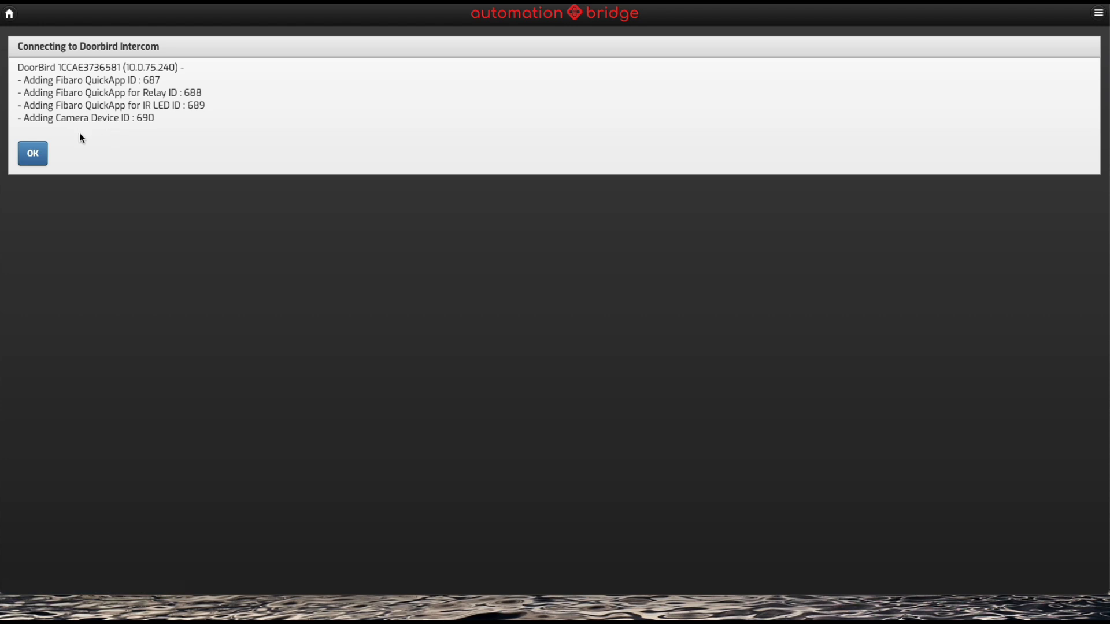
pyautogui.moveTo(75, 132)
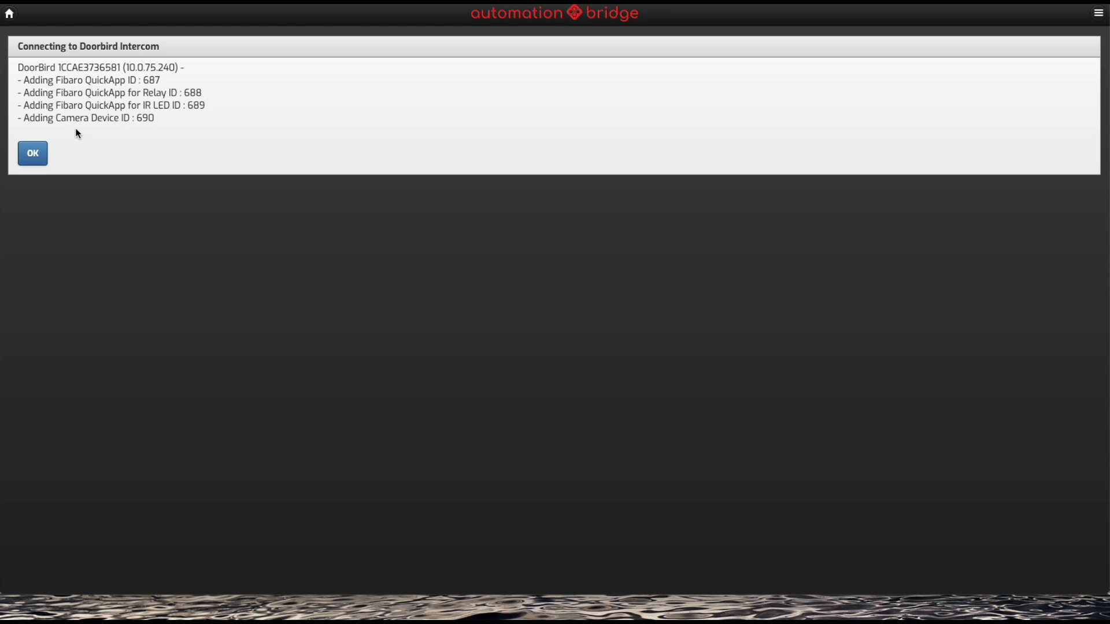
pyautogui.moveTo(136, 143)
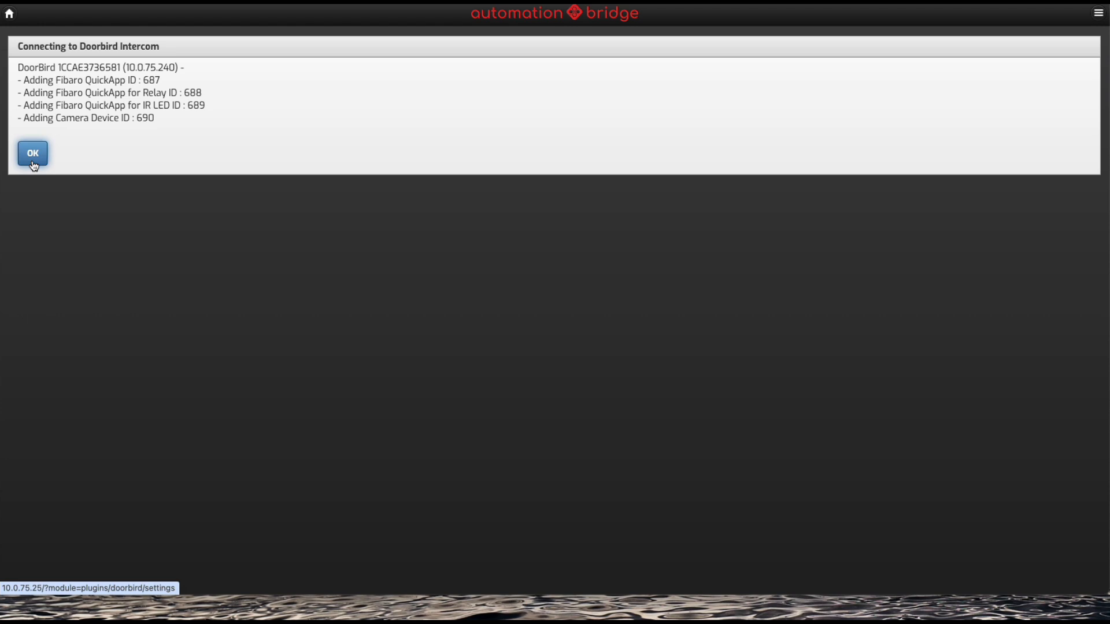
# Step: Acknowledge the Doorbird connection summary listing the new QuickApps and camera
pyautogui.click(33, 153)
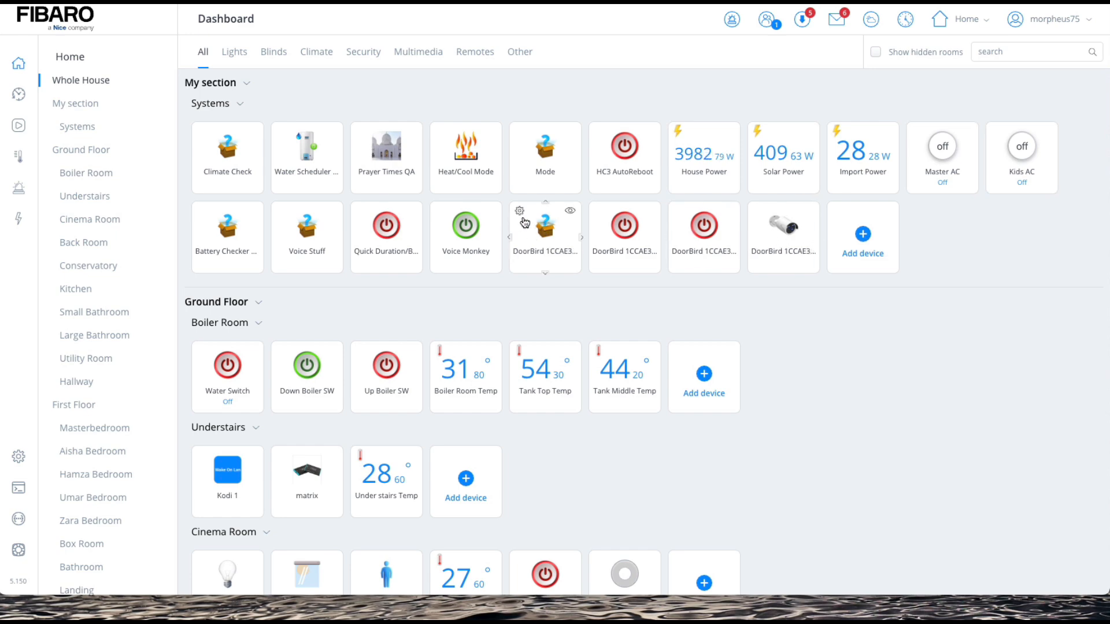
# Step: Hide the DoorBird parent QuickApp, stop its history logging and save
pyautogui.click(545, 235)
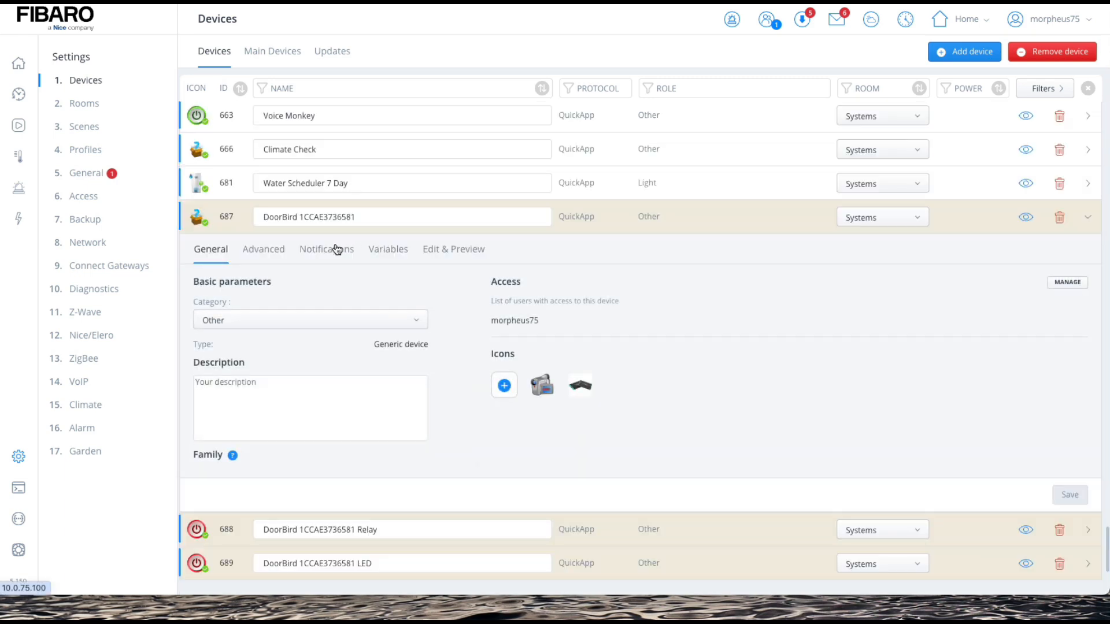
pyautogui.click(454, 250)
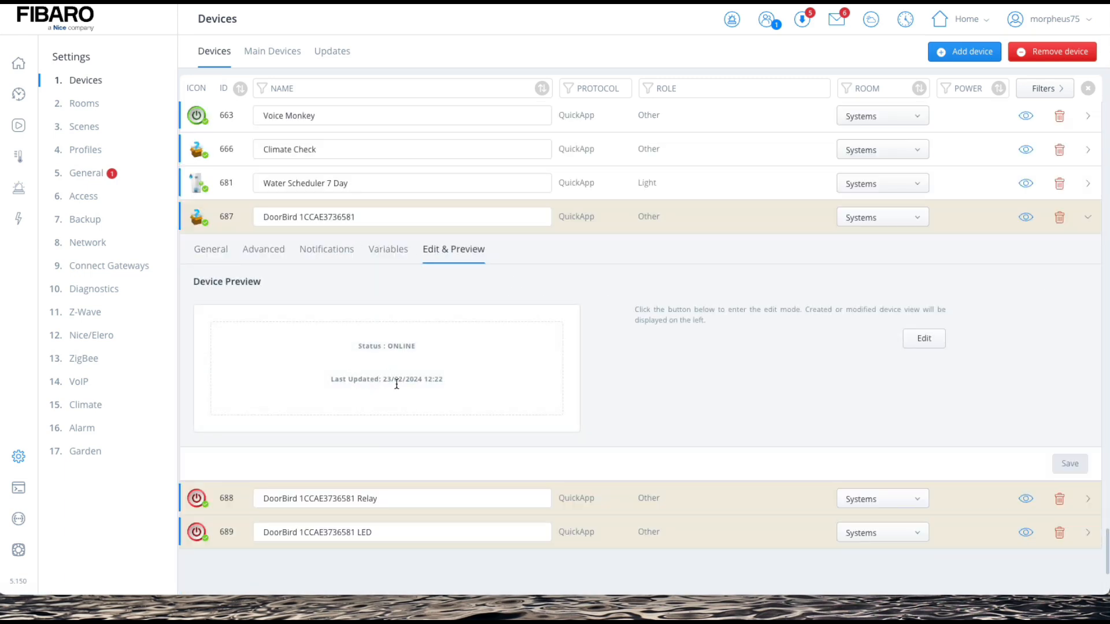
pyautogui.moveTo(256, 263)
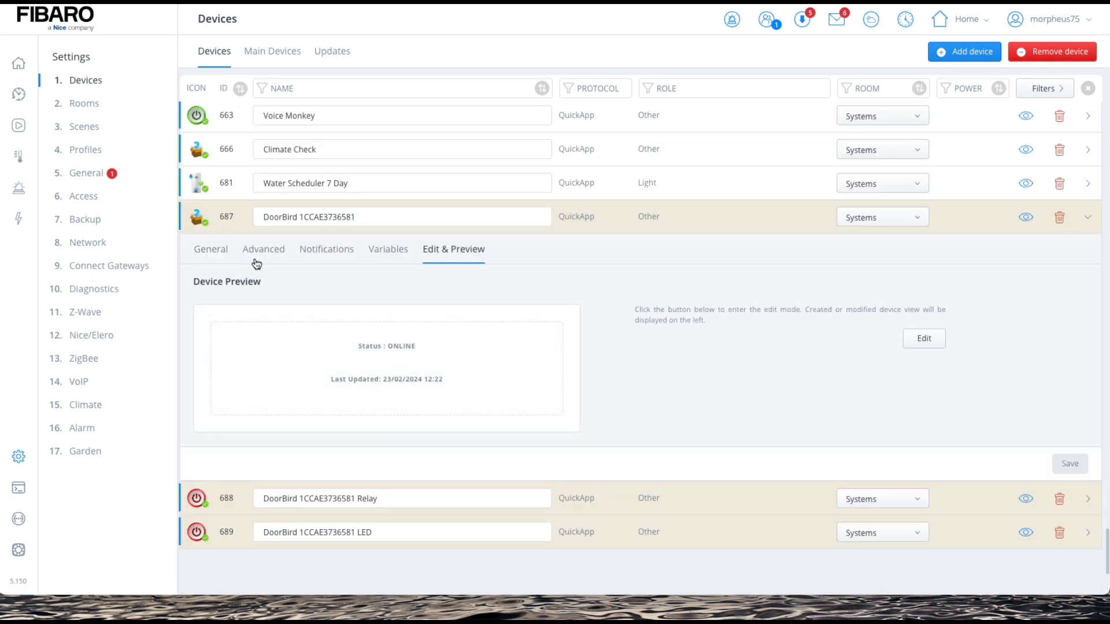
pyautogui.click(263, 249)
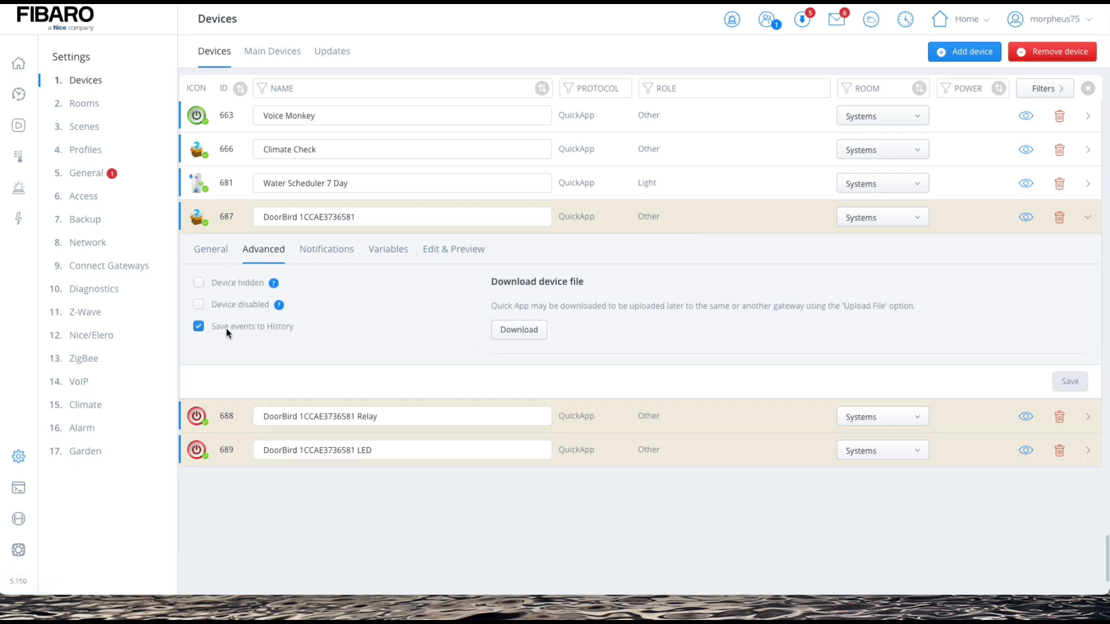
pyautogui.click(199, 283)
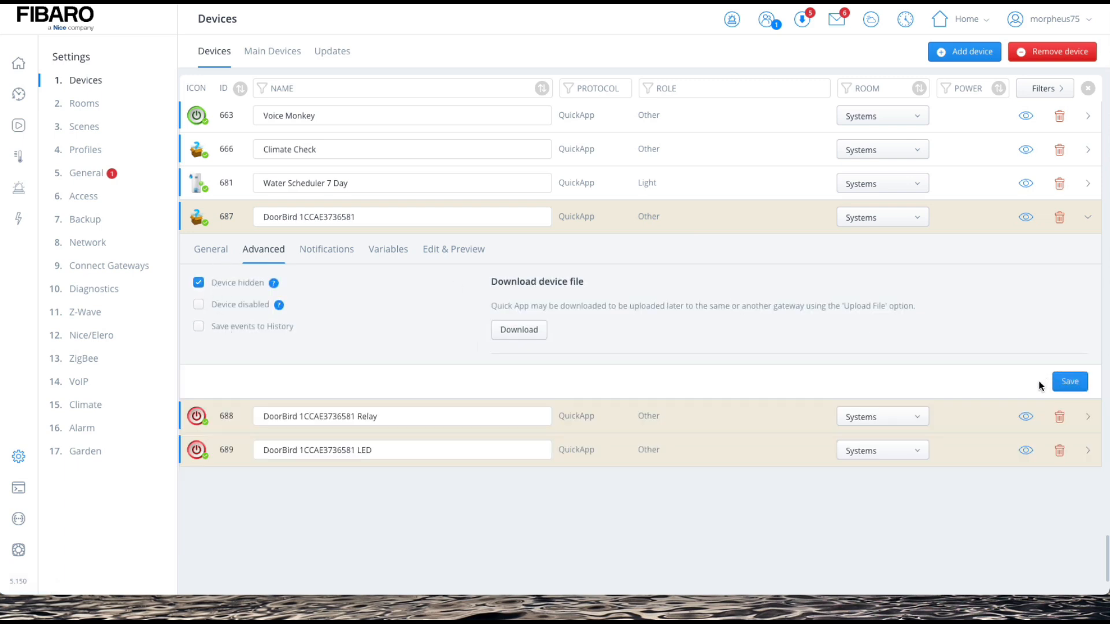
pyautogui.click(1070, 381)
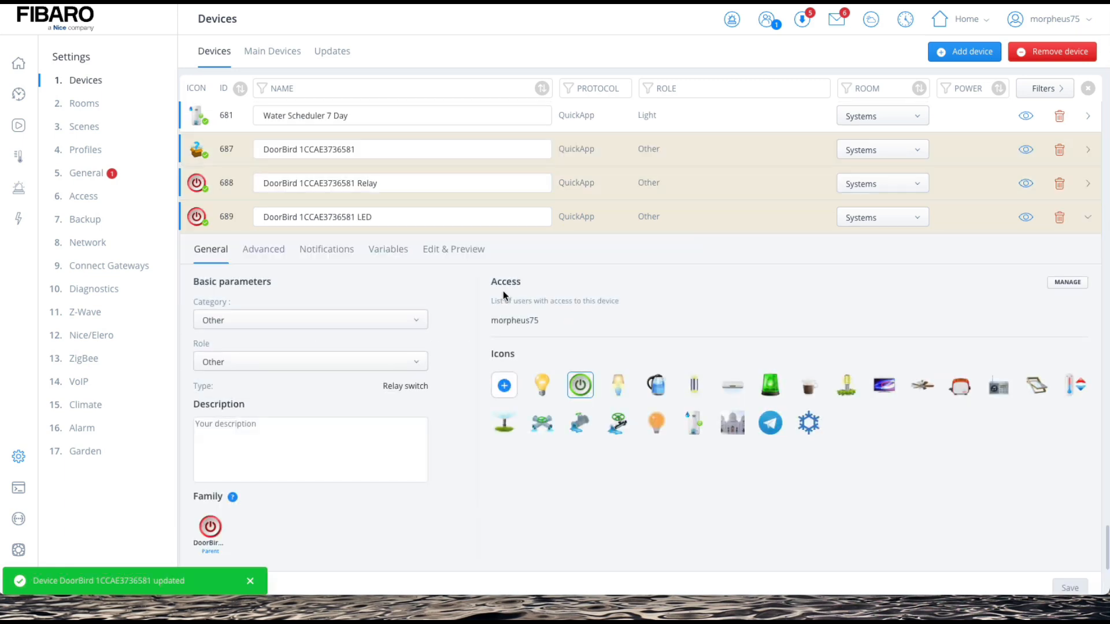
# Step: Hide the DoorBird LED device, stop its history logging and save
pyautogui.click(263, 250)
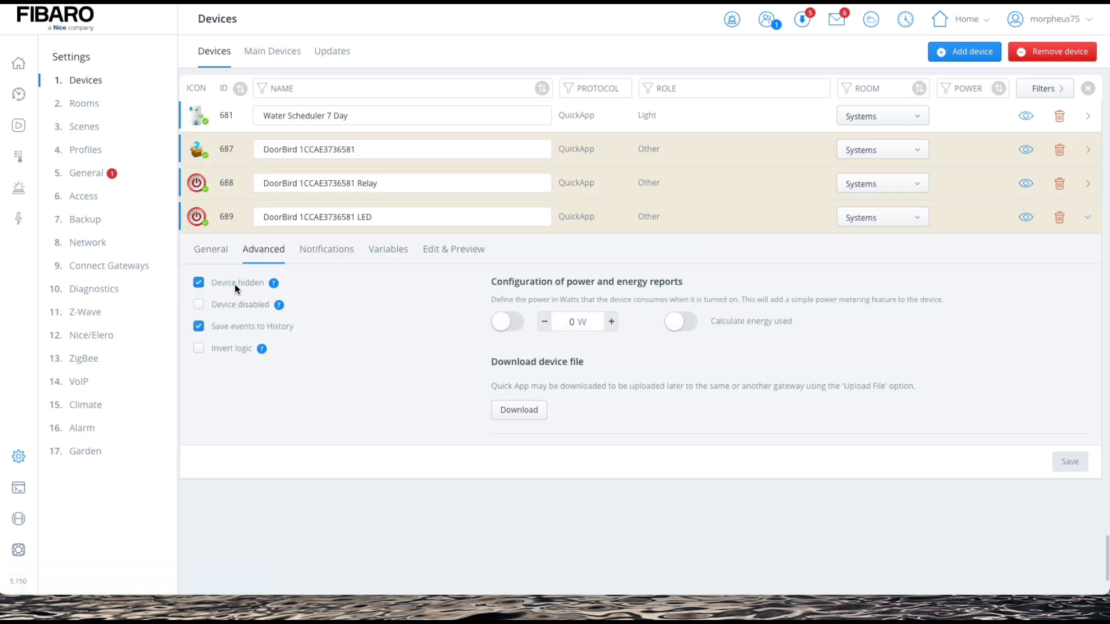
pyautogui.click(198, 326)
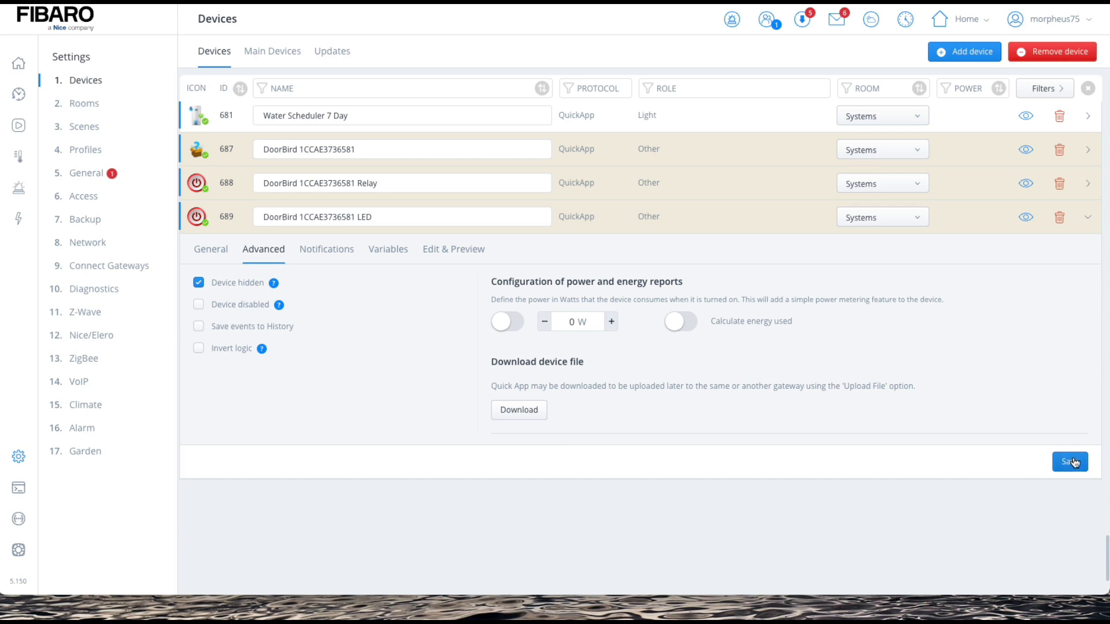
pyautogui.click(1069, 462)
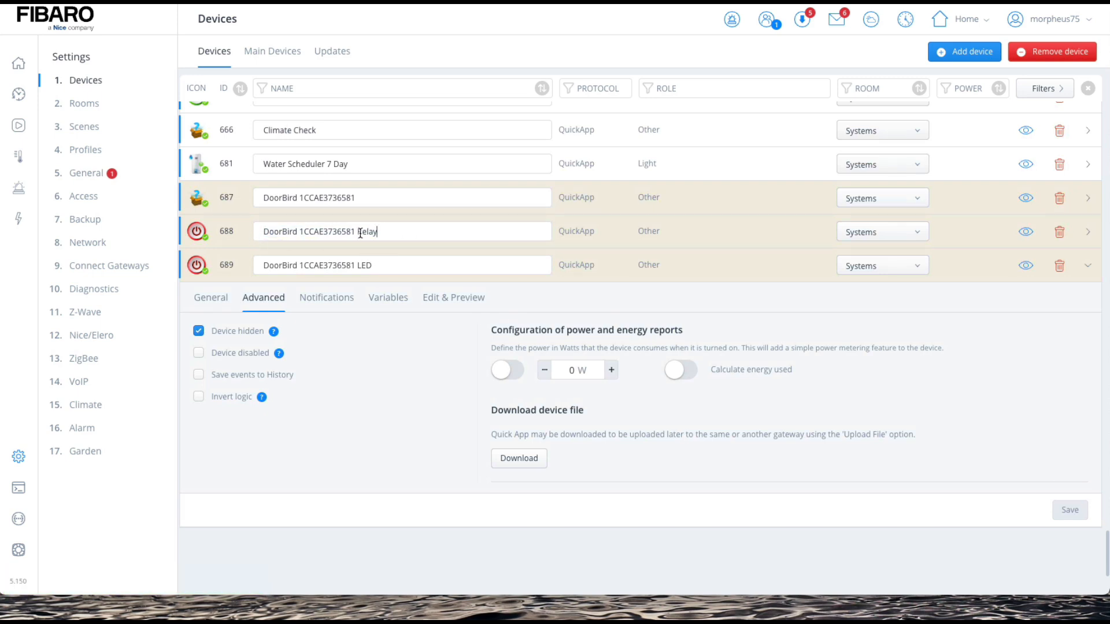
# Step: Rename the relay 'DoorBird Relay', disable its history logging, assign it to Gardens and return to the dashboard
pyautogui.press('Backspace')
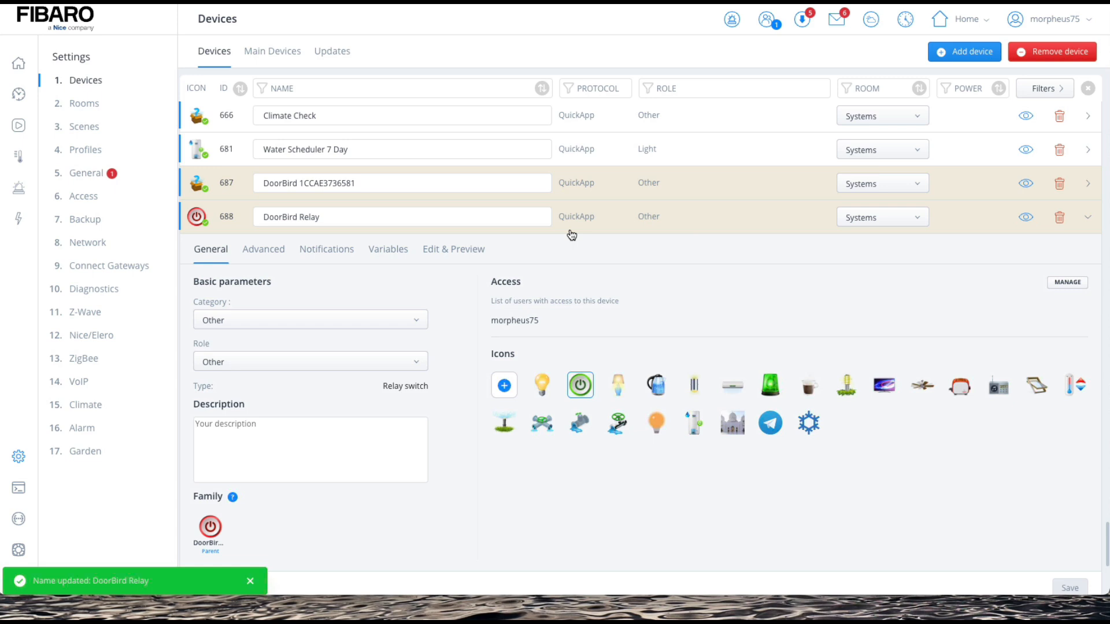
pyautogui.click(263, 249)
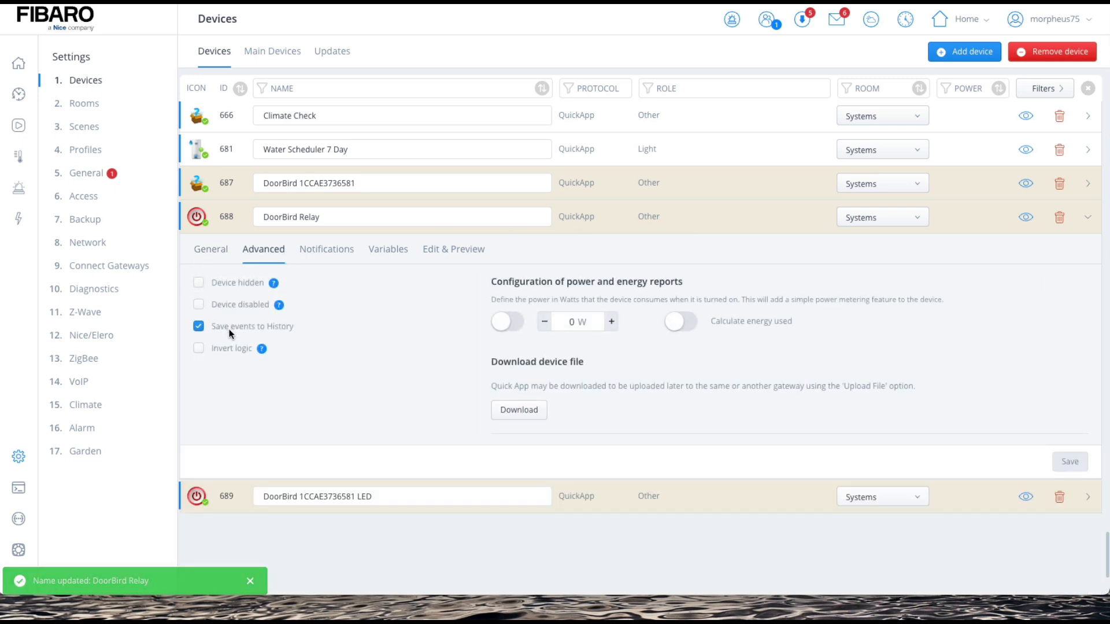
pyautogui.click(198, 326)
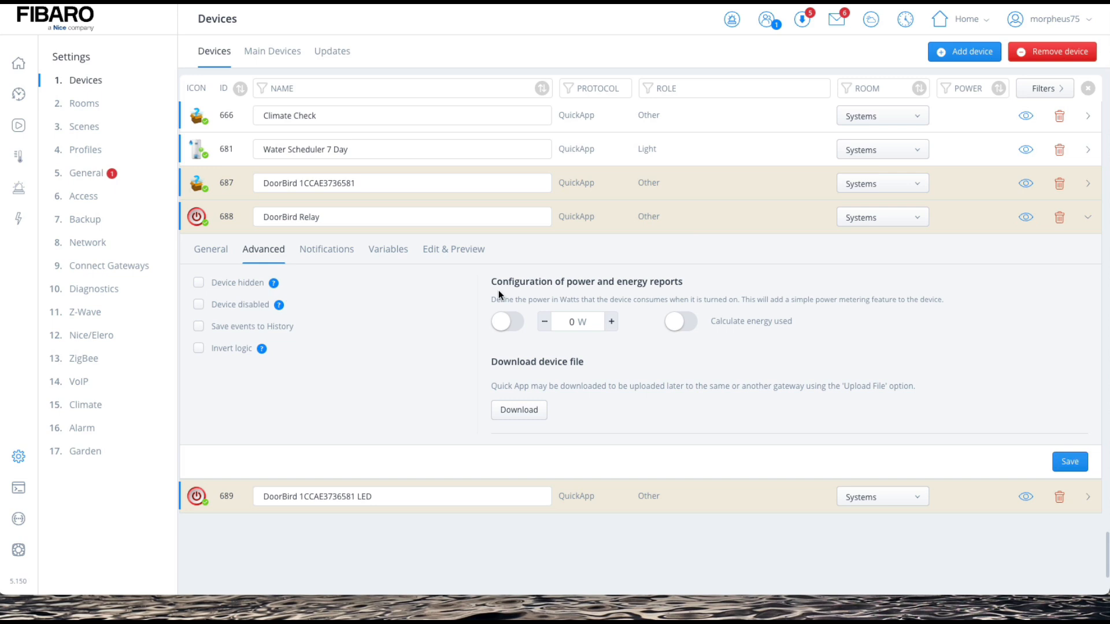
pyautogui.click(1071, 462)
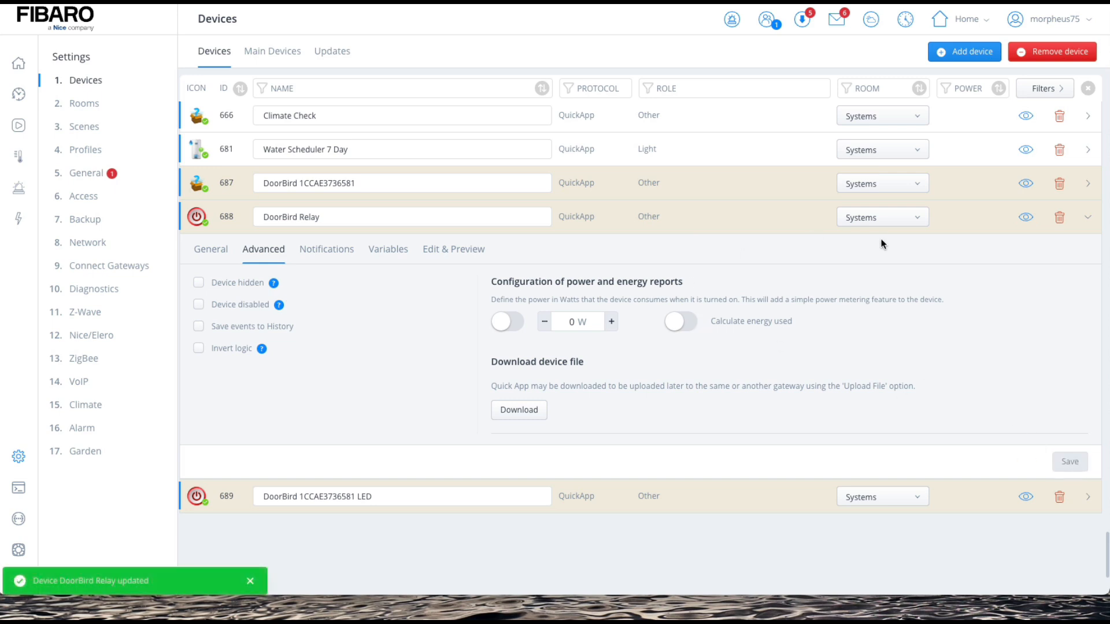
pyautogui.write('gard')
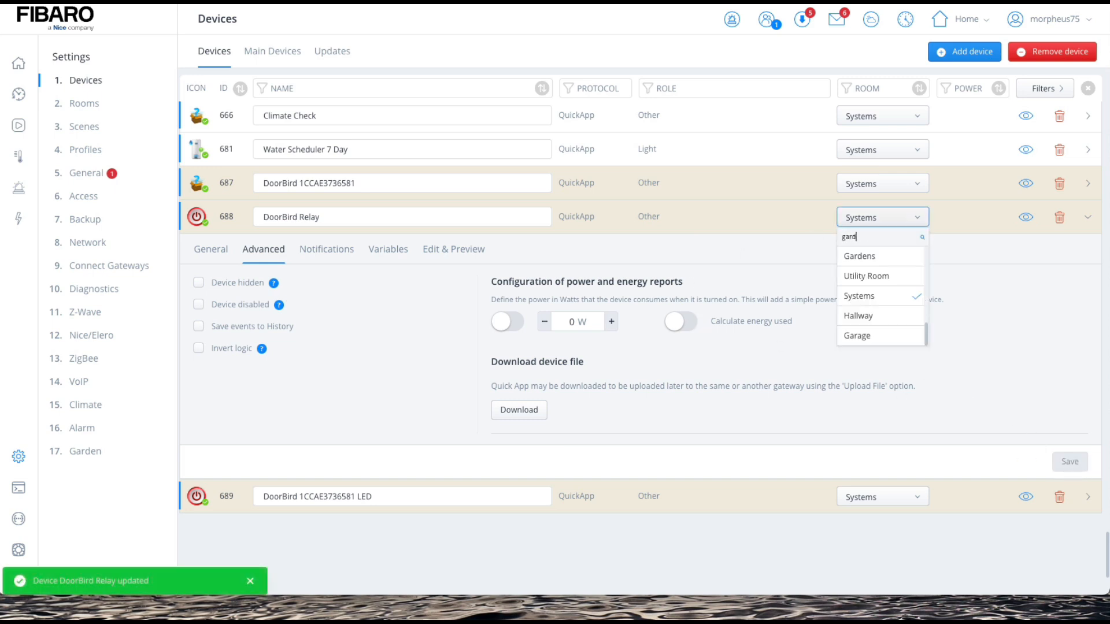
pyautogui.click(860, 256)
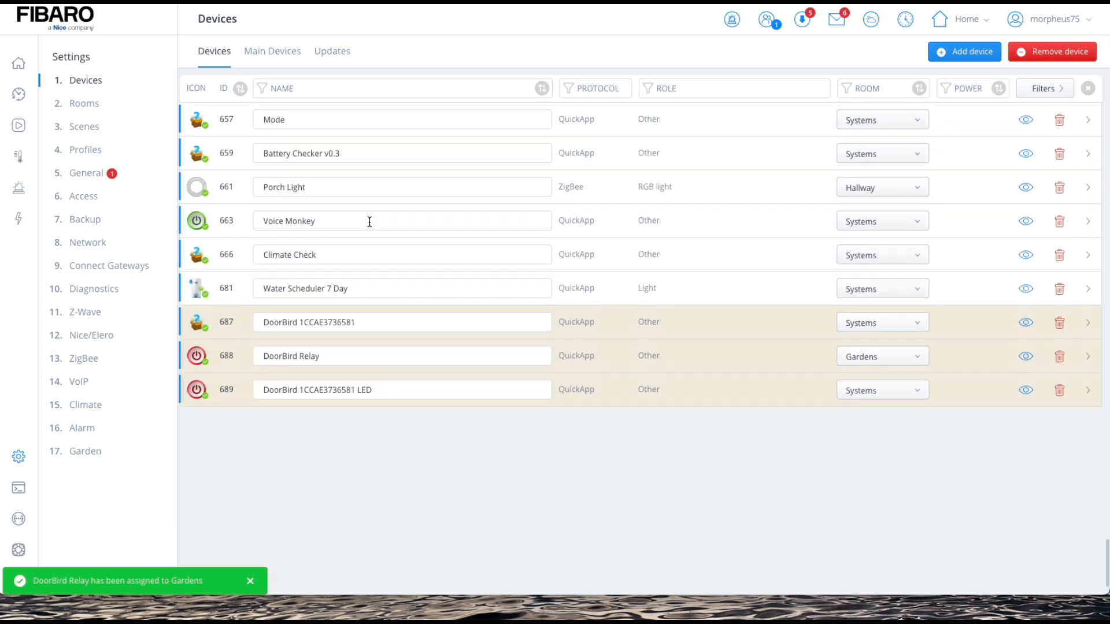
pyautogui.click(13, 81)
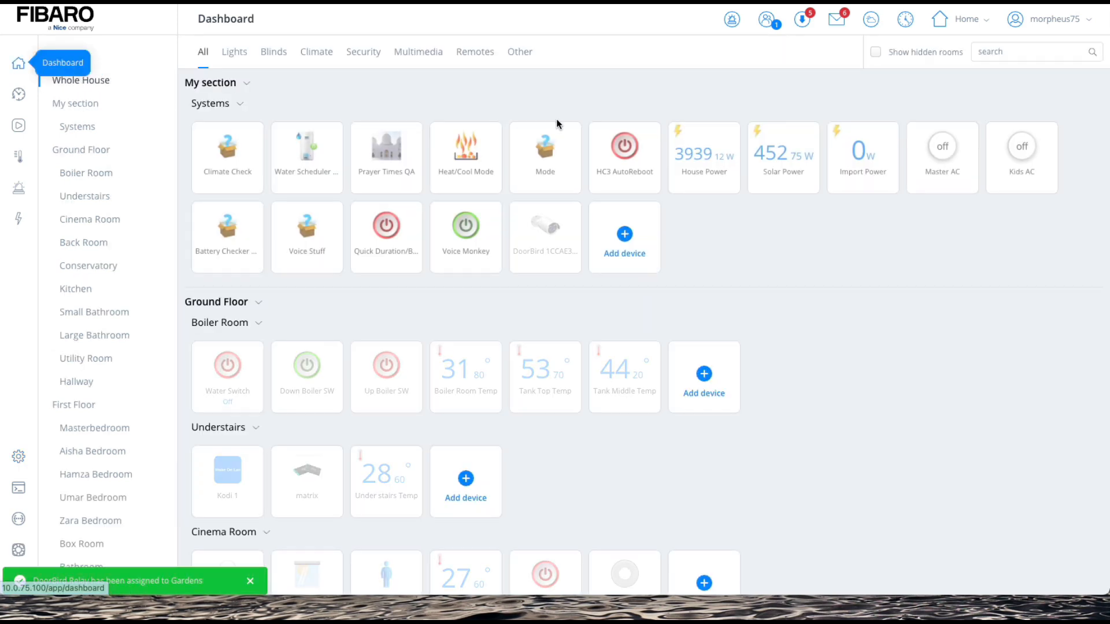
# Step: Assign the DoorBird camera (device 690) to Gardens and save its advanced settings
pyautogui.click(18, 457)
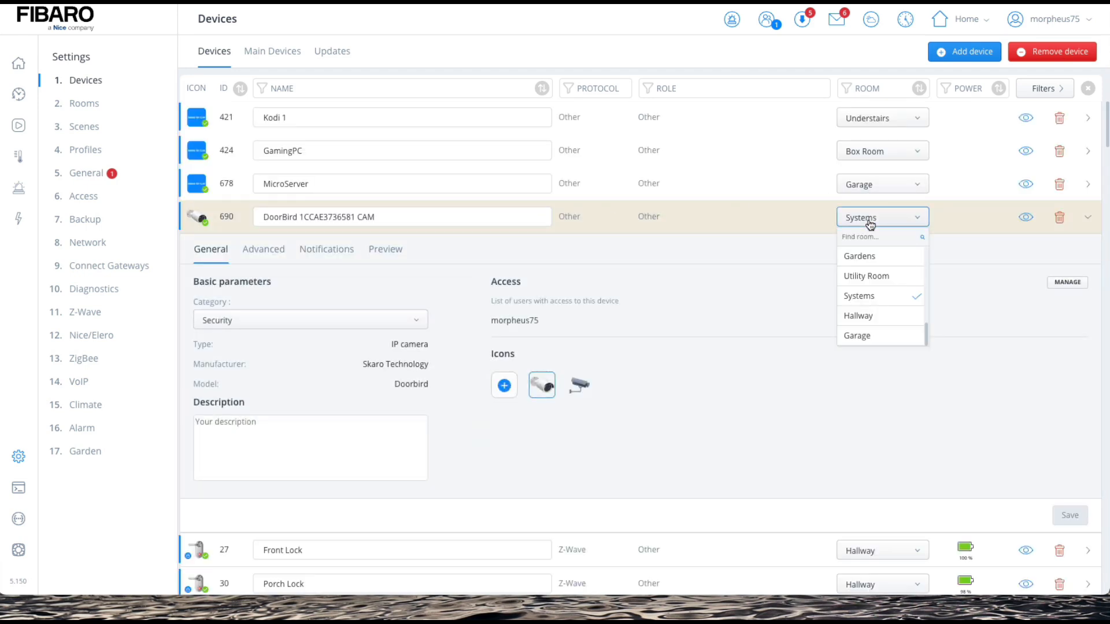
pyautogui.write('Gardens')
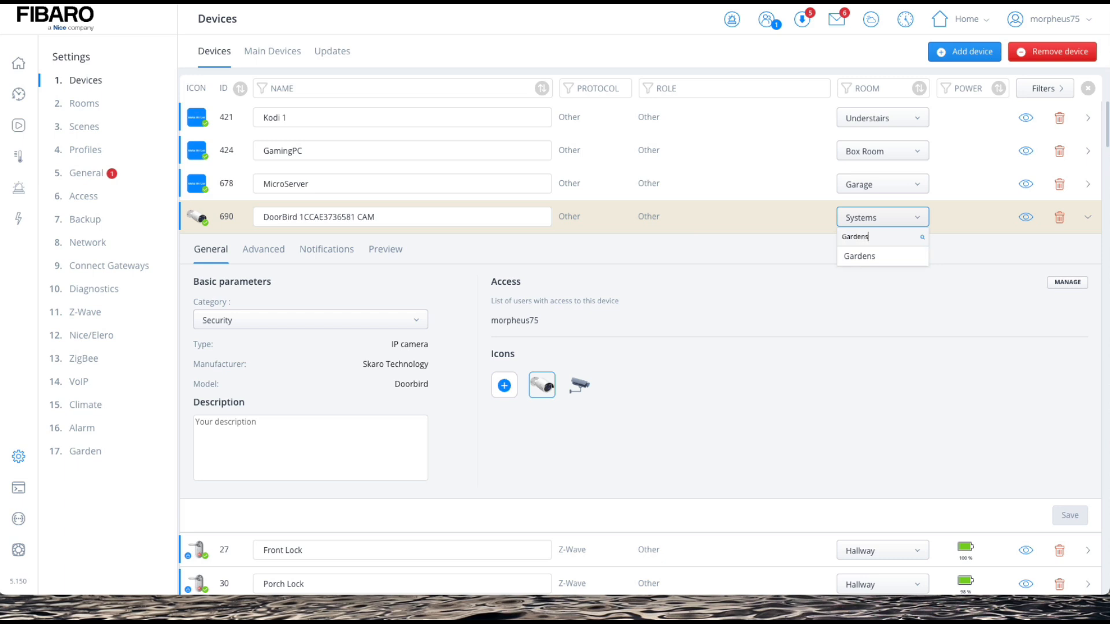
pyautogui.click(871, 218)
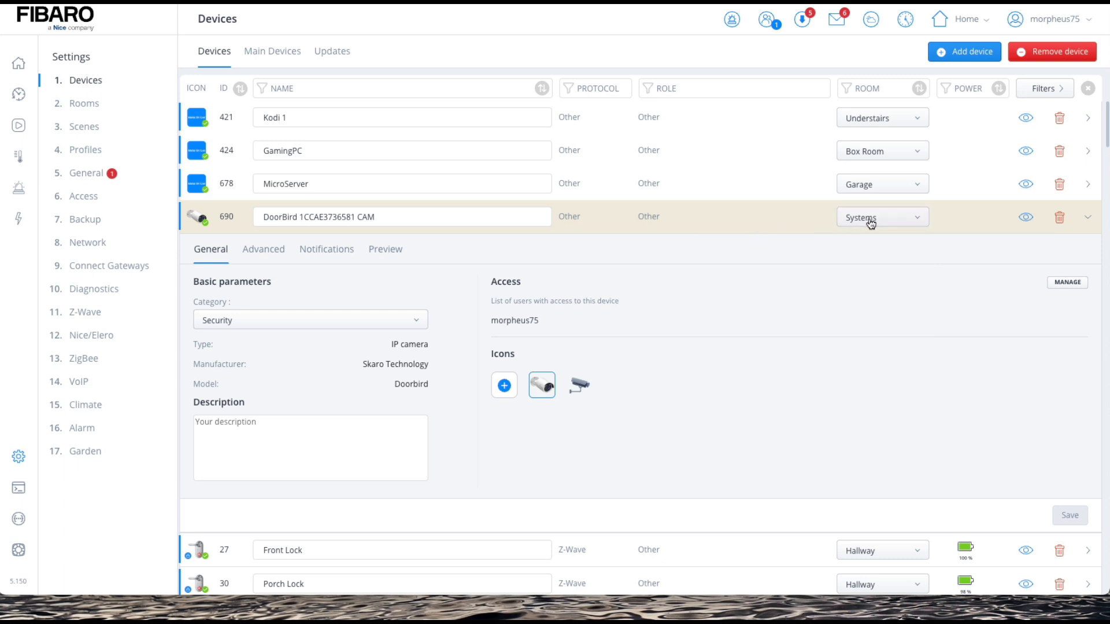
pyautogui.click(882, 217)
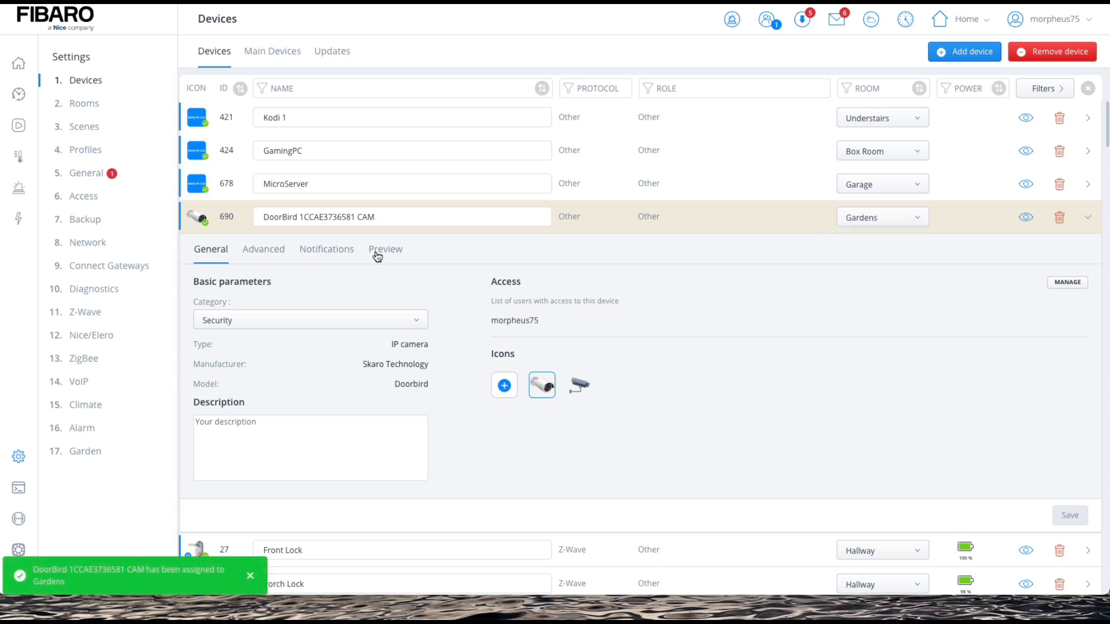
pyautogui.click(263, 249)
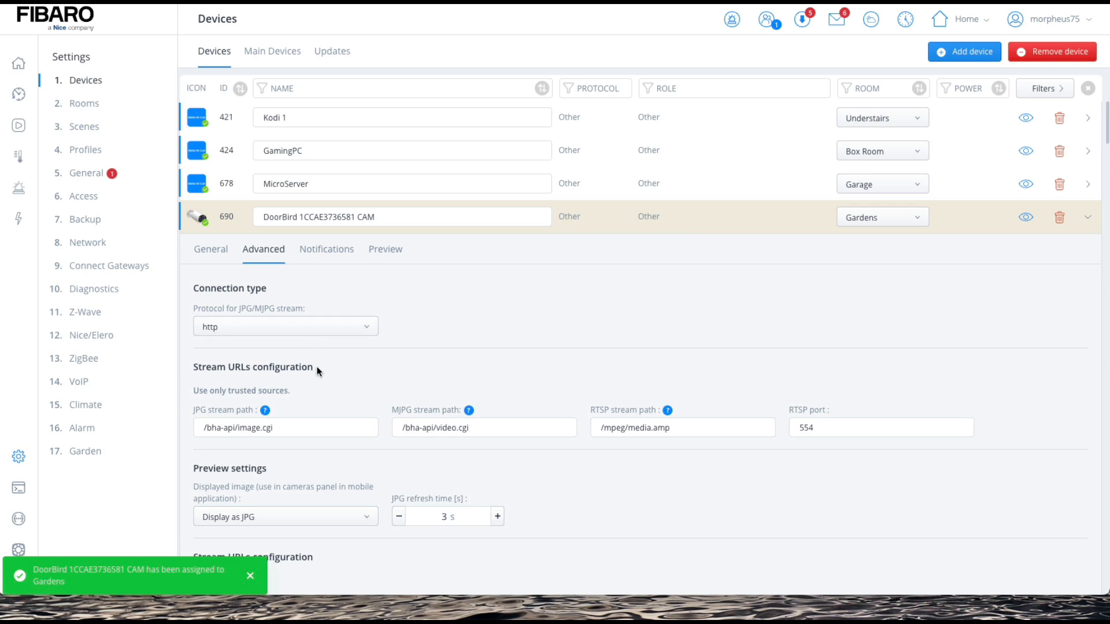
pyautogui.scroll(-3)
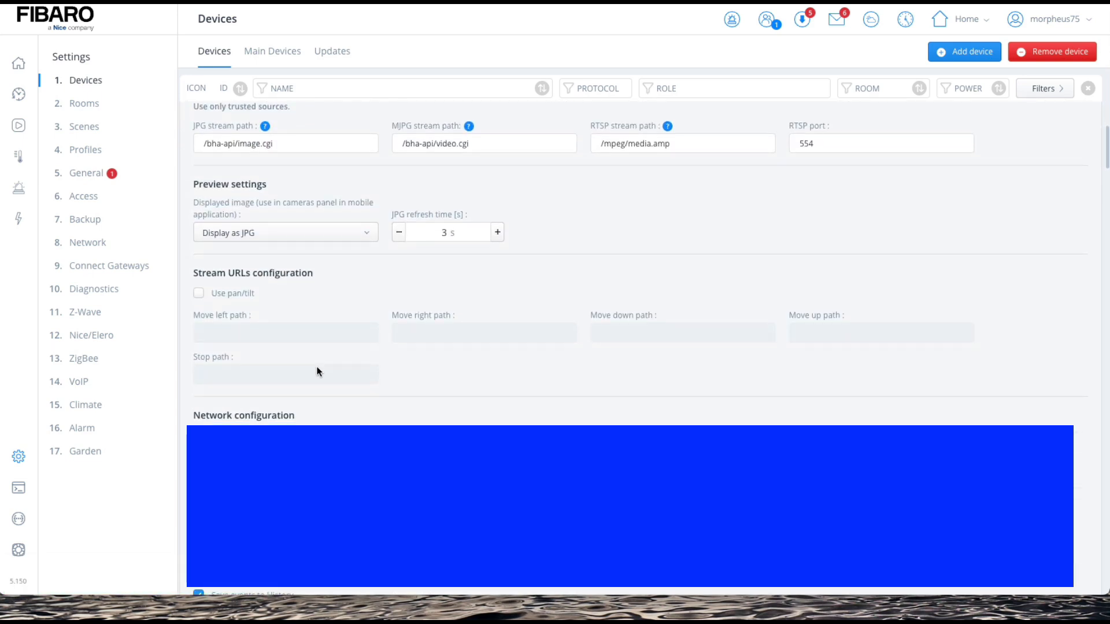
pyautogui.scroll(-3)
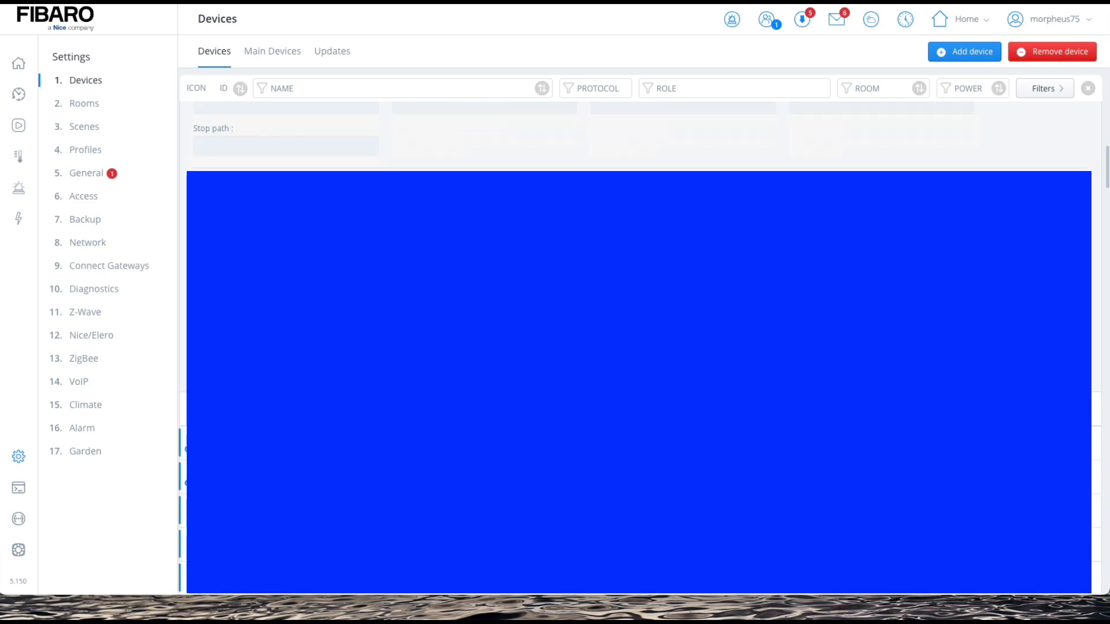
pyautogui.click(1070, 409)
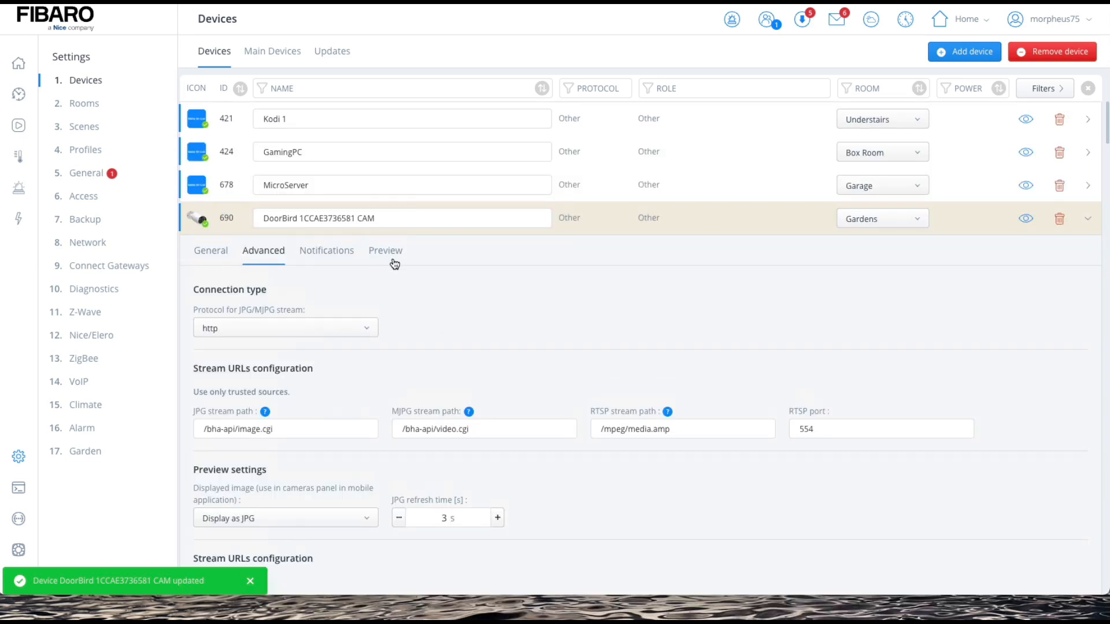
# Step: Rename the camera 'DoorBird CAM' and return to the dashboard
pyautogui.click(385, 251)
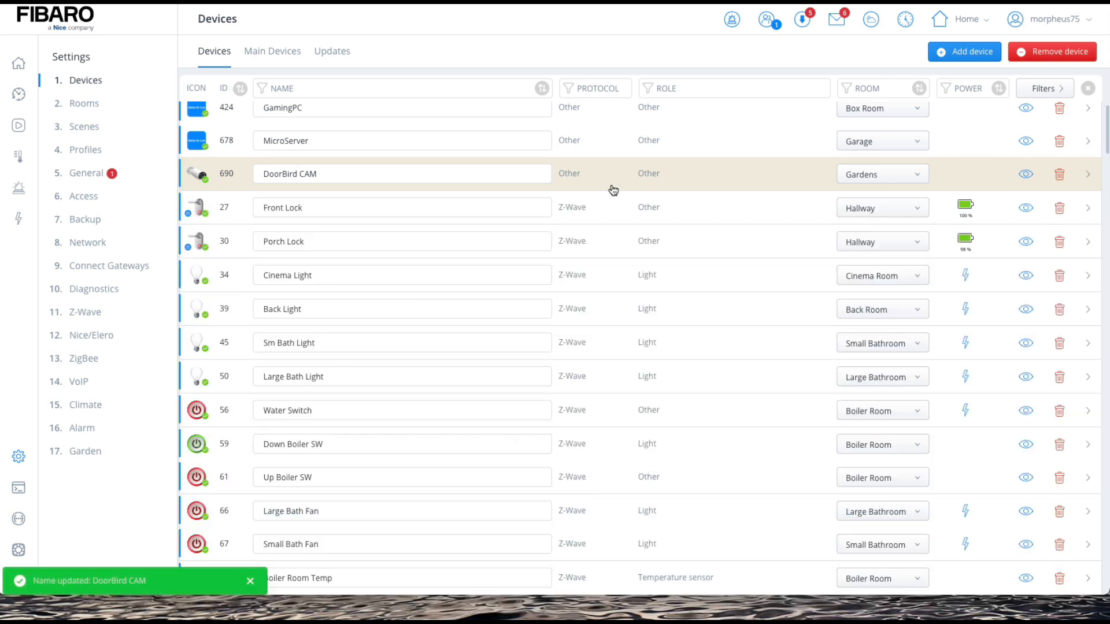
pyautogui.click(14, 61)
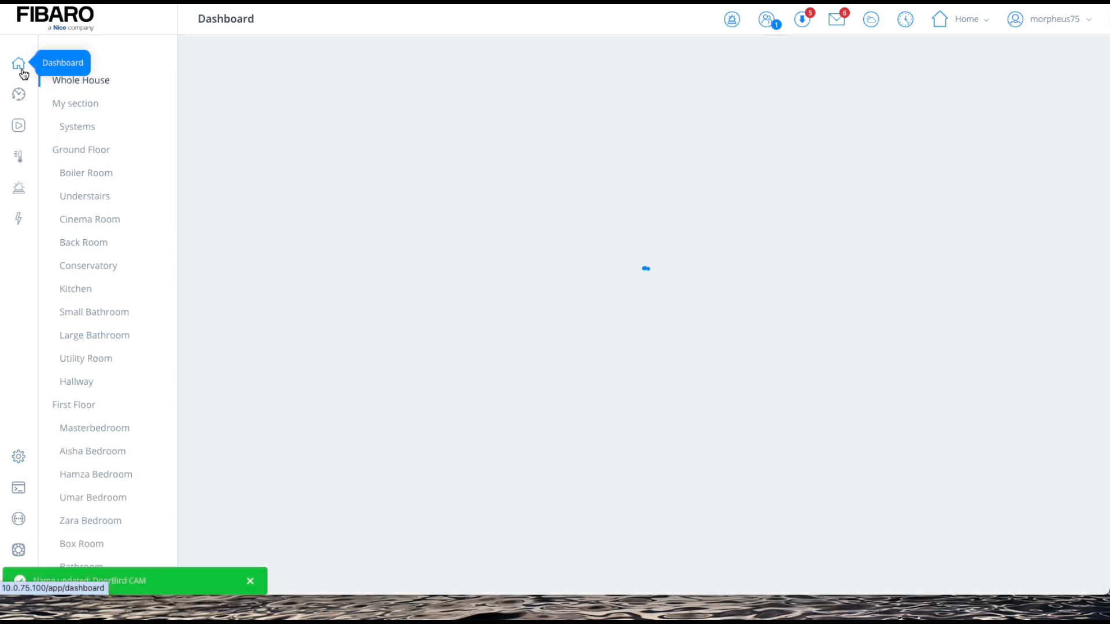
# Step: Check Gardens now lists DoorBird Relay and DoorBird CAM, then go to the Scenes settings
pyautogui.click(17, 63)
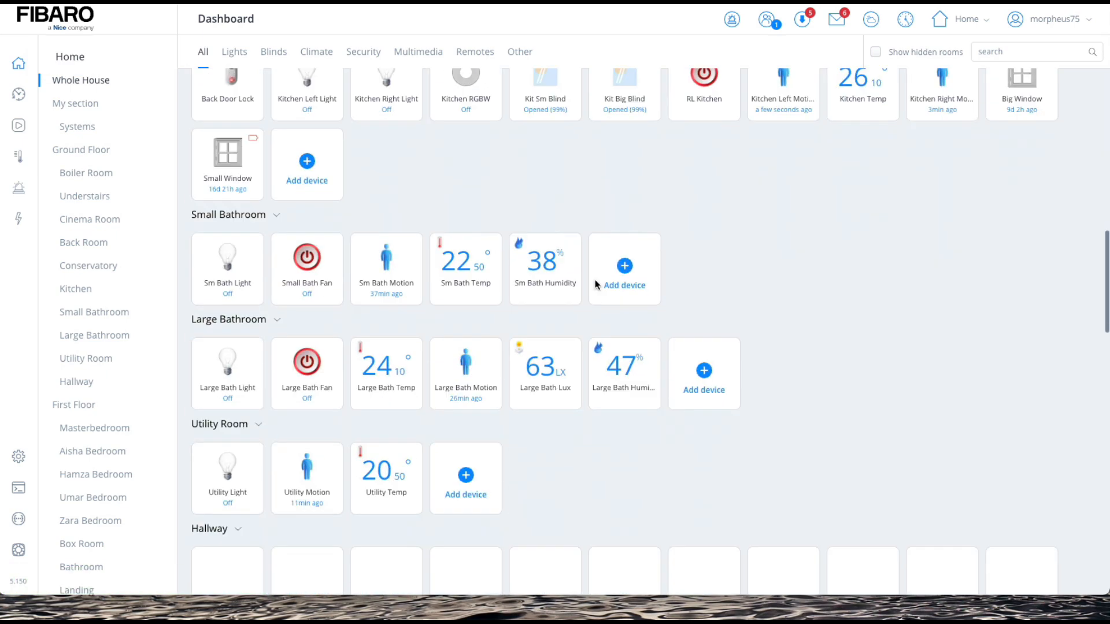
pyautogui.scroll(-3)
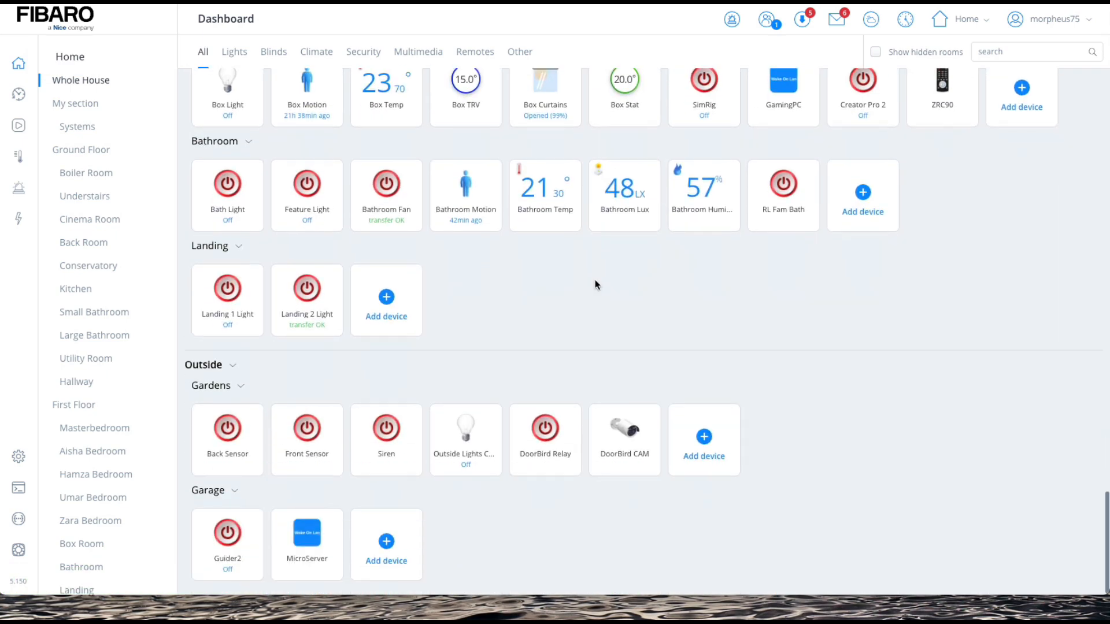
pyautogui.moveTo(571, 448)
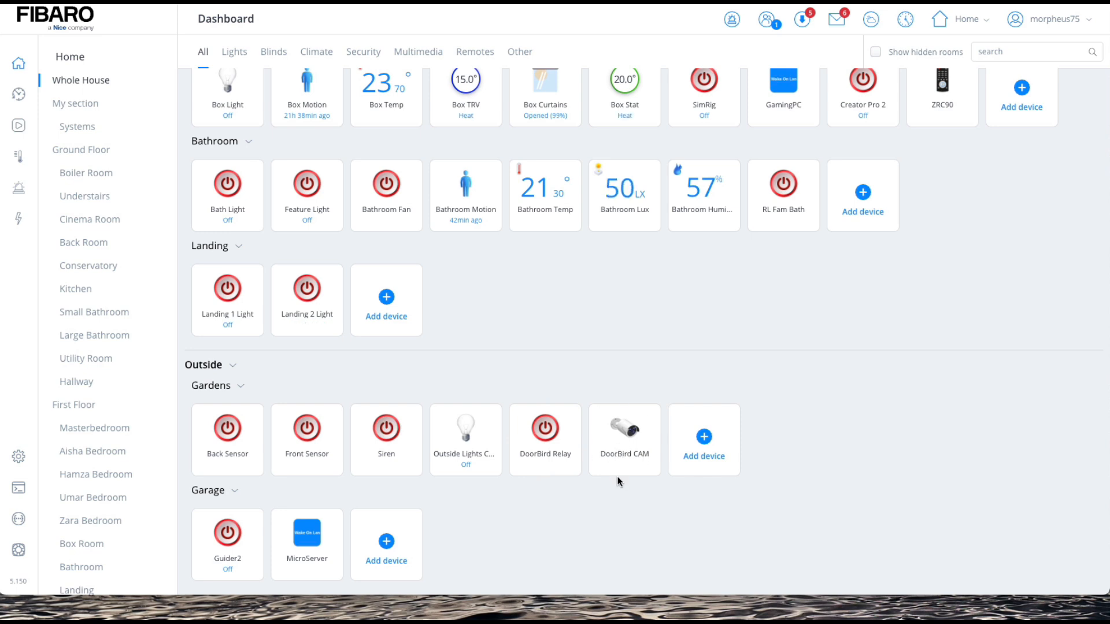
pyautogui.moveTo(692, 458)
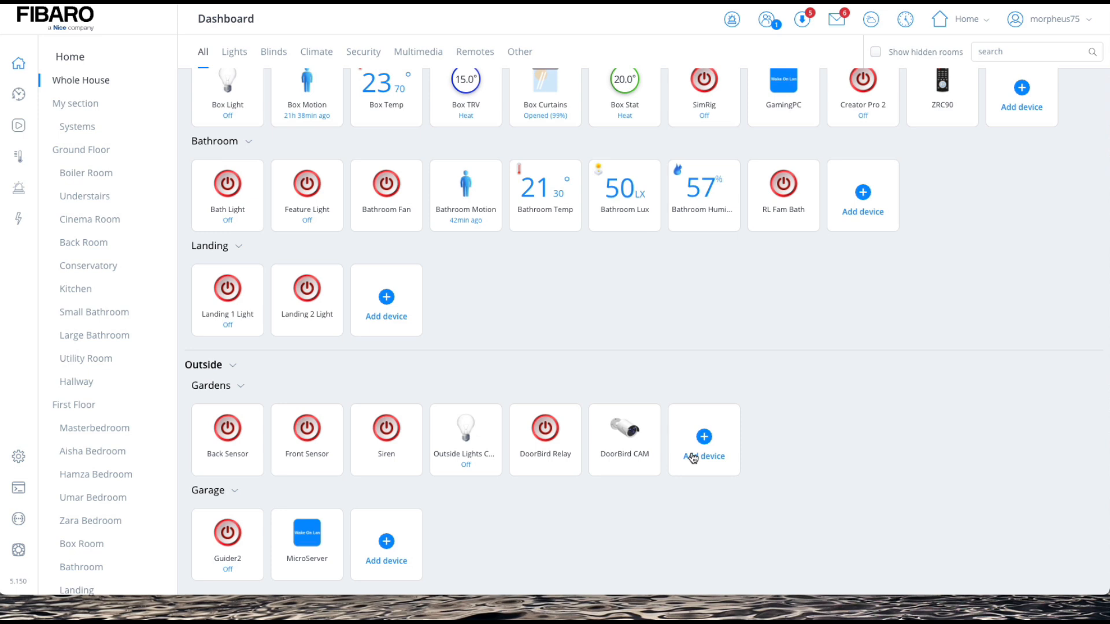
pyautogui.moveTo(492, 351)
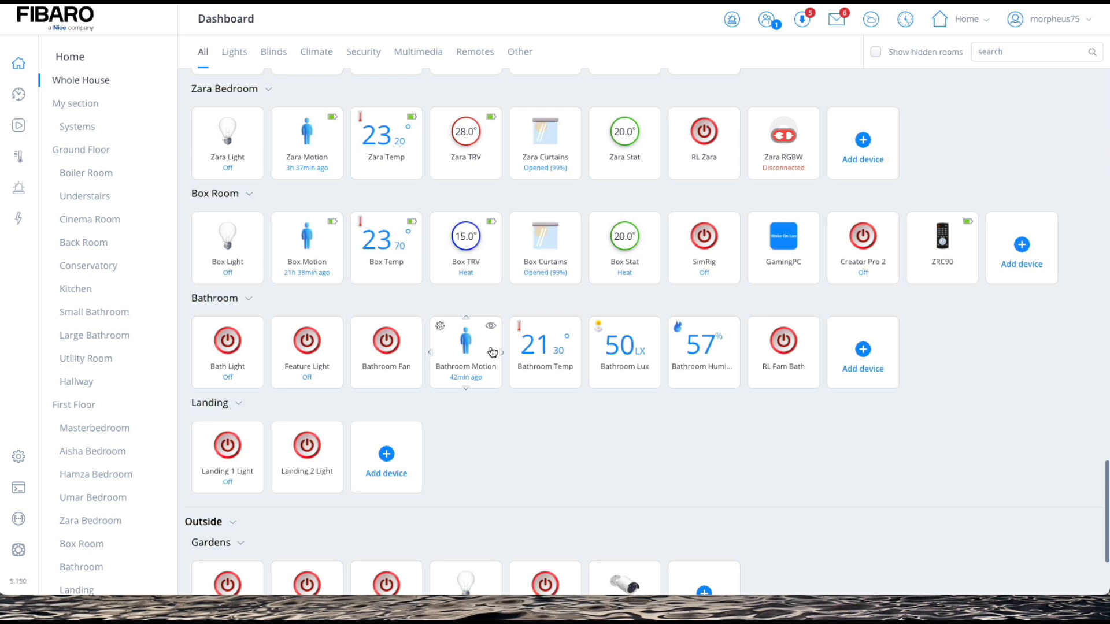
pyautogui.scroll(-3)
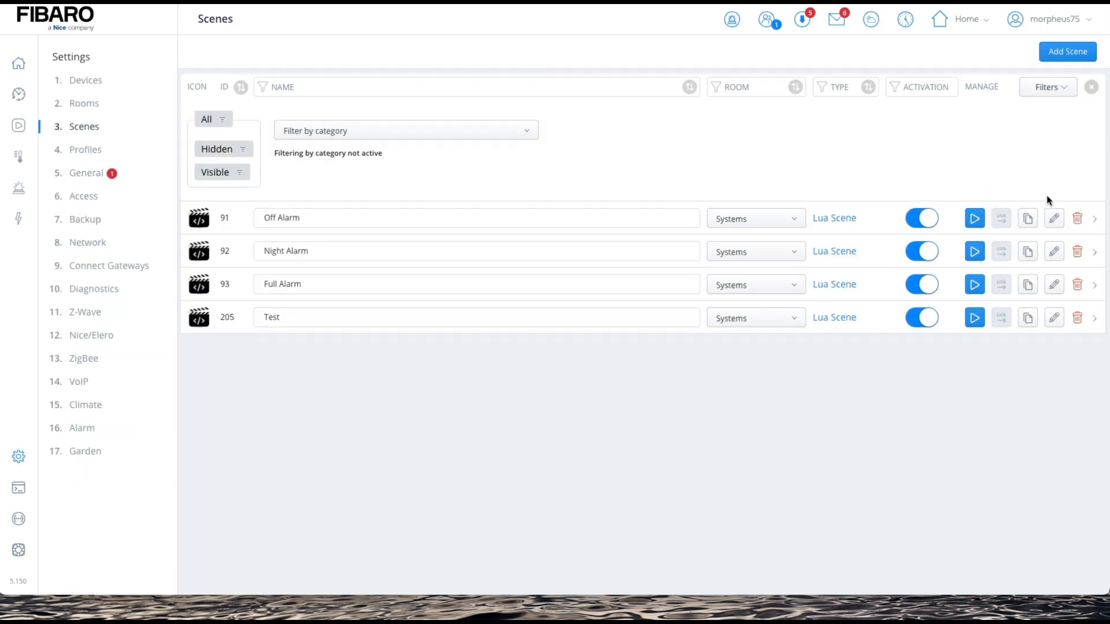
pyautogui.moveTo(203, 126)
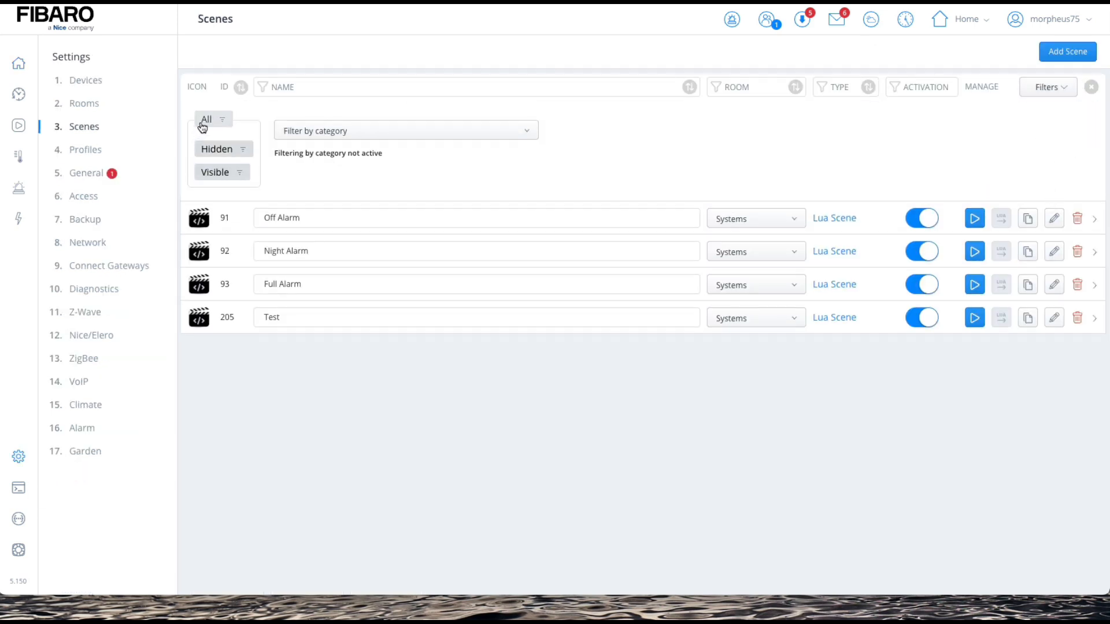
# Step: Filter the scenes by name 'door' and open the Front Doorbell Lua scene
pyautogui.click(206, 120)
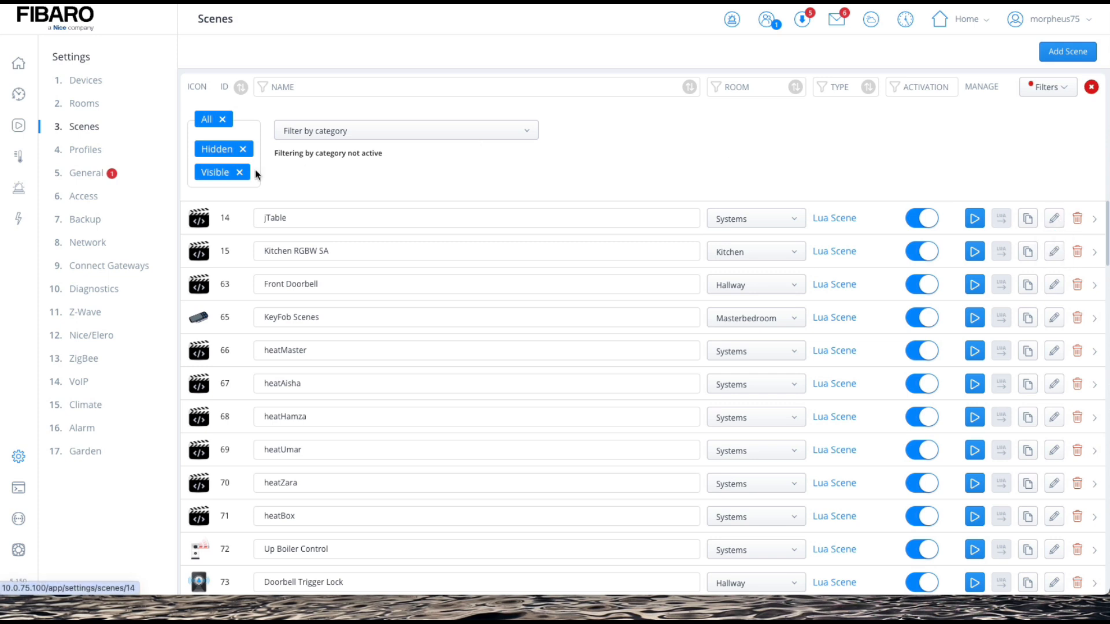
pyautogui.moveTo(1069, 96)
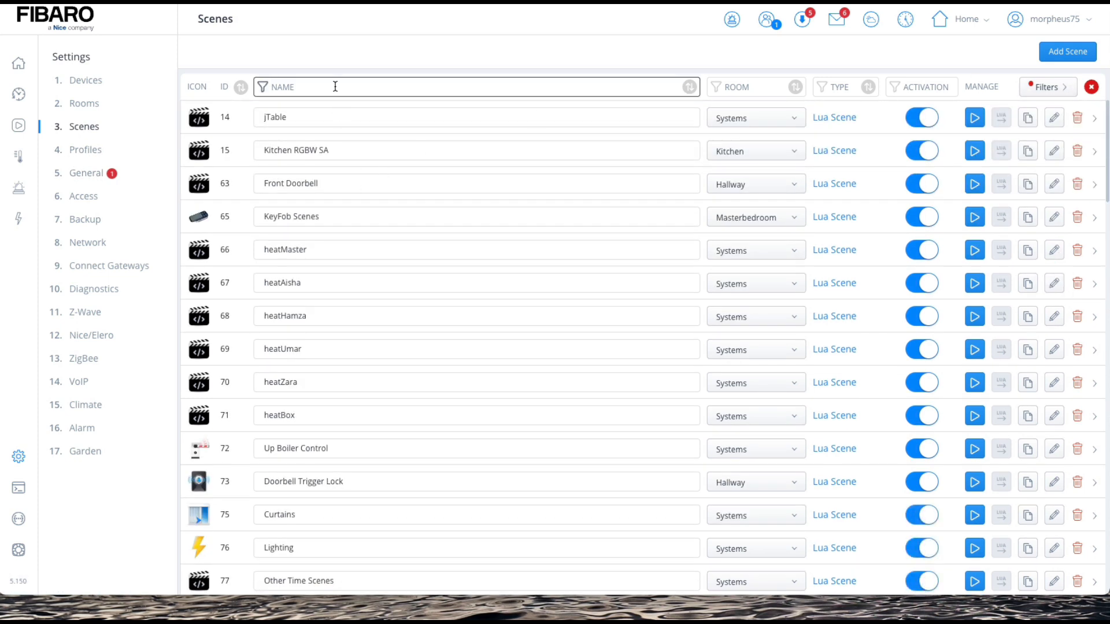
pyautogui.write('door')
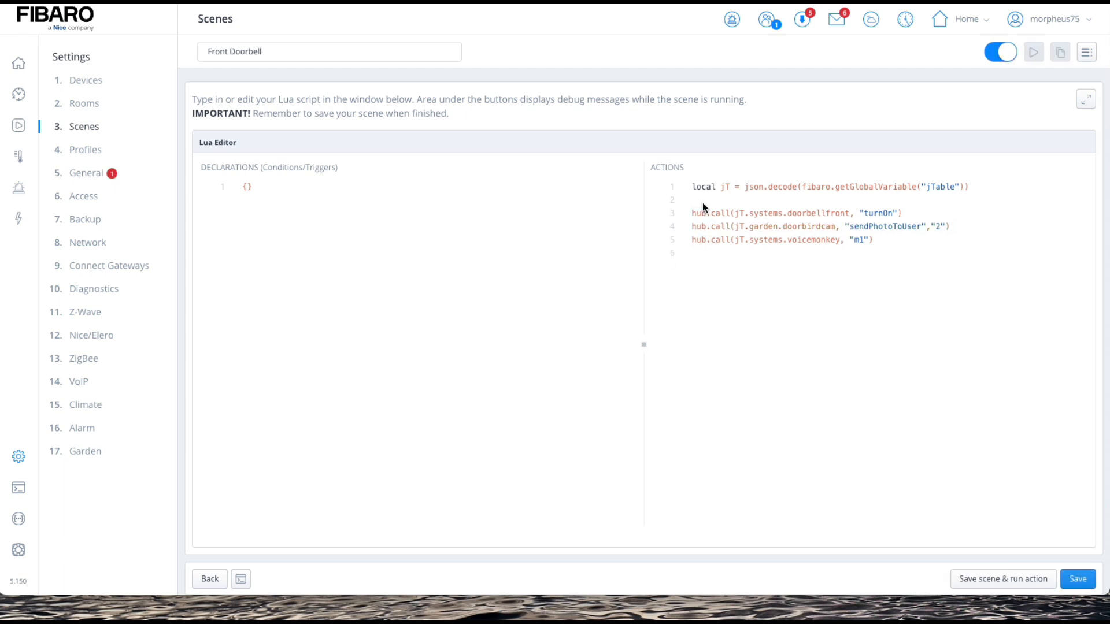
# Step: Save the Front Doorbell scene and return to the door-filtered scenes list
pyautogui.click(1078, 579)
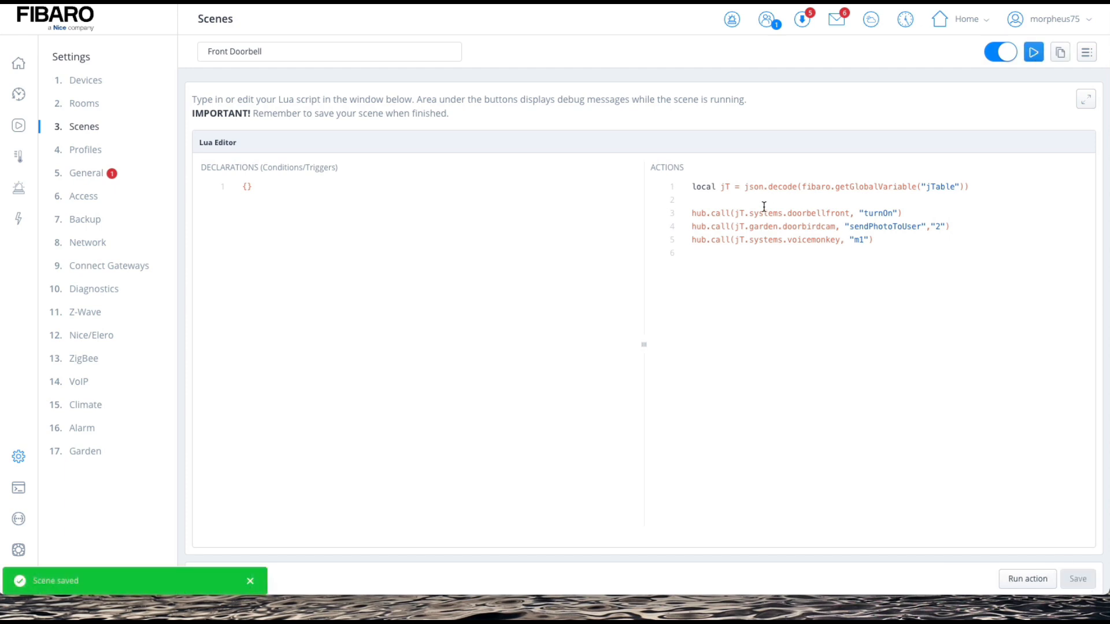
pyautogui.moveTo(825, 214)
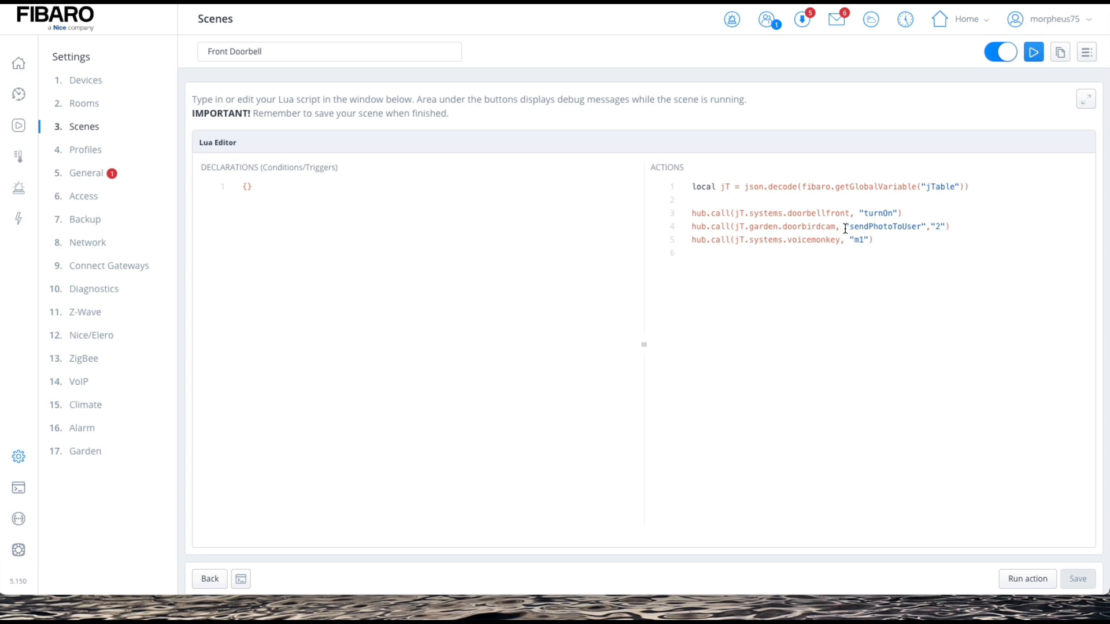
pyautogui.moveTo(878, 233)
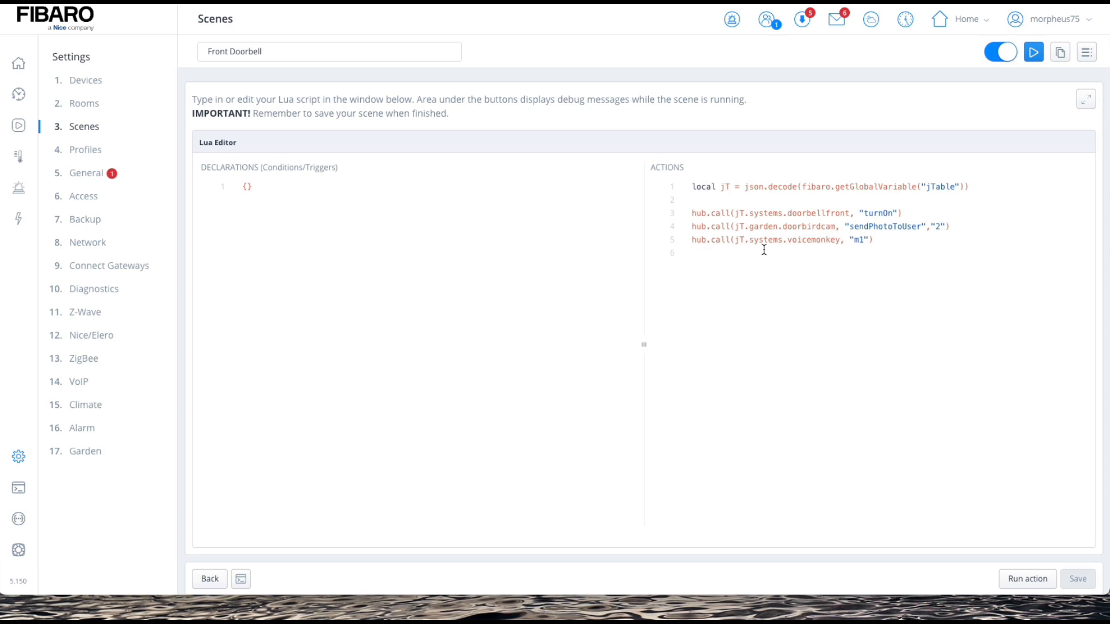
pyautogui.moveTo(747, 273)
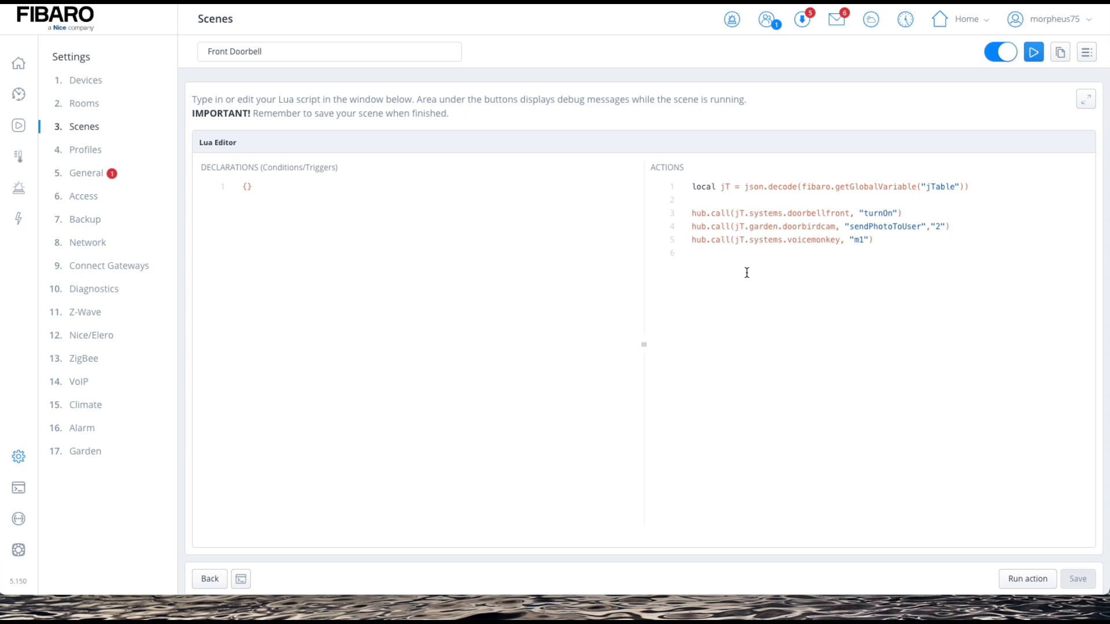
pyautogui.moveTo(740, 272)
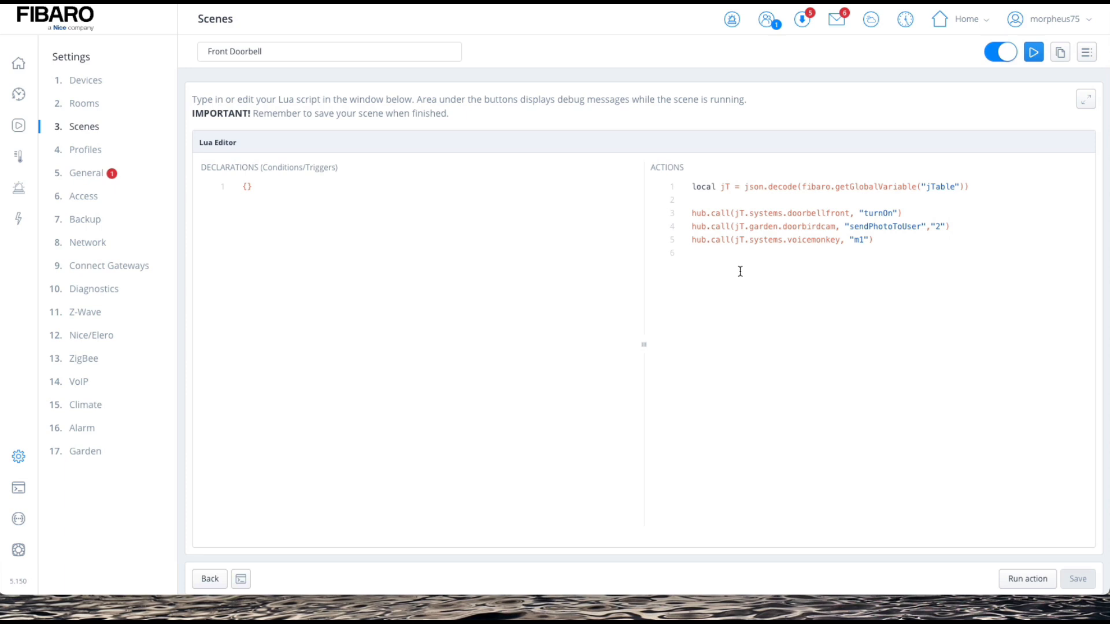
pyautogui.moveTo(744, 258)
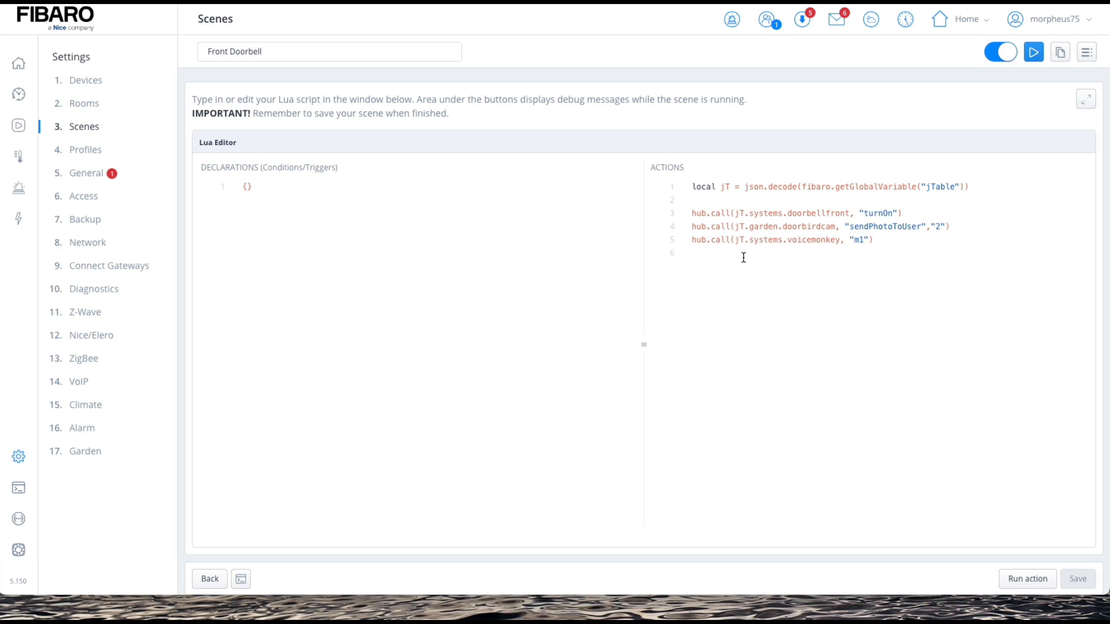
pyautogui.moveTo(751, 245)
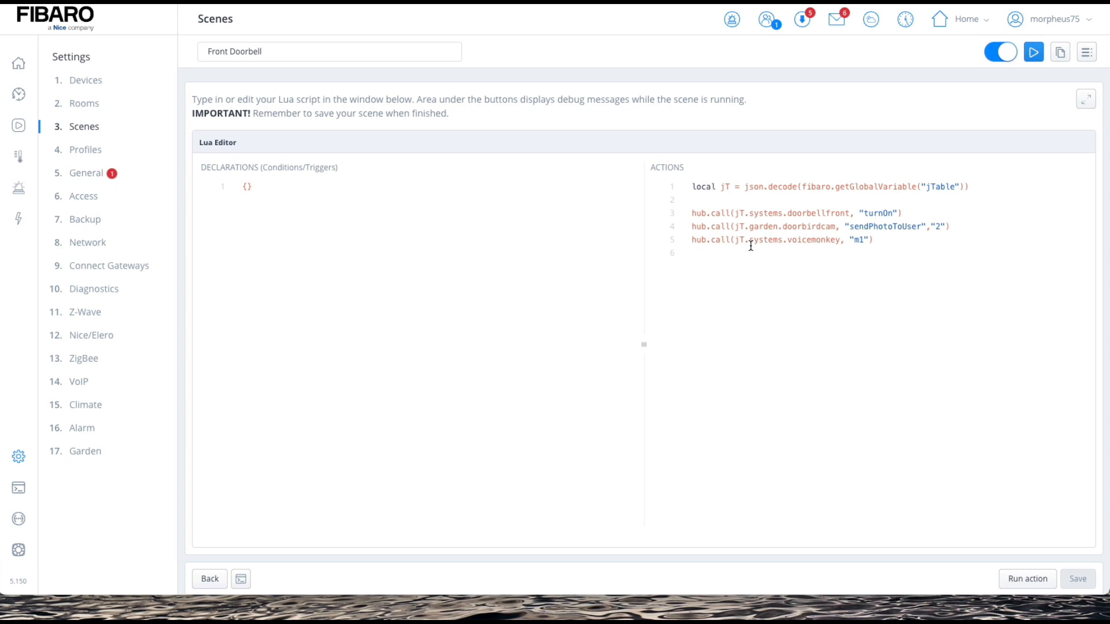
pyautogui.moveTo(778, 225)
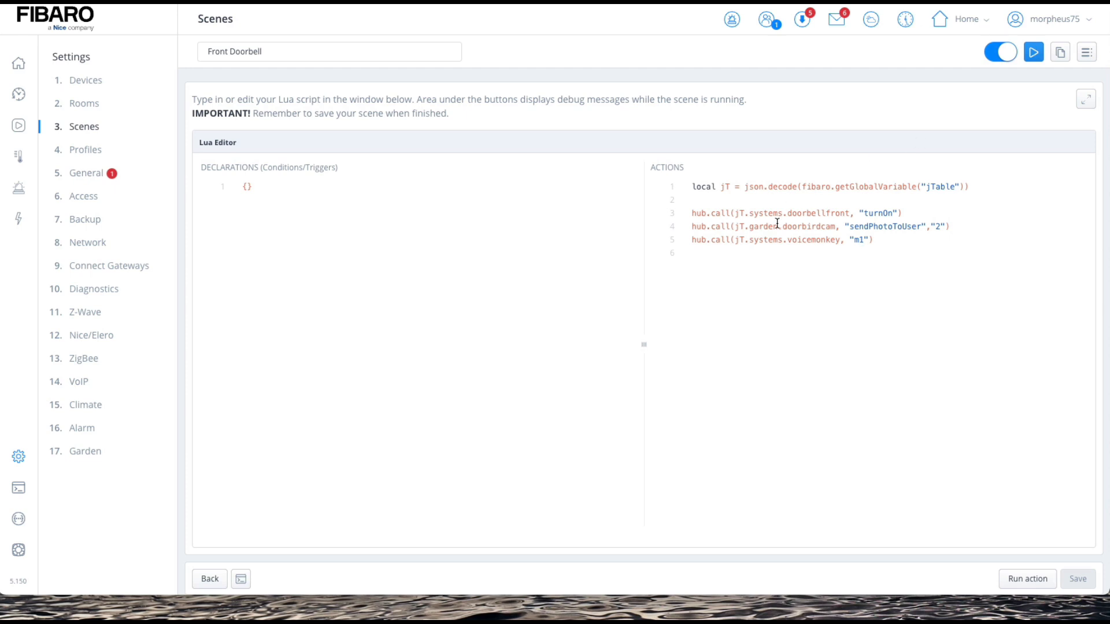
pyautogui.moveTo(800, 278)
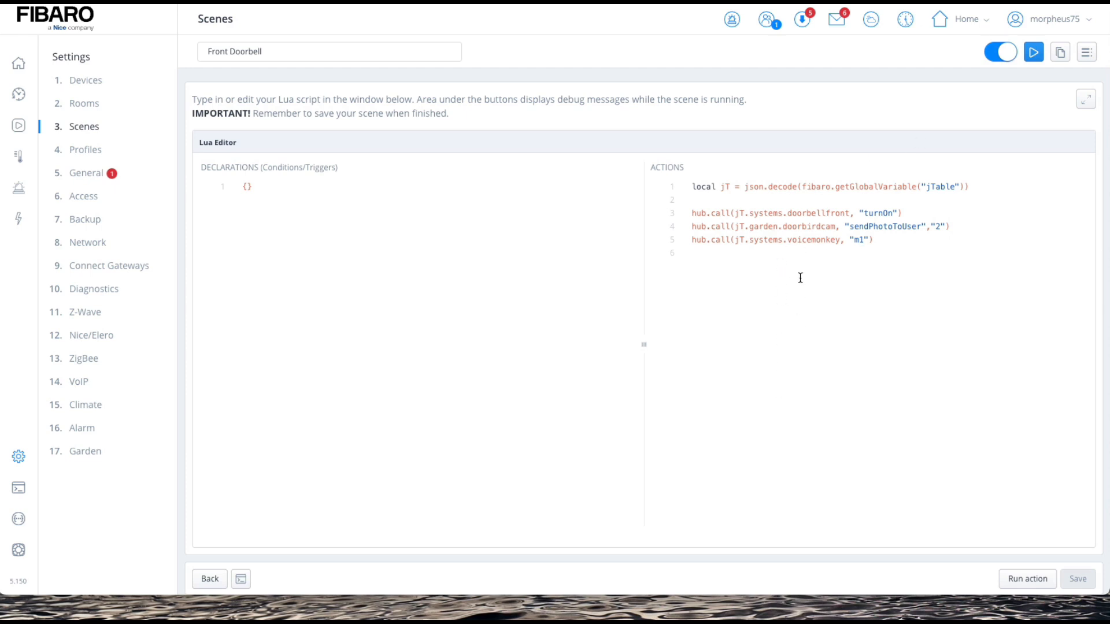
pyautogui.moveTo(1072, 85)
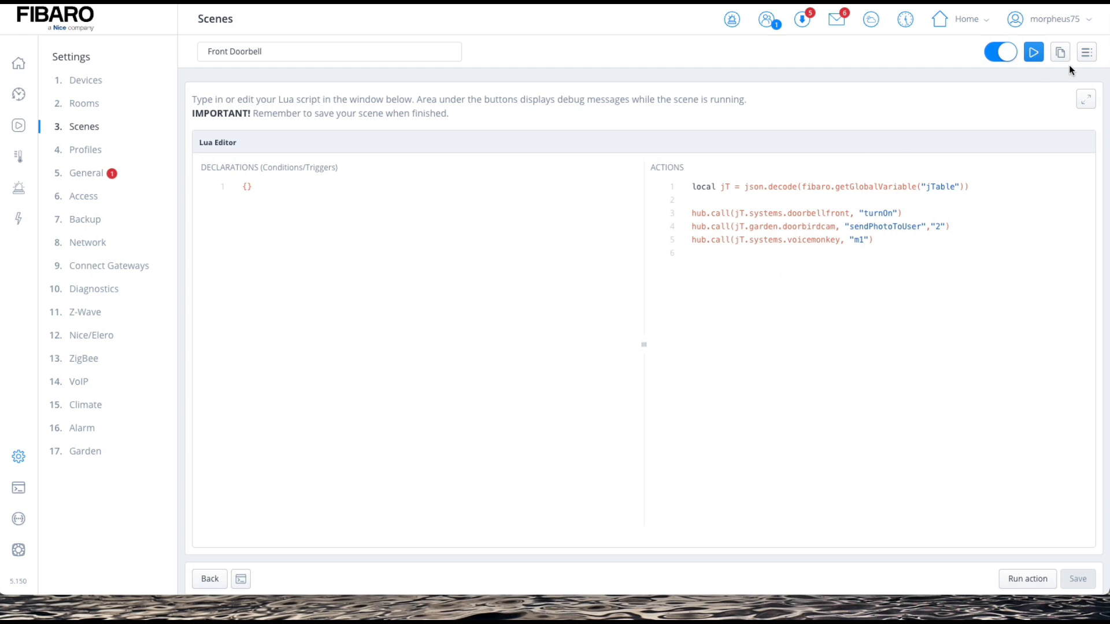
pyautogui.click(209, 579)
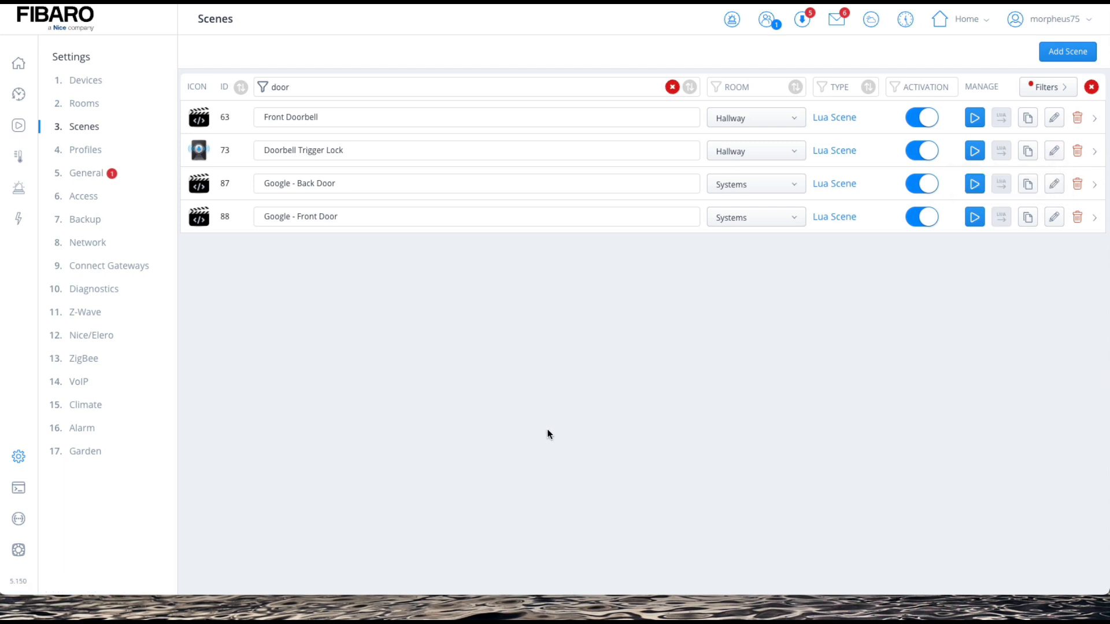
pyautogui.moveTo(492, 507)
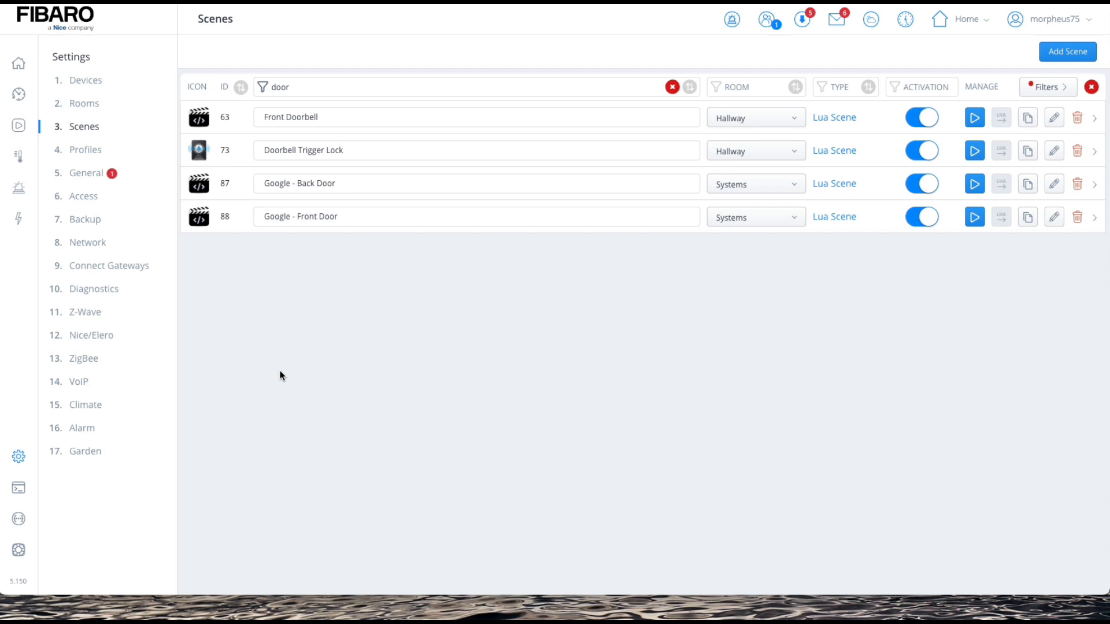
pyautogui.moveTo(283, 318)
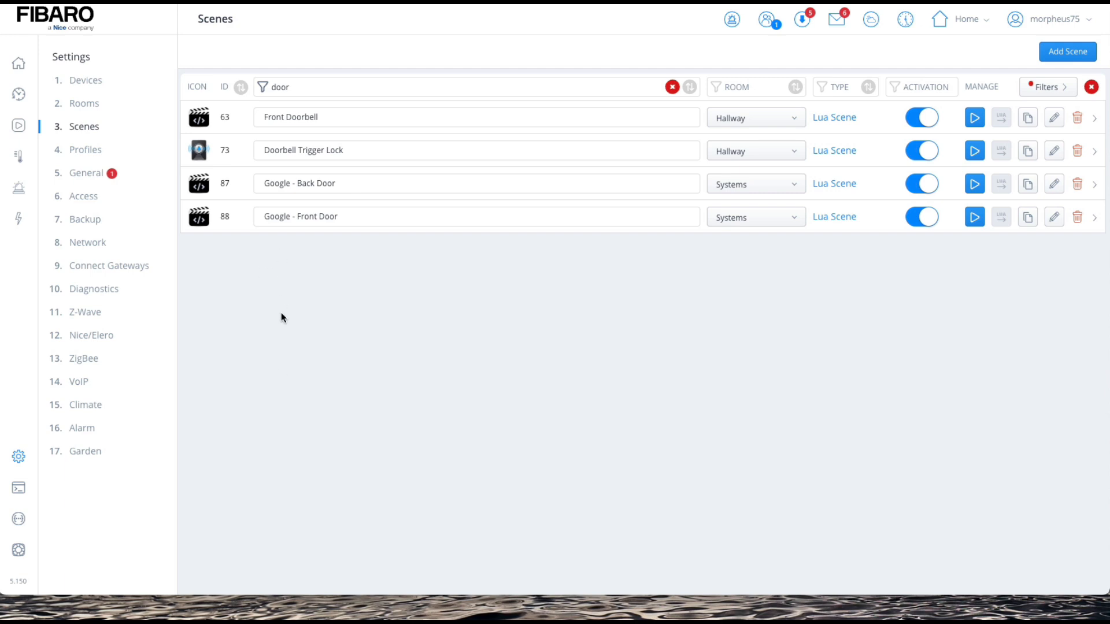
pyautogui.moveTo(314, 240)
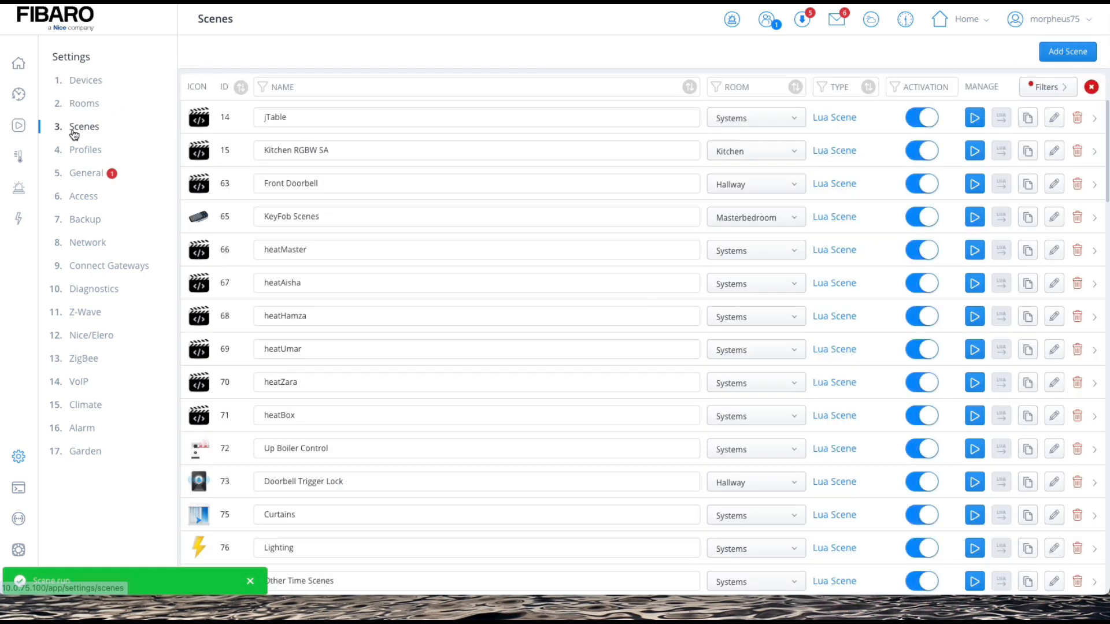
# Step: Filter for the doorbell-related items by searching 'door'
pyautogui.write('door')
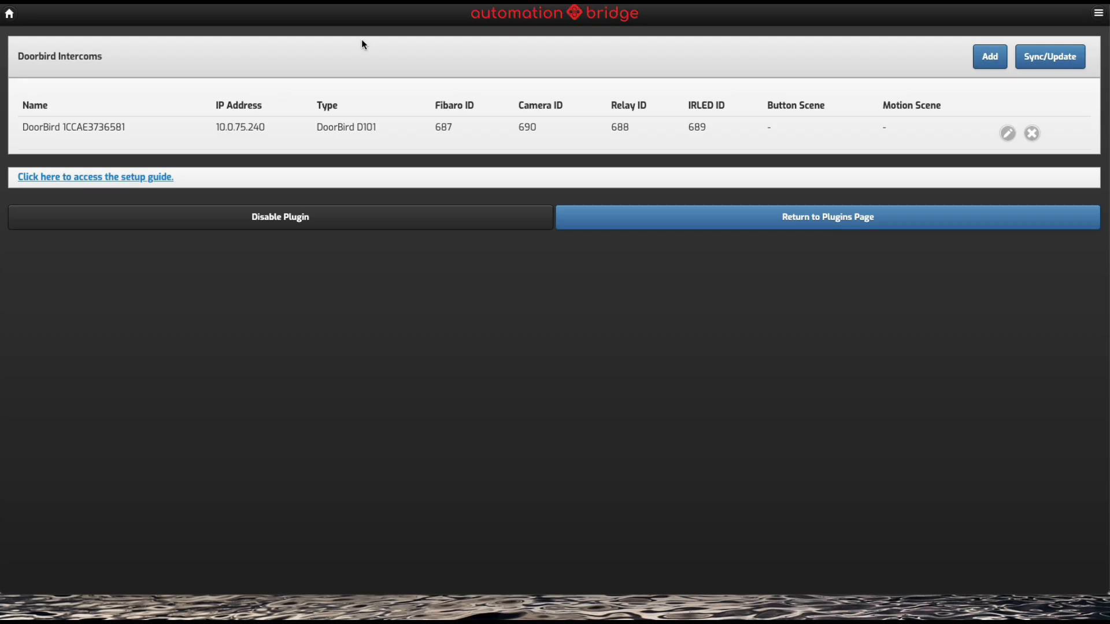
pyautogui.moveTo(1007, 133)
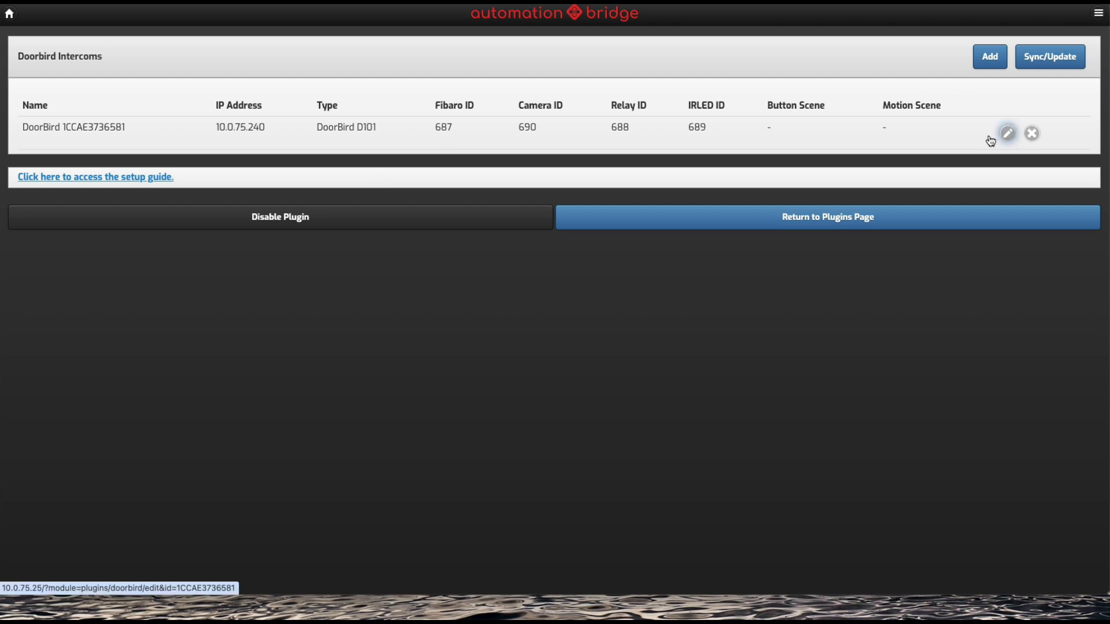
# Step: Open the DoorBird D101 intercom's edit form in Automation Bridge
pyautogui.click(1009, 134)
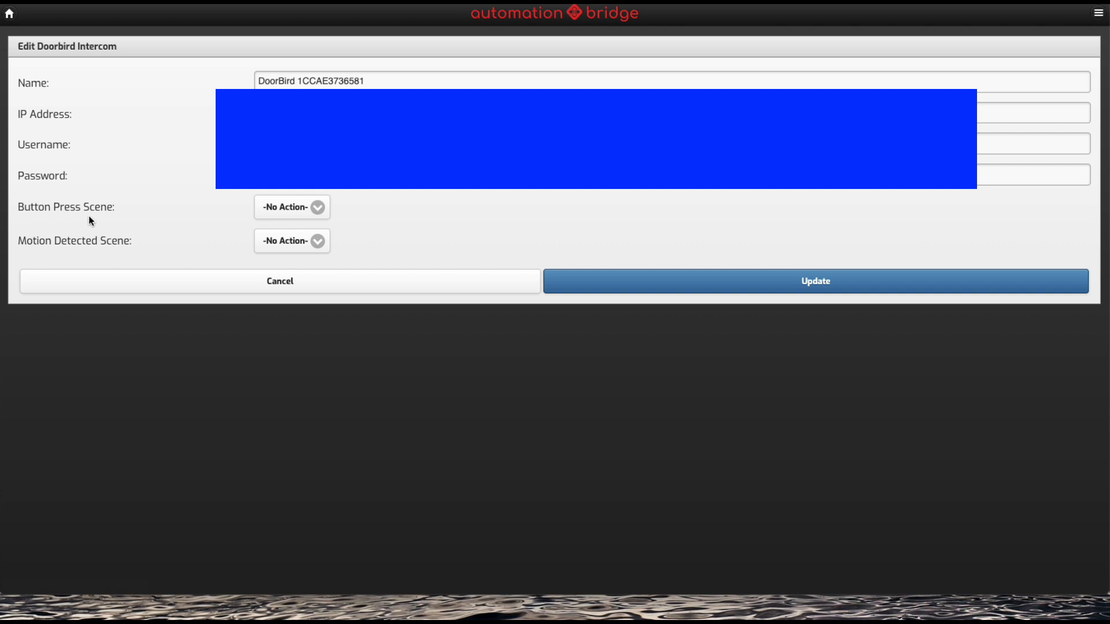
pyautogui.moveTo(246, 215)
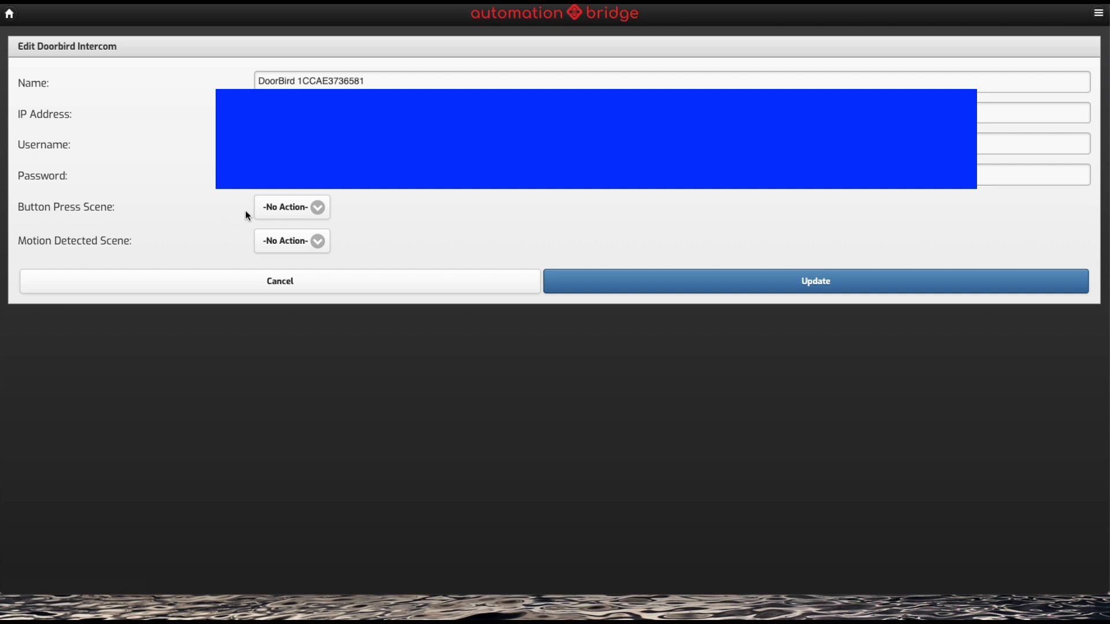
# Step: Set the DoorBird button-press scene to Front Doorbell (63) and update the intercom
pyautogui.click(292, 207)
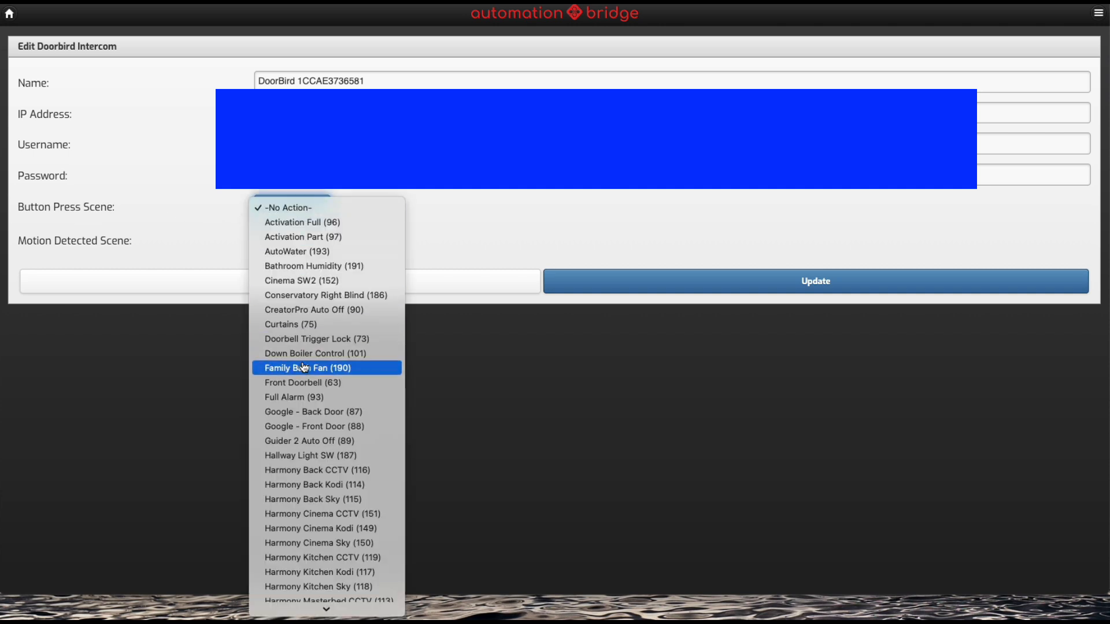
pyautogui.moveTo(326, 345)
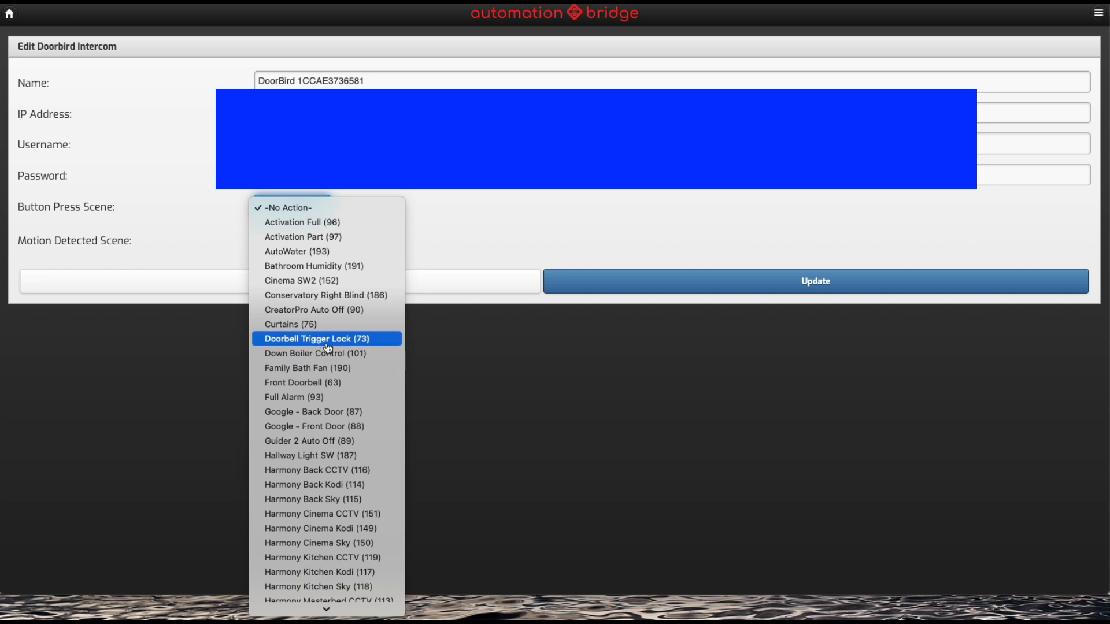
pyautogui.moveTo(326, 390)
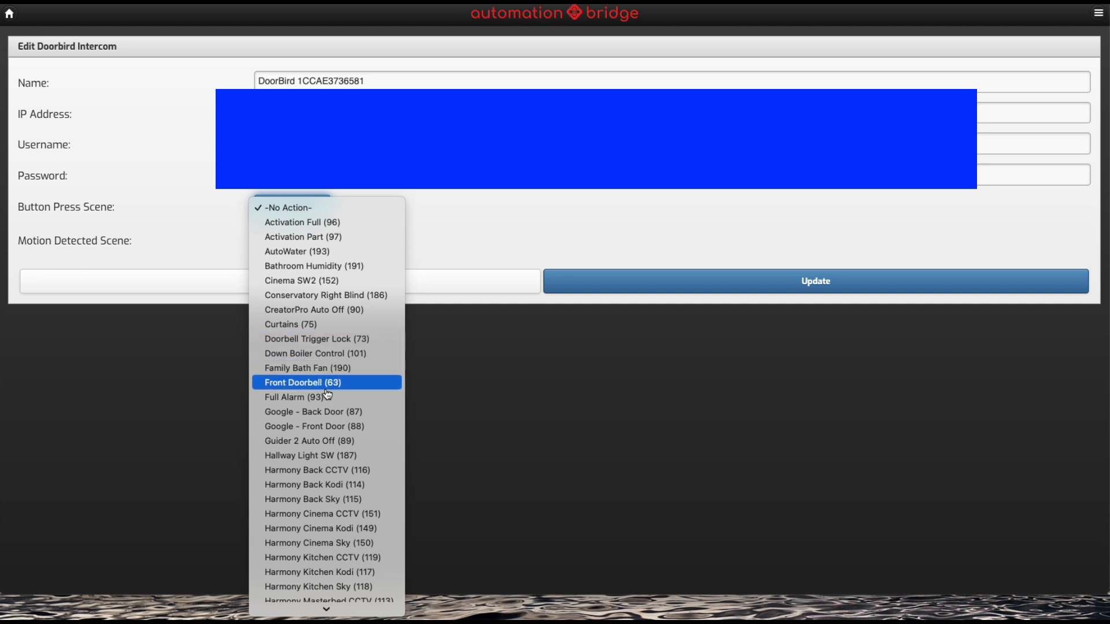
pyautogui.click(320, 382)
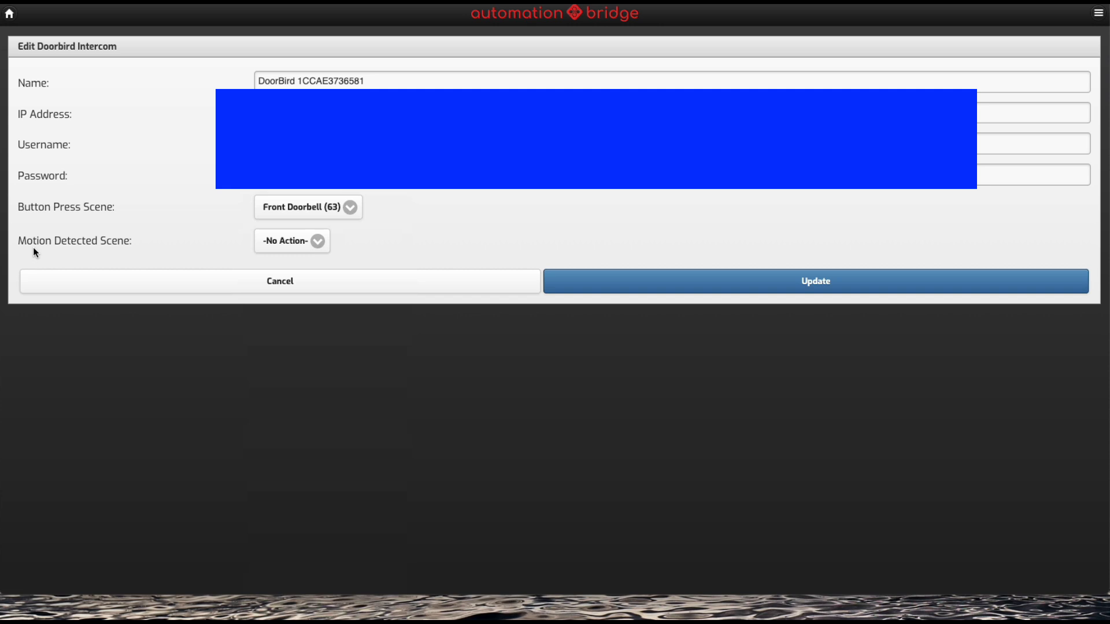
pyautogui.moveTo(281, 255)
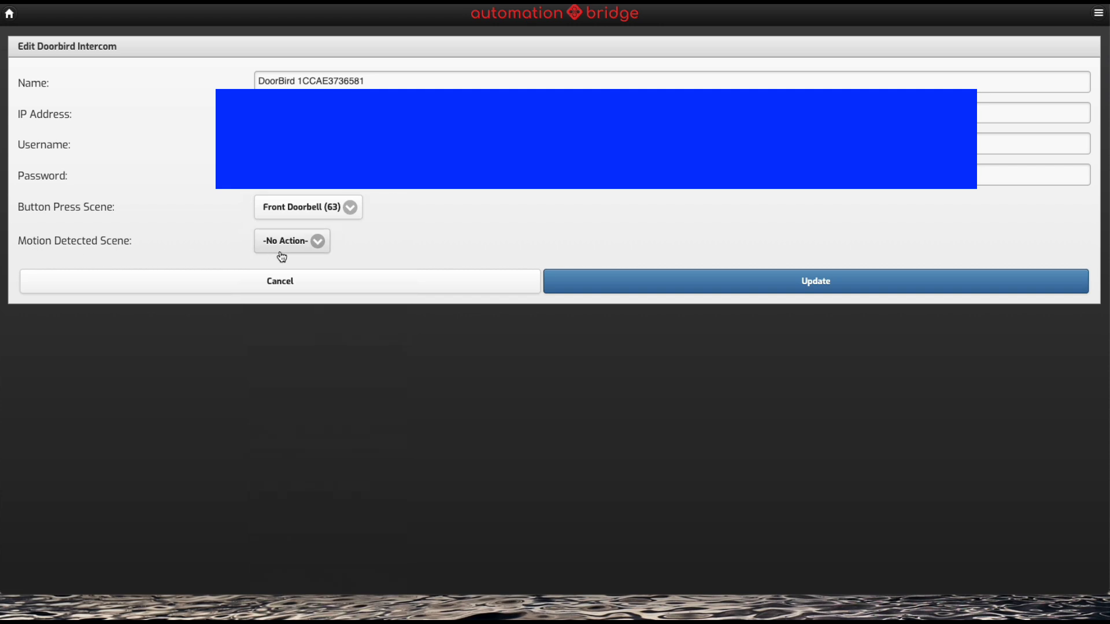
pyautogui.moveTo(305, 252)
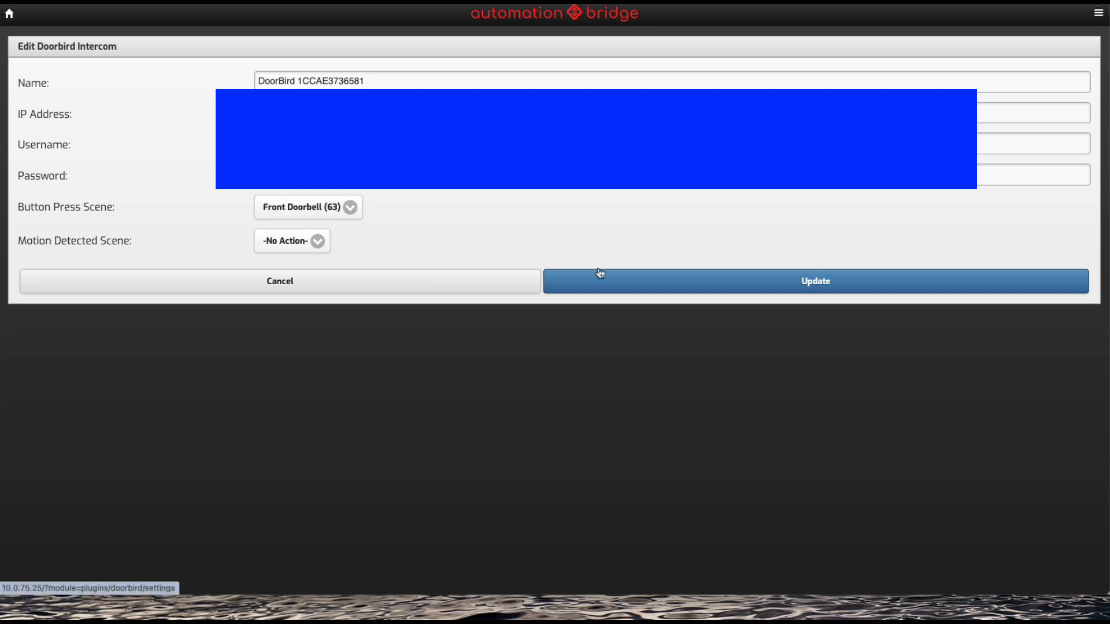
pyautogui.click(815, 281)
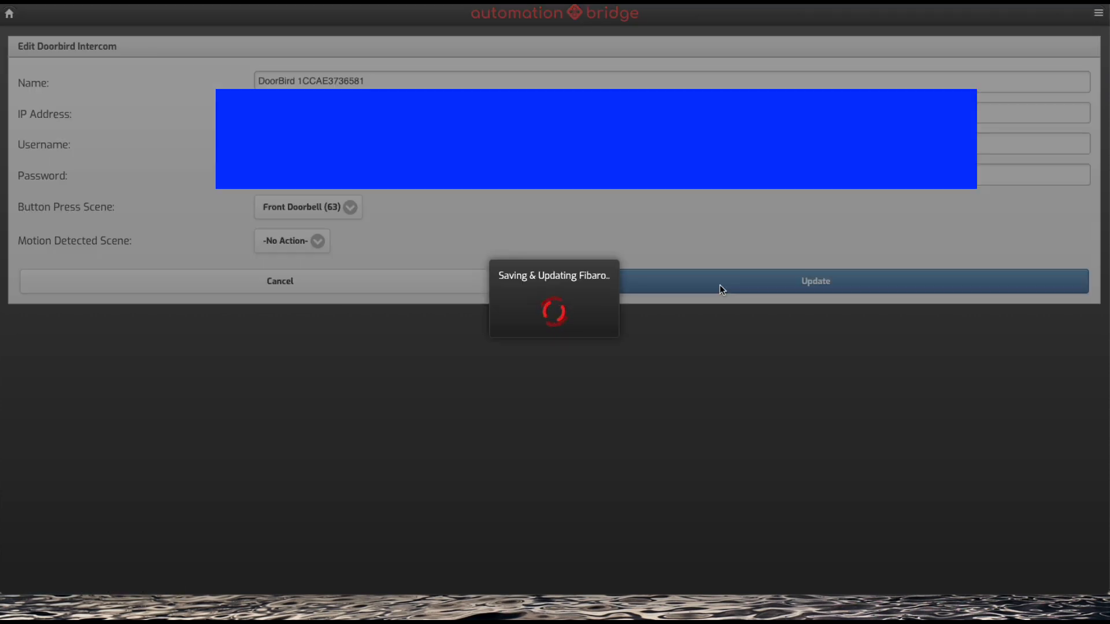
pyautogui.click(815, 281)
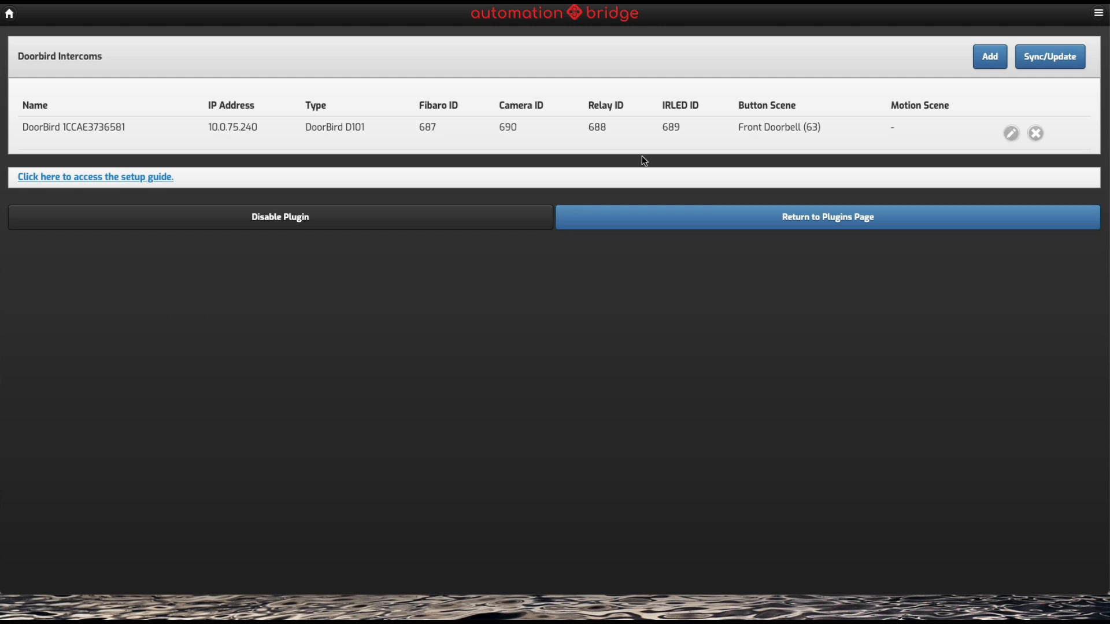
pyautogui.moveTo(808, 135)
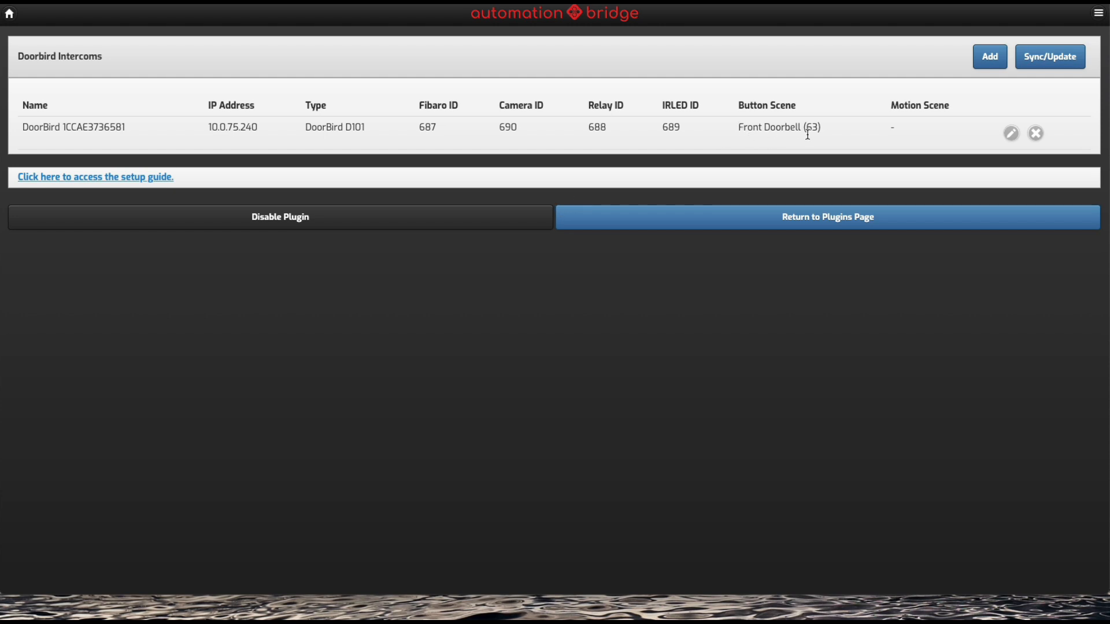
pyautogui.moveTo(438, 316)
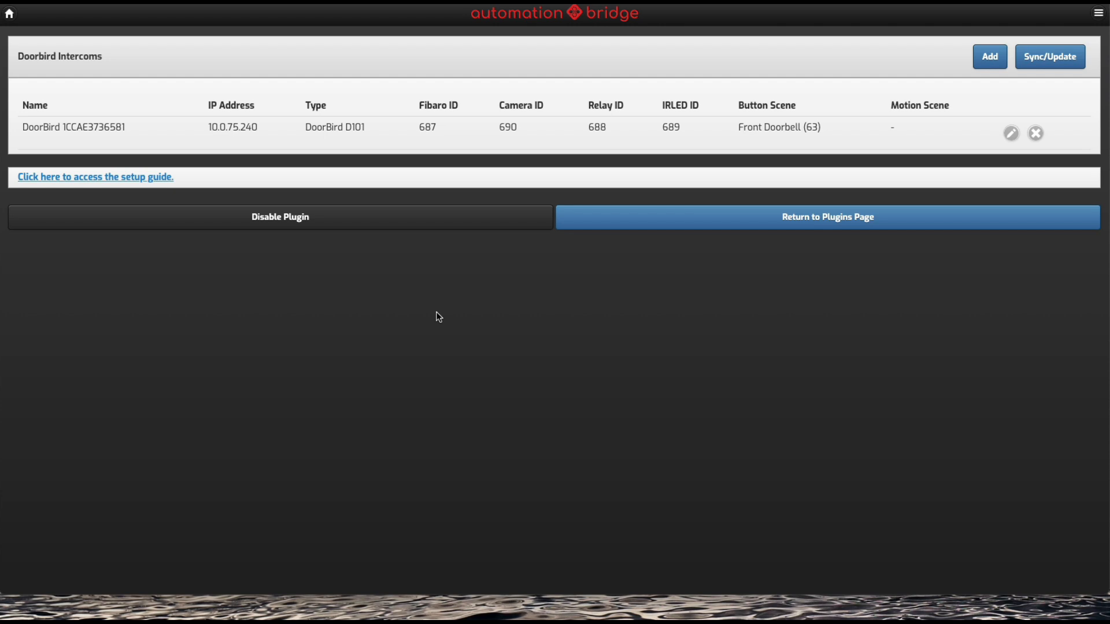
pyautogui.moveTo(794, 336)
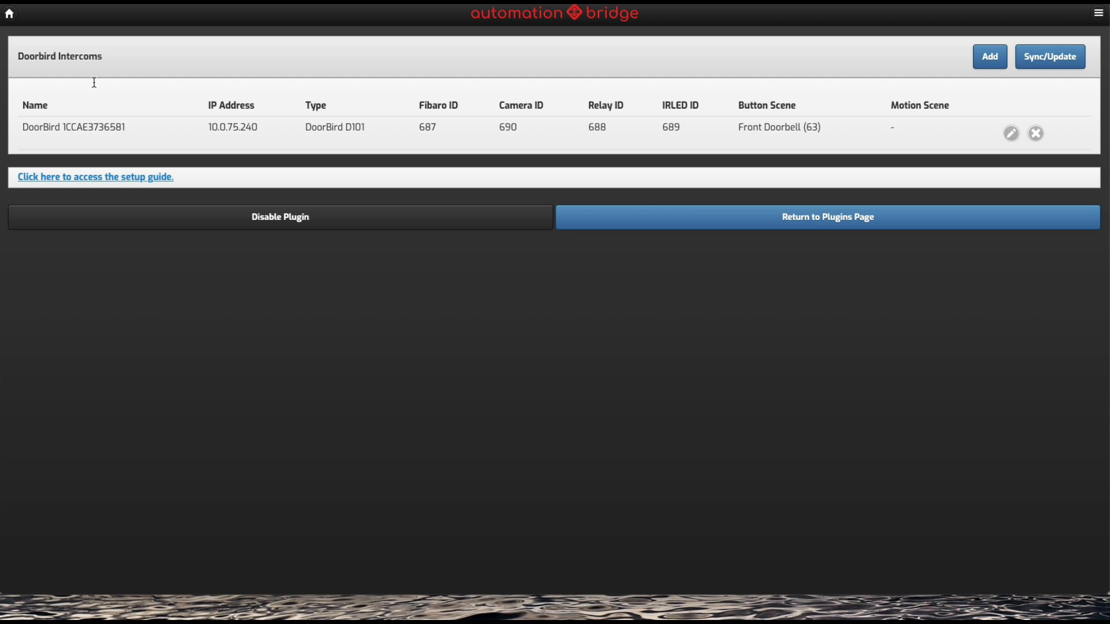
# Step: Return to Automation Bridge's home page with the available-devices list
pyautogui.click(828, 217)
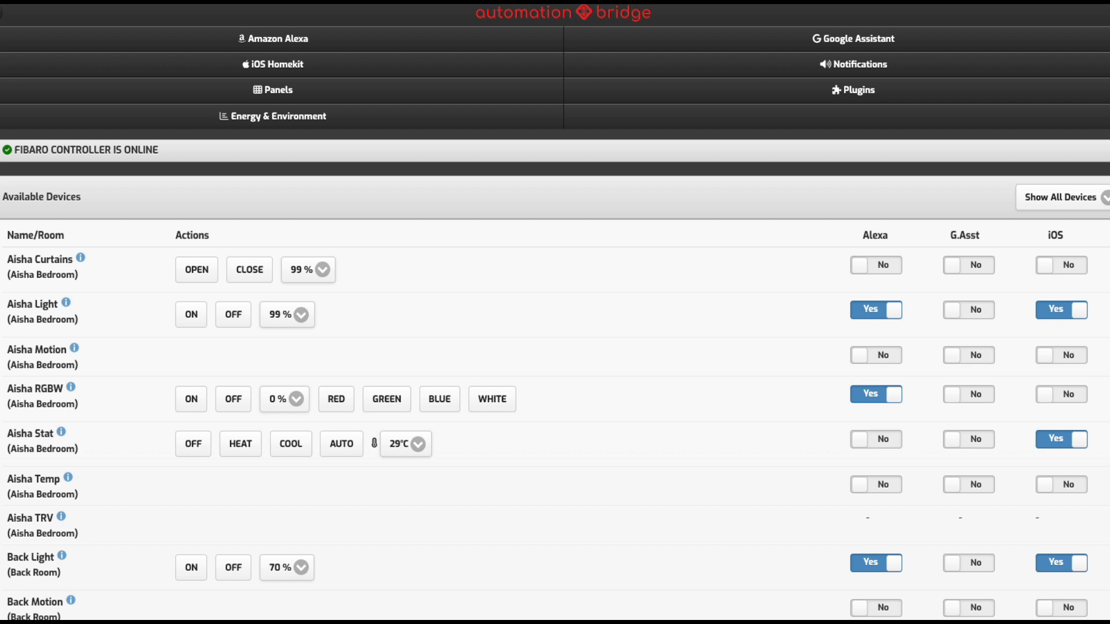
pyautogui.moveTo(512, 148)
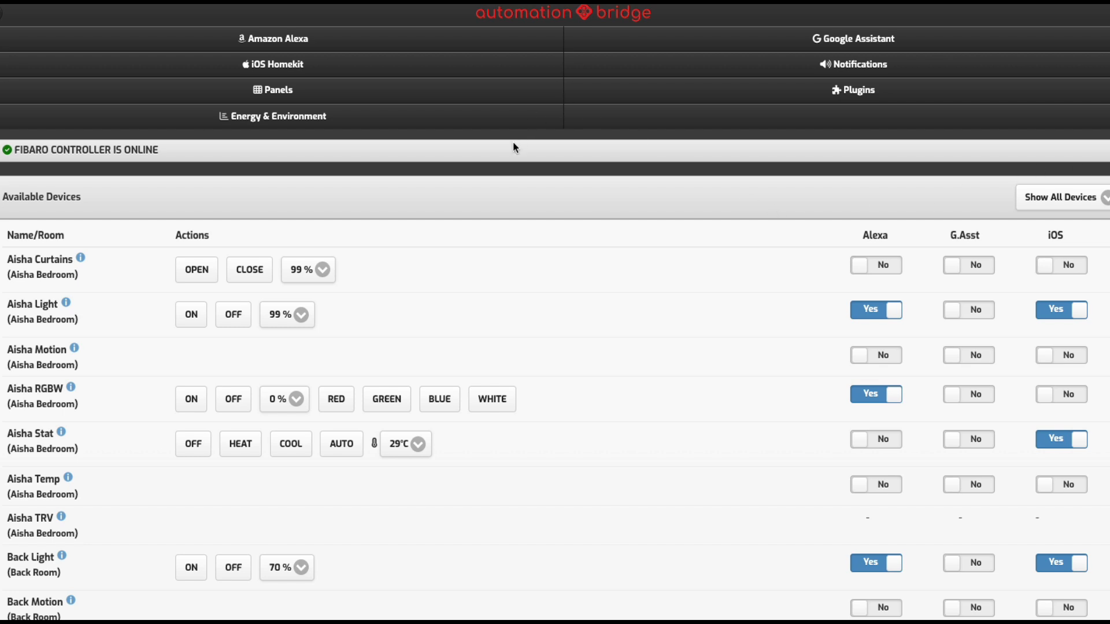
pyautogui.moveTo(819, 112)
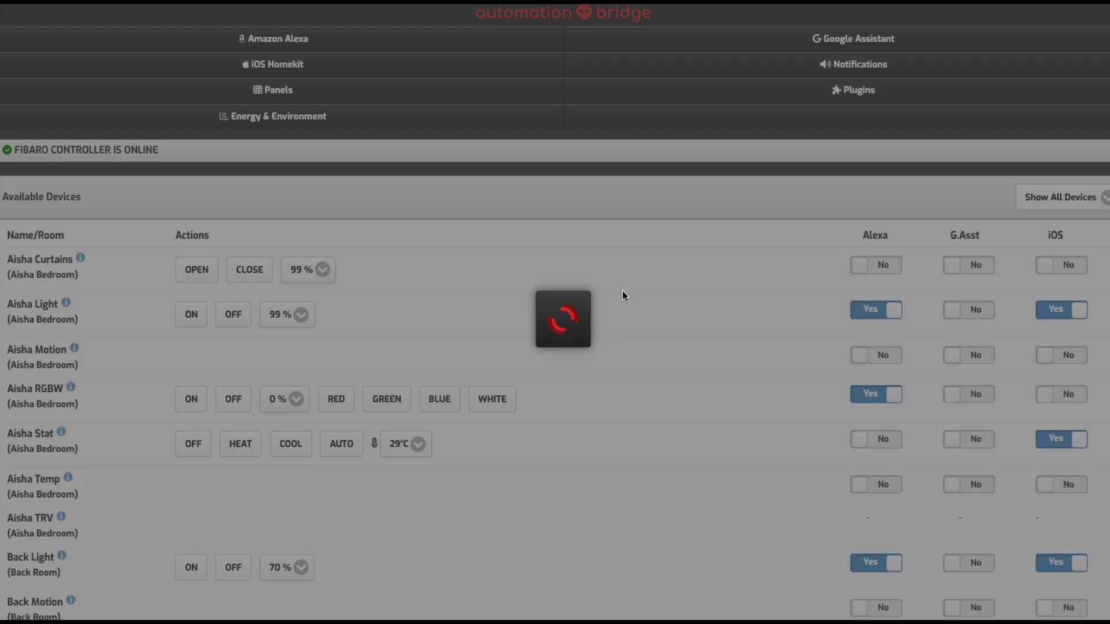
# Step: Show the Plugins catalogue scrolled down to the Sonos integration
pyautogui.click(853, 90)
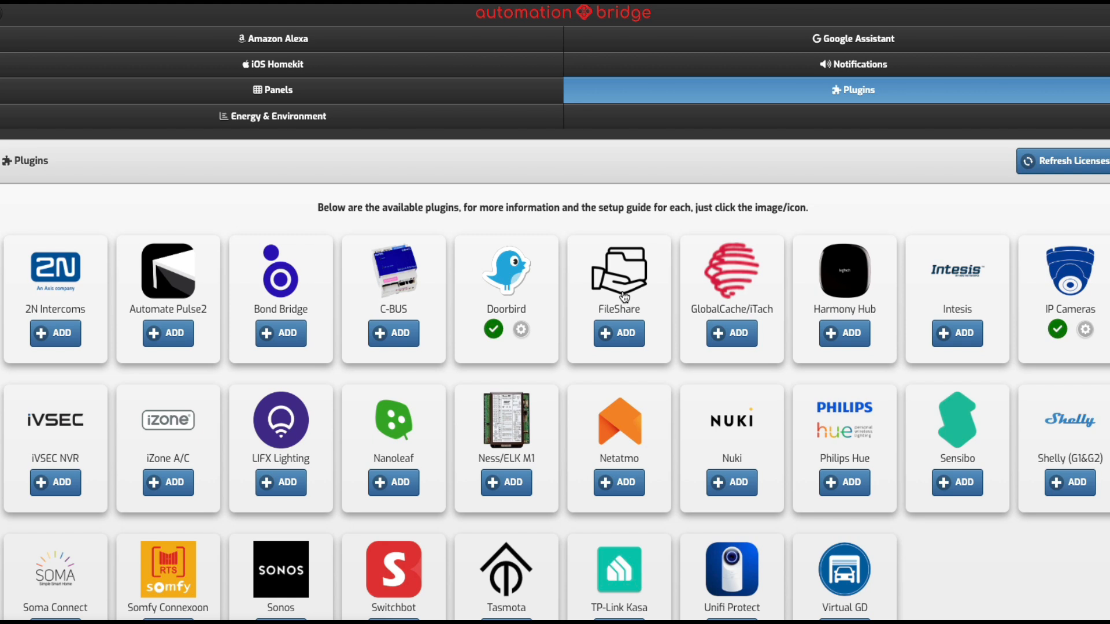
pyautogui.moveTo(583, 263)
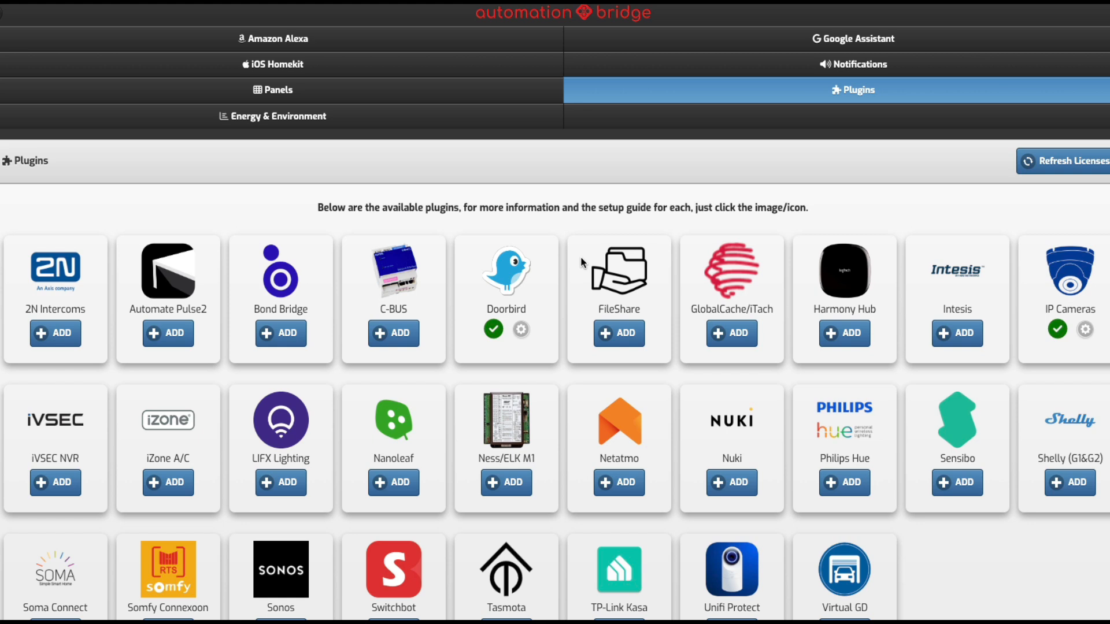
pyautogui.moveTo(524, 299)
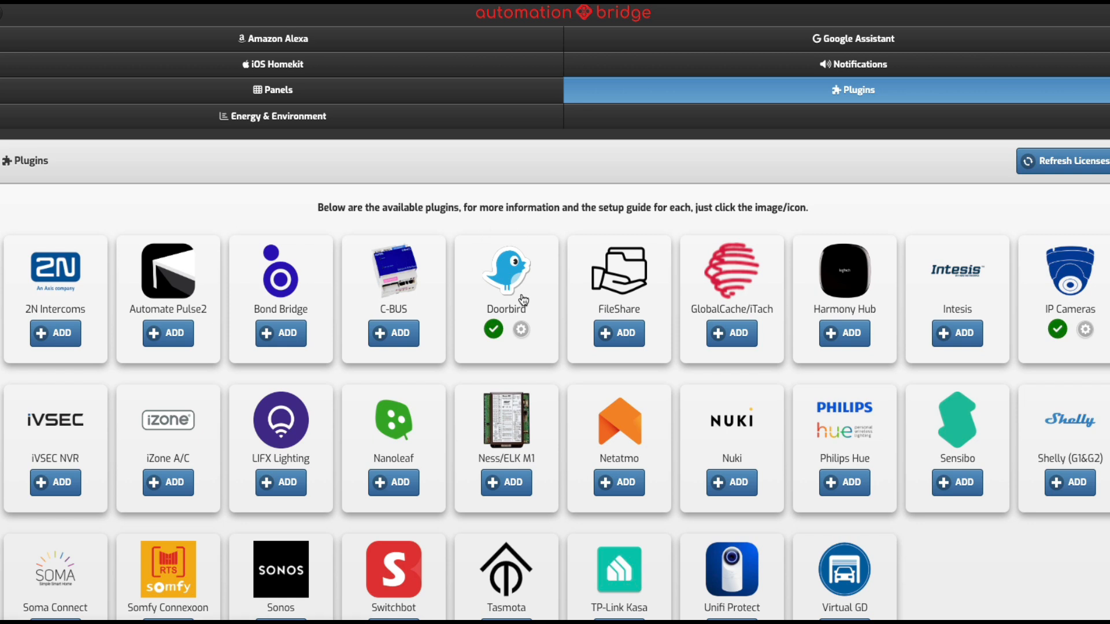
pyautogui.moveTo(533, 331)
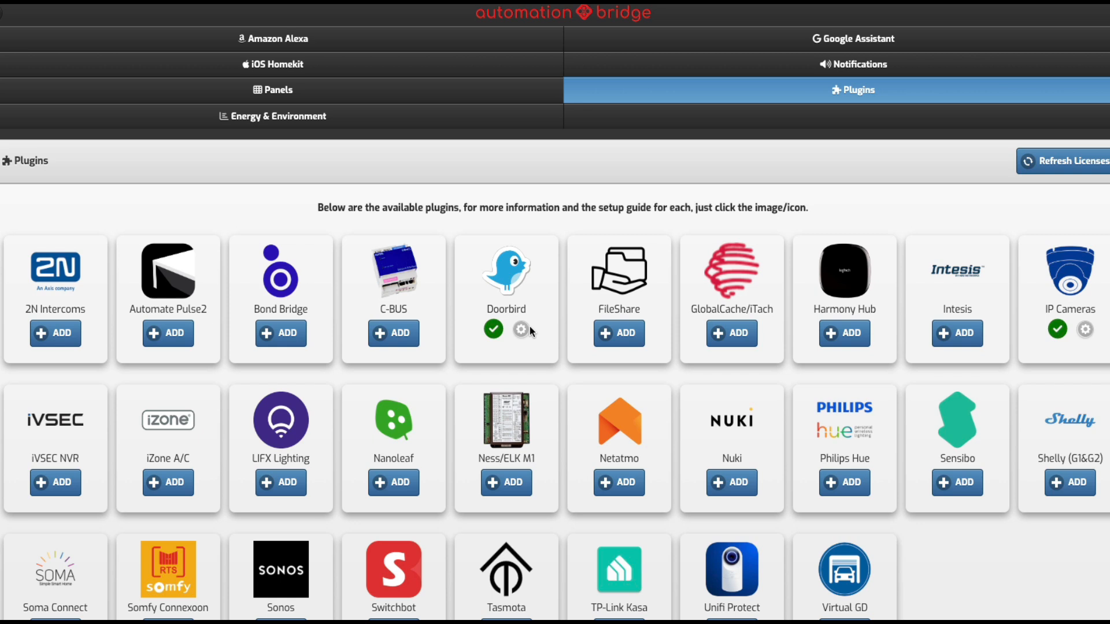
pyautogui.moveTo(440, 265)
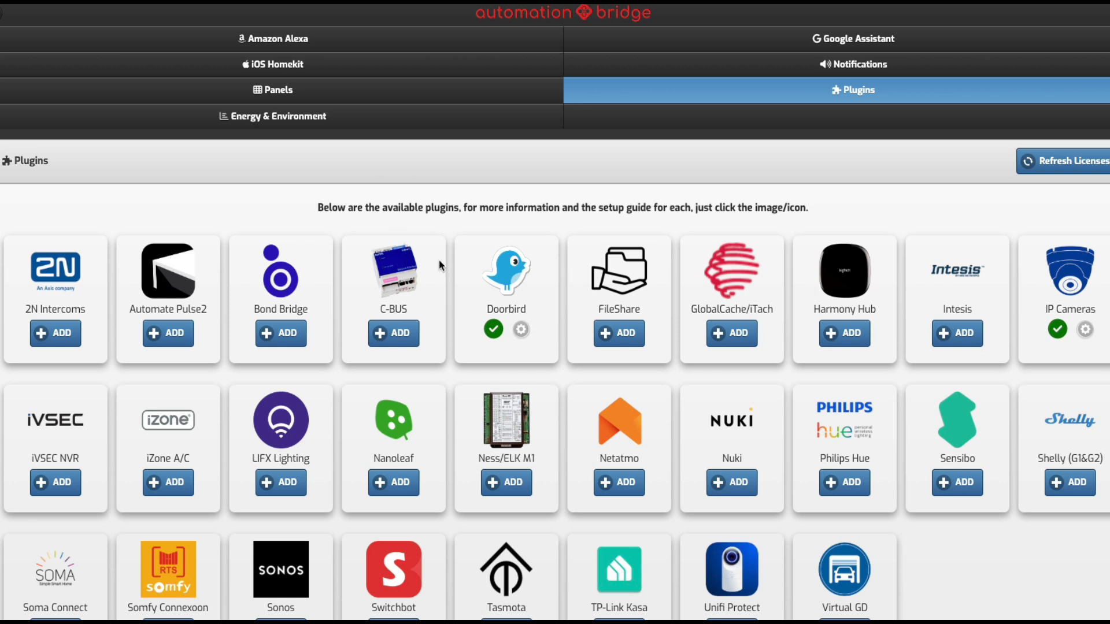
pyautogui.moveTo(167, 72)
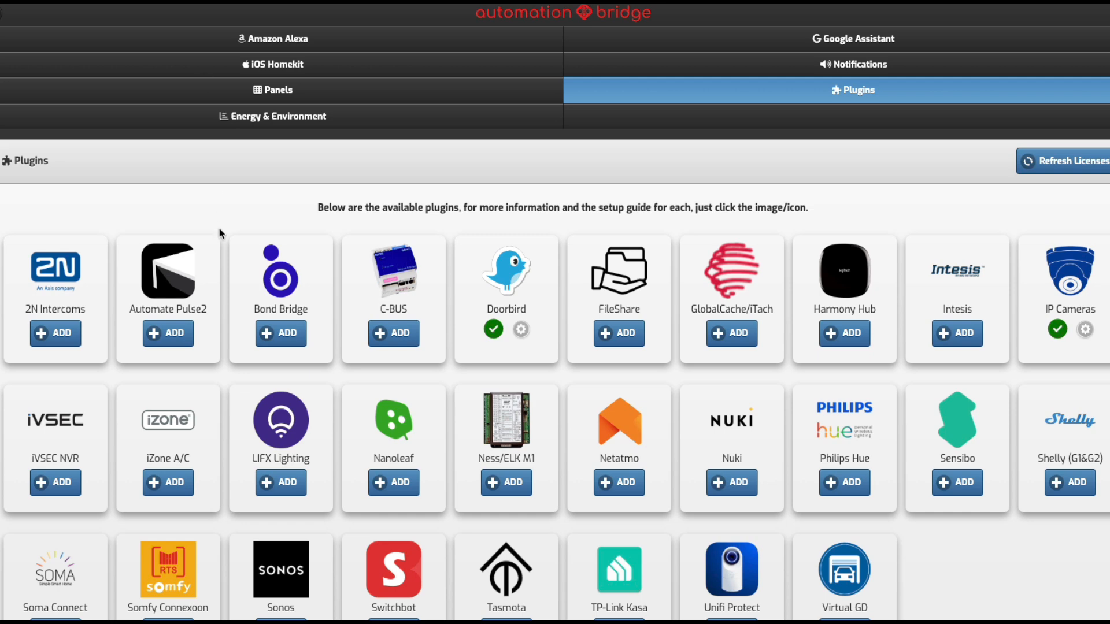
pyautogui.scroll(-3)
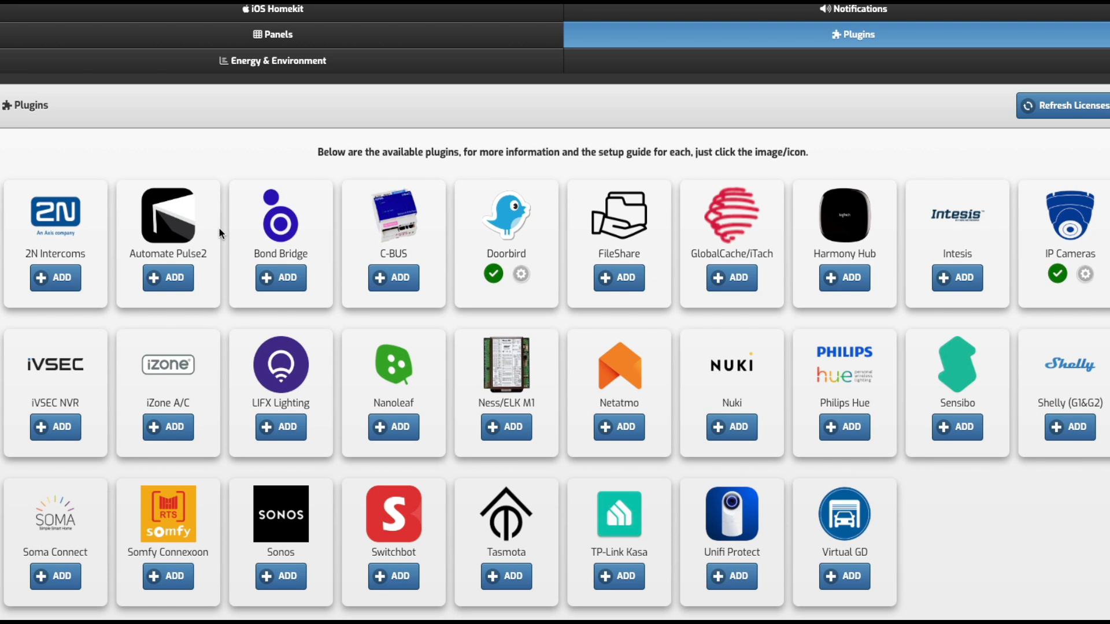
pyautogui.moveTo(267, 538)
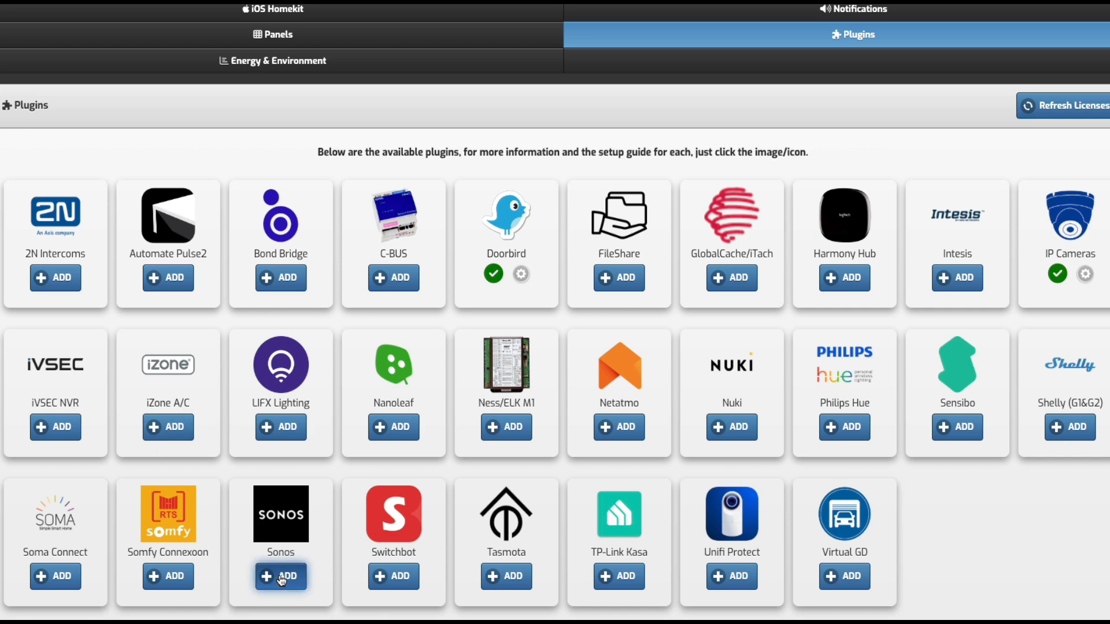
# Step: Add the Sonos plugin and run the speaker discovery, which finds no speakers
pyautogui.click(281, 577)
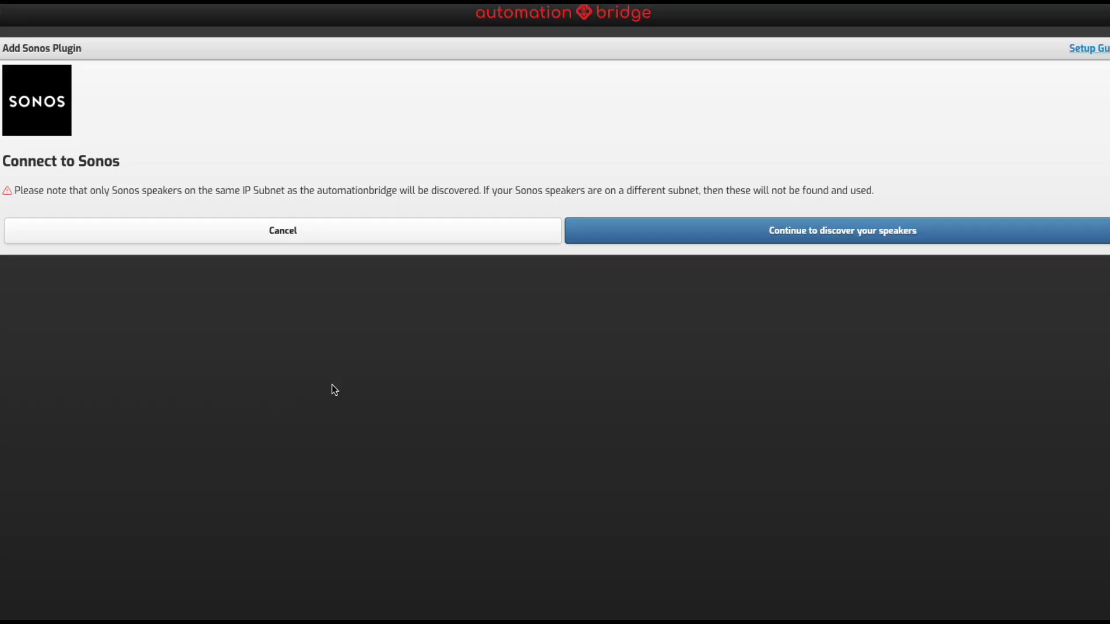
pyautogui.moveTo(320, 203)
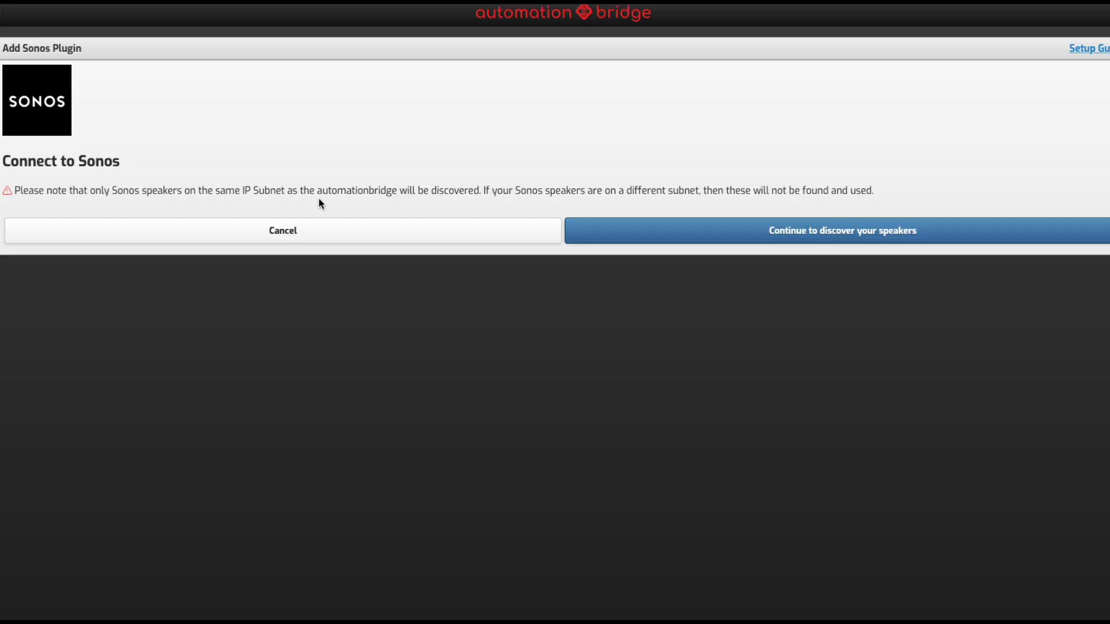
pyautogui.moveTo(576, 182)
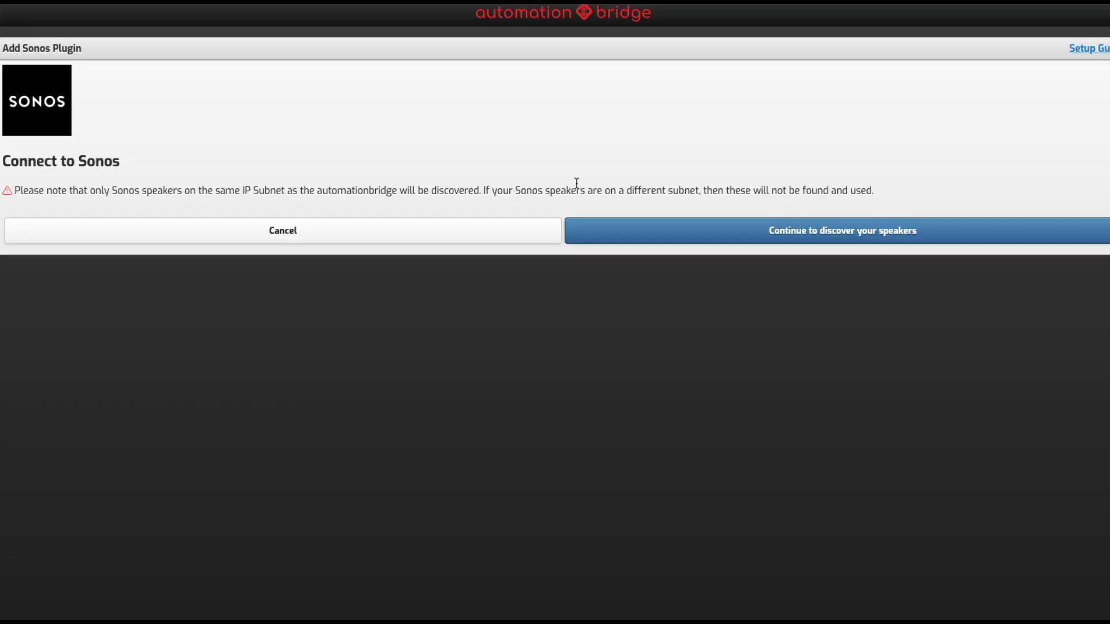
pyautogui.moveTo(251, 203)
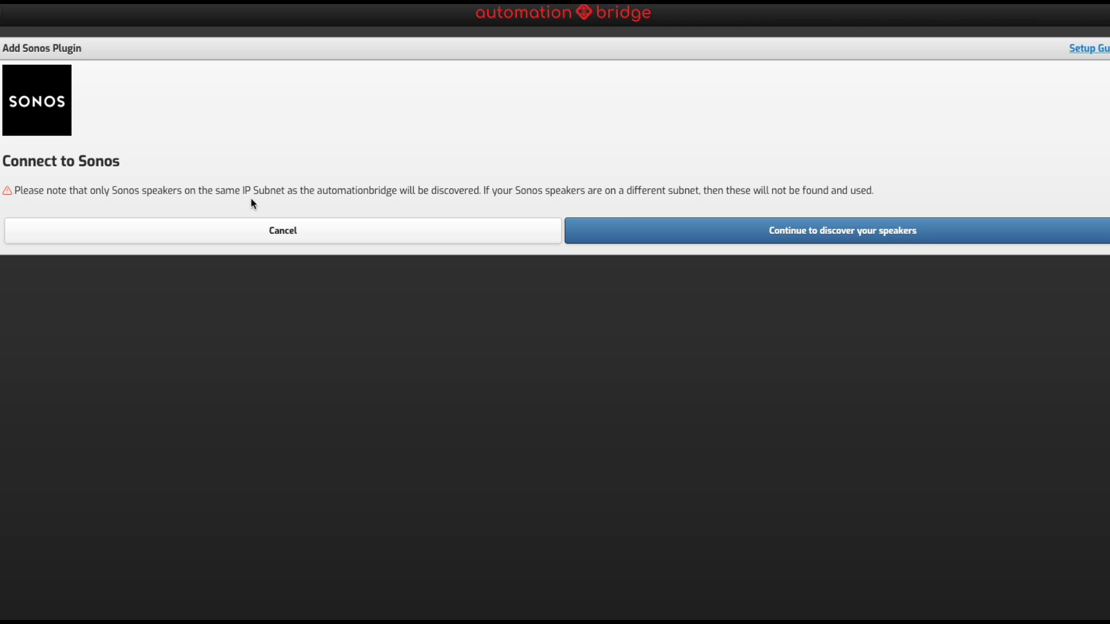
pyautogui.moveTo(242, 190); pyautogui.dragTo(479, 190)
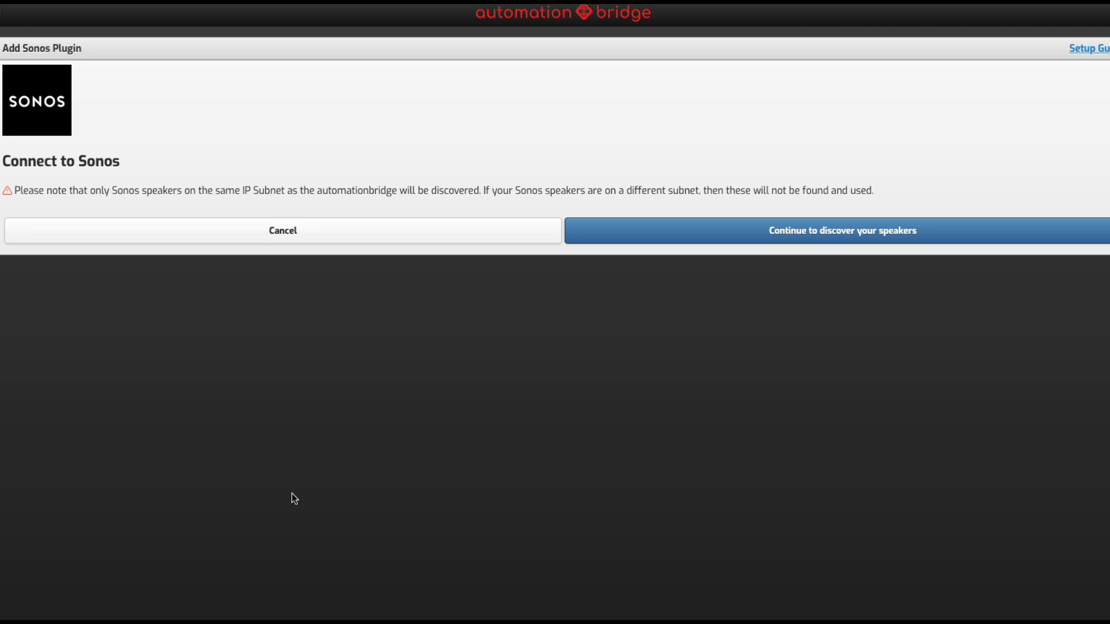
pyautogui.moveTo(759, 242)
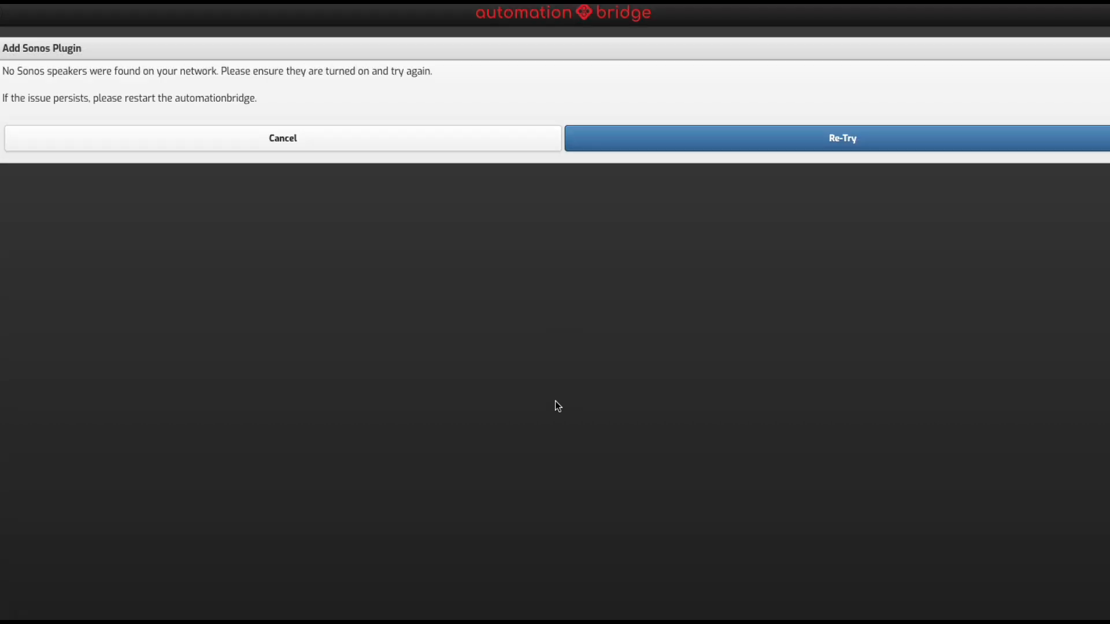
pyautogui.moveTo(294, 228)
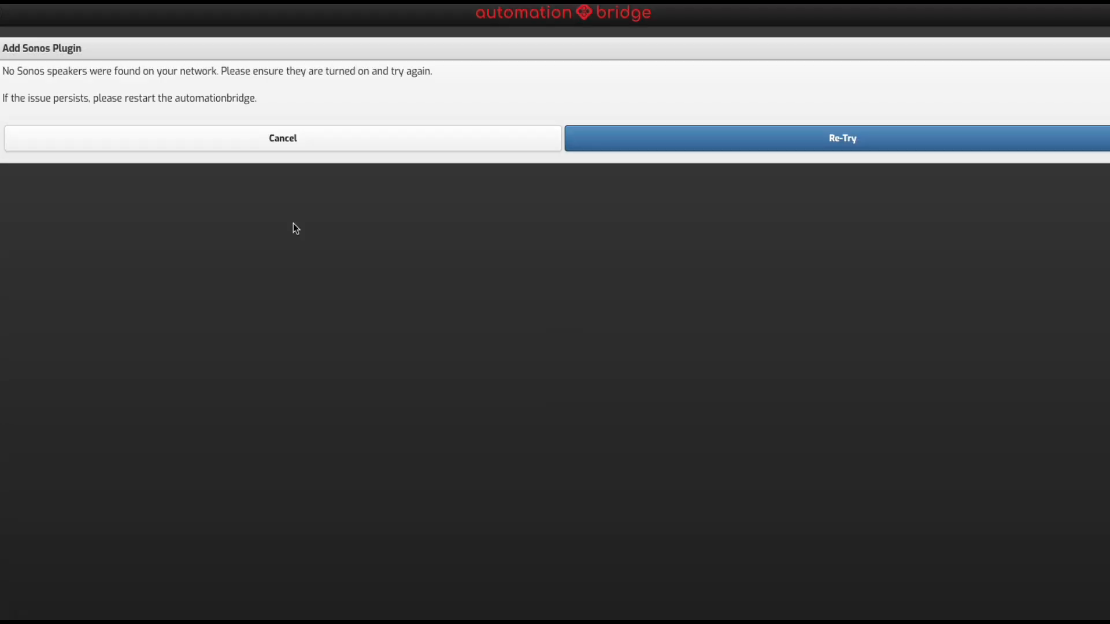
pyautogui.moveTo(277, 80)
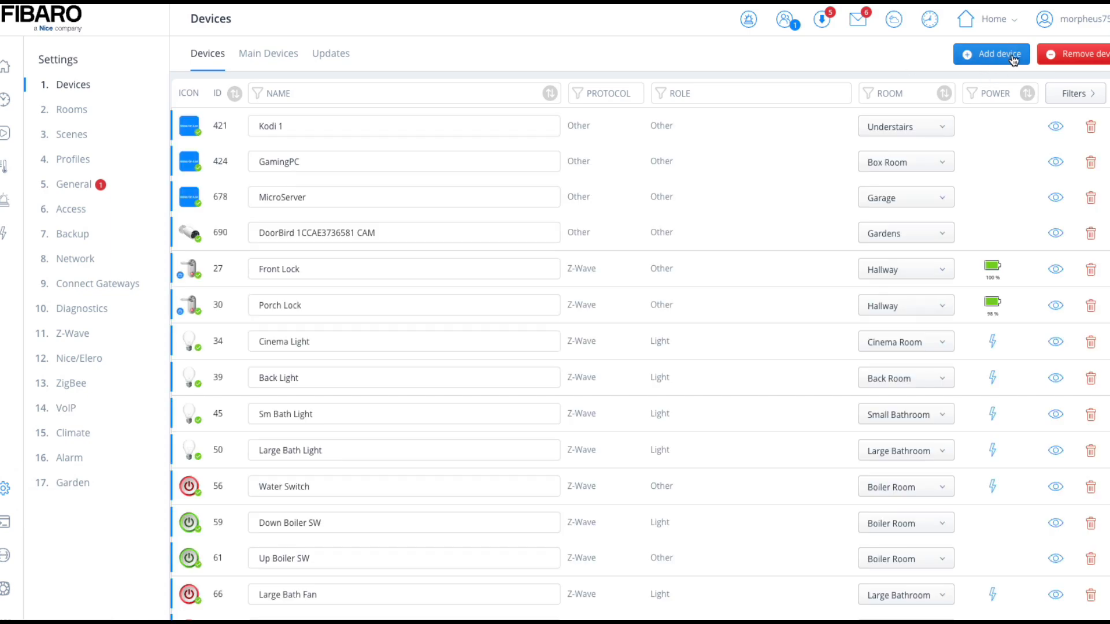
pyautogui.click(999, 54)
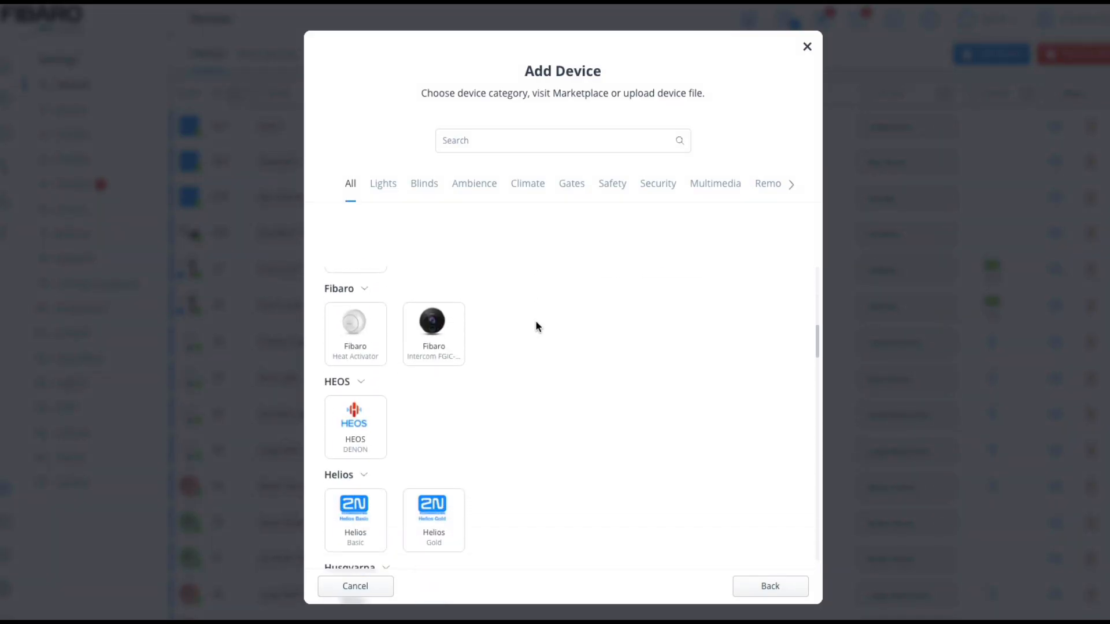
pyautogui.scroll(-3)
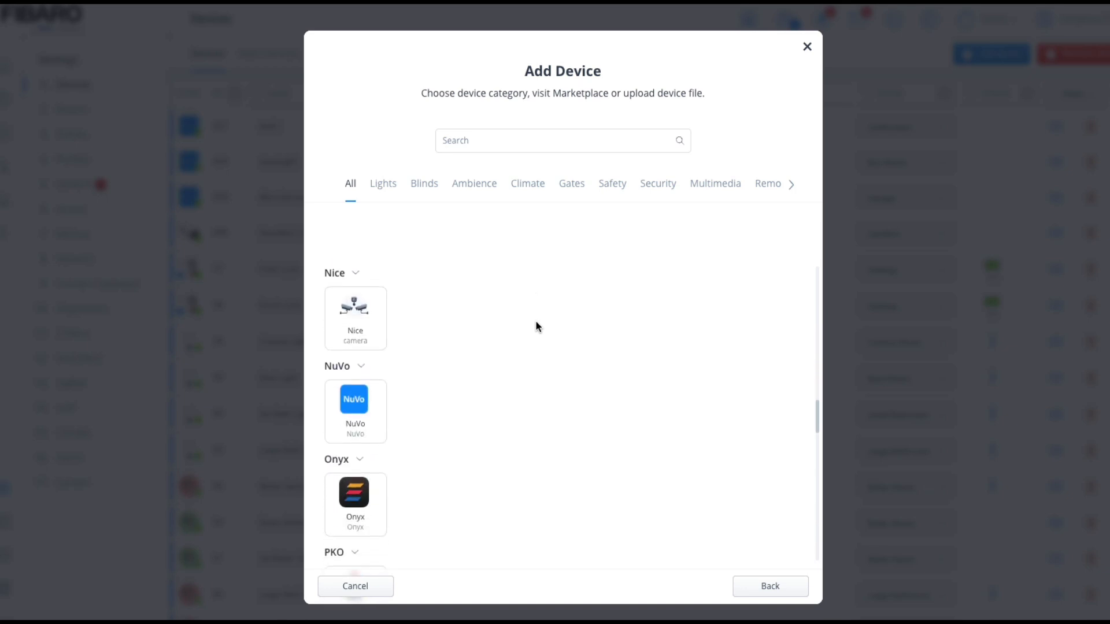
pyautogui.scroll(-3)
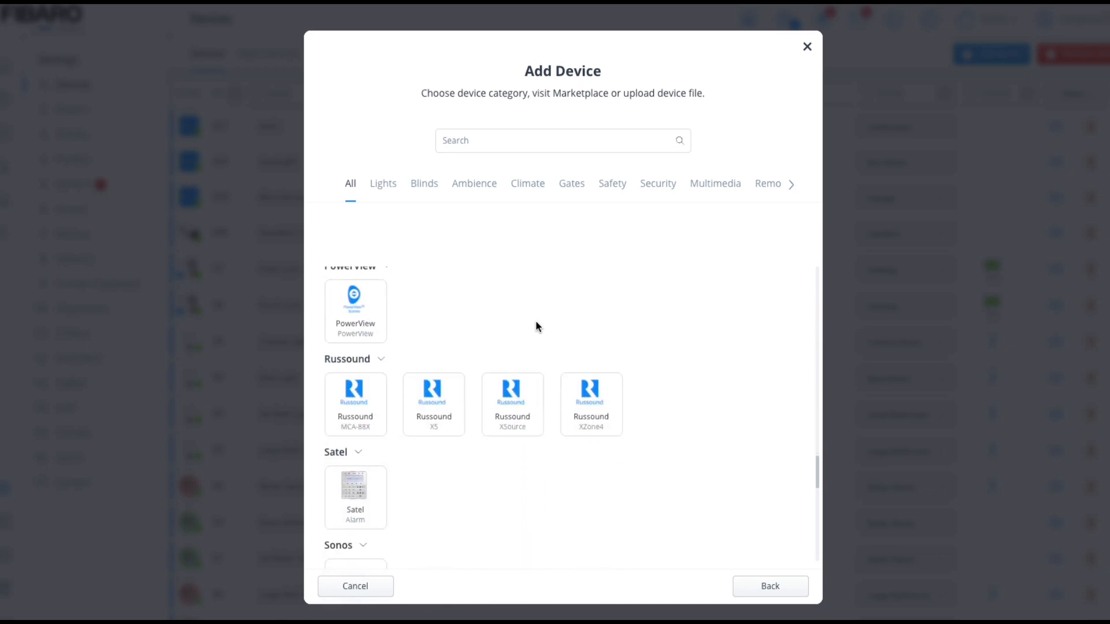
pyautogui.scroll(-3)
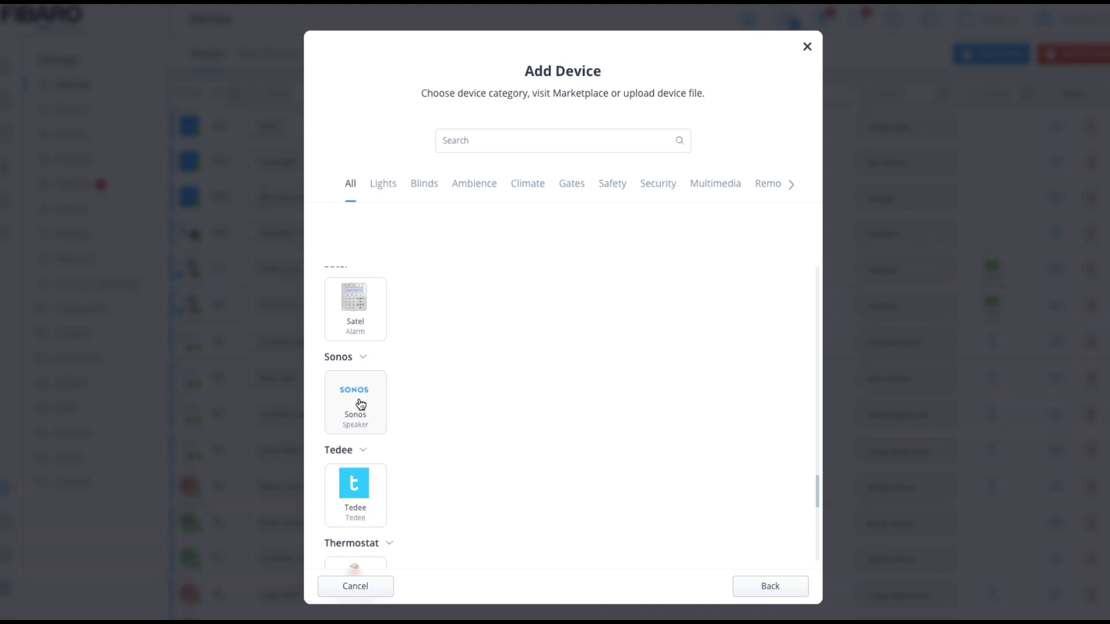
pyautogui.click(355, 402)
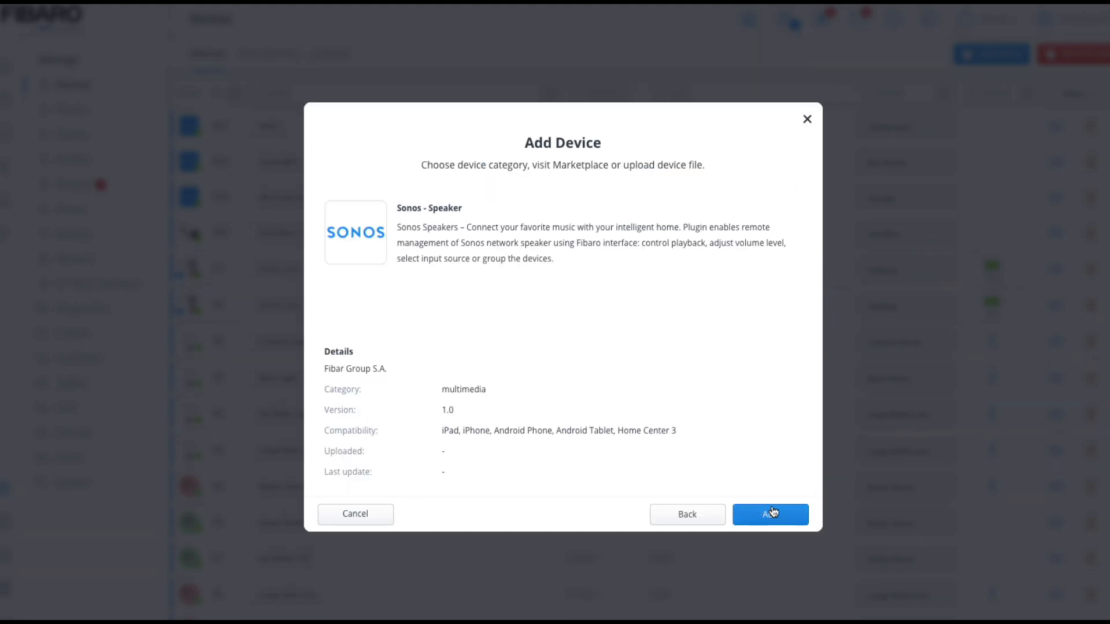
pyautogui.click(770, 514)
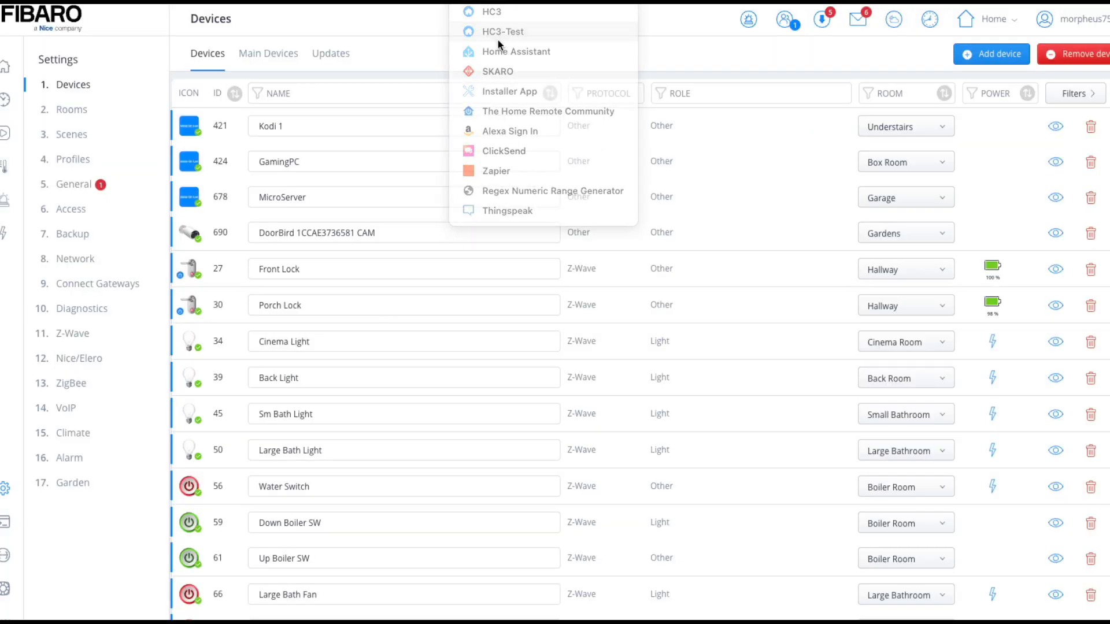
# Step: On the HC3-Test controller, add the built-in Sonos Speaker device
pyautogui.click(502, 31)
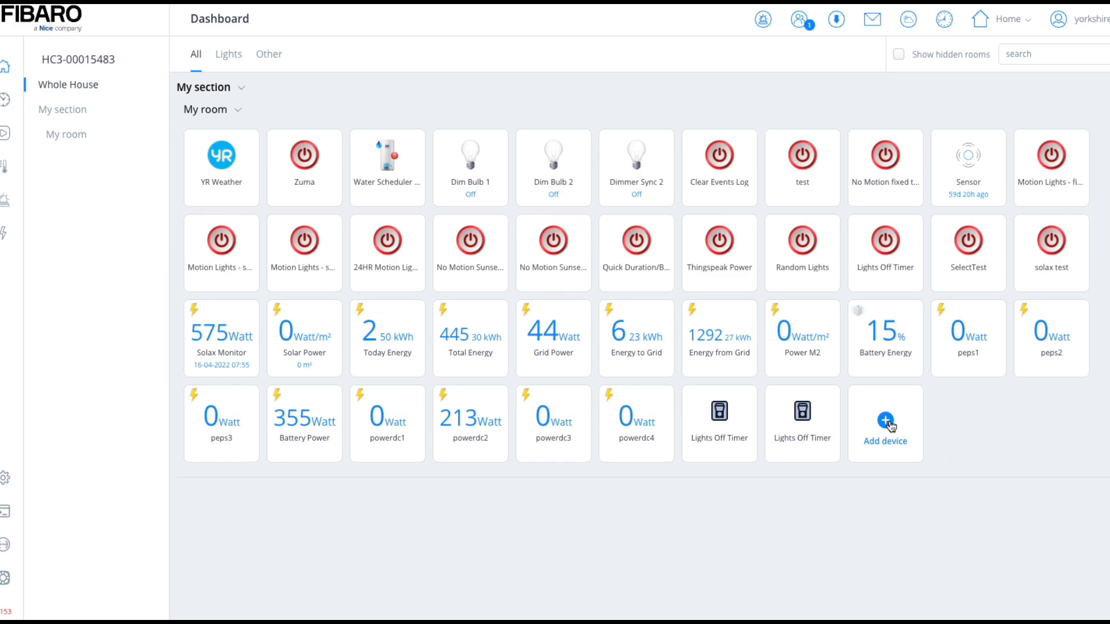
pyautogui.click(885, 421)
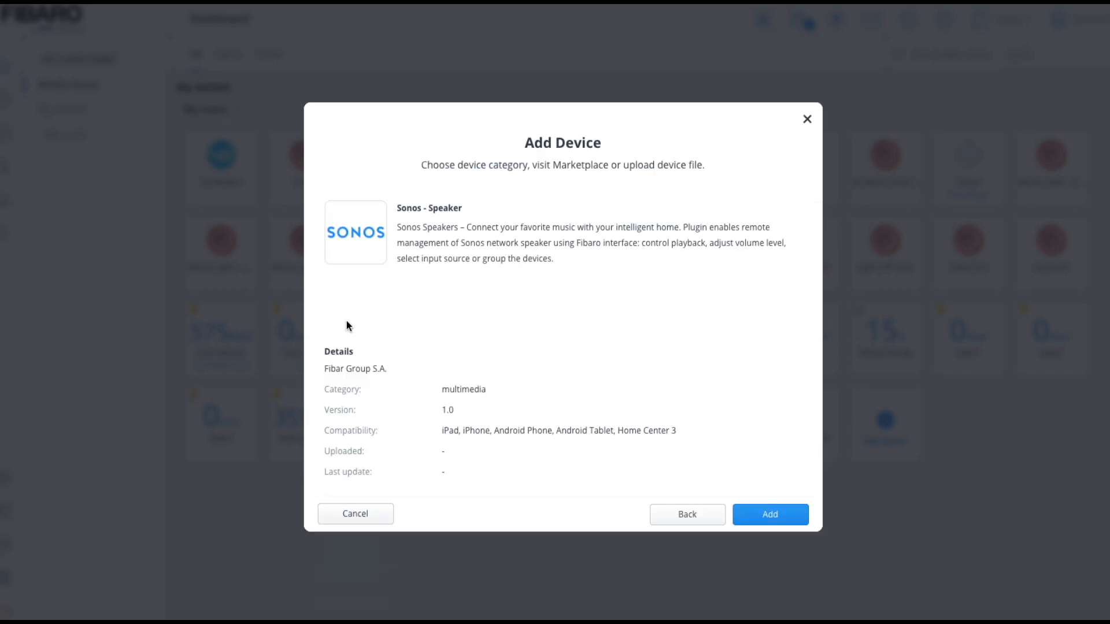
pyautogui.click(770, 514)
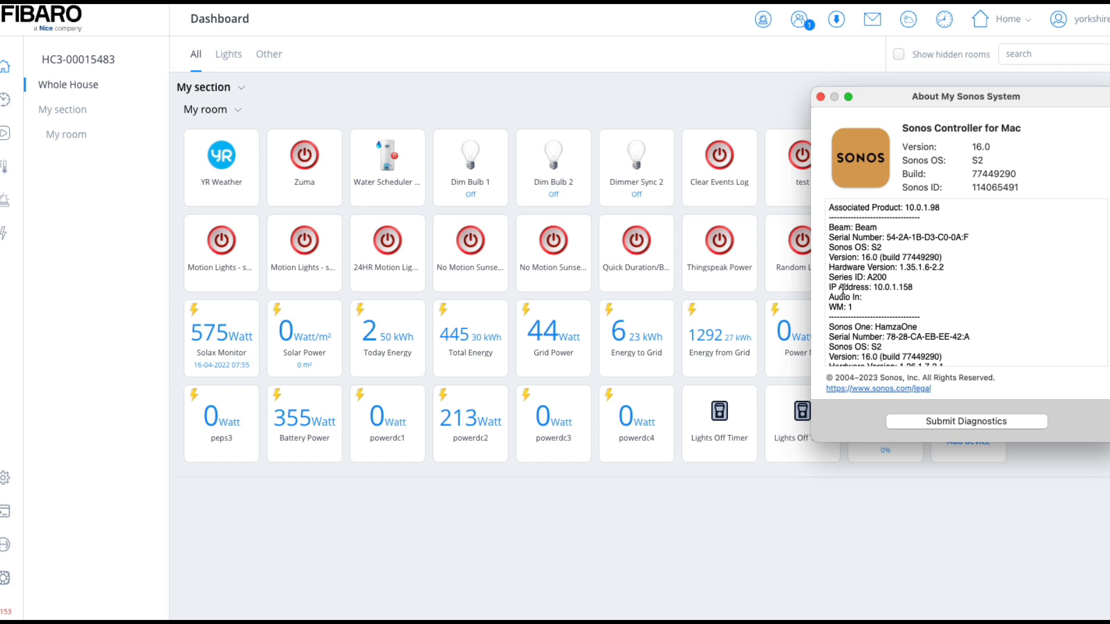
# Step: Locate and select the Kitchen Sonos Amp's IP address 10.0.1.48 in About My Sonos System
pyautogui.scroll(-3)
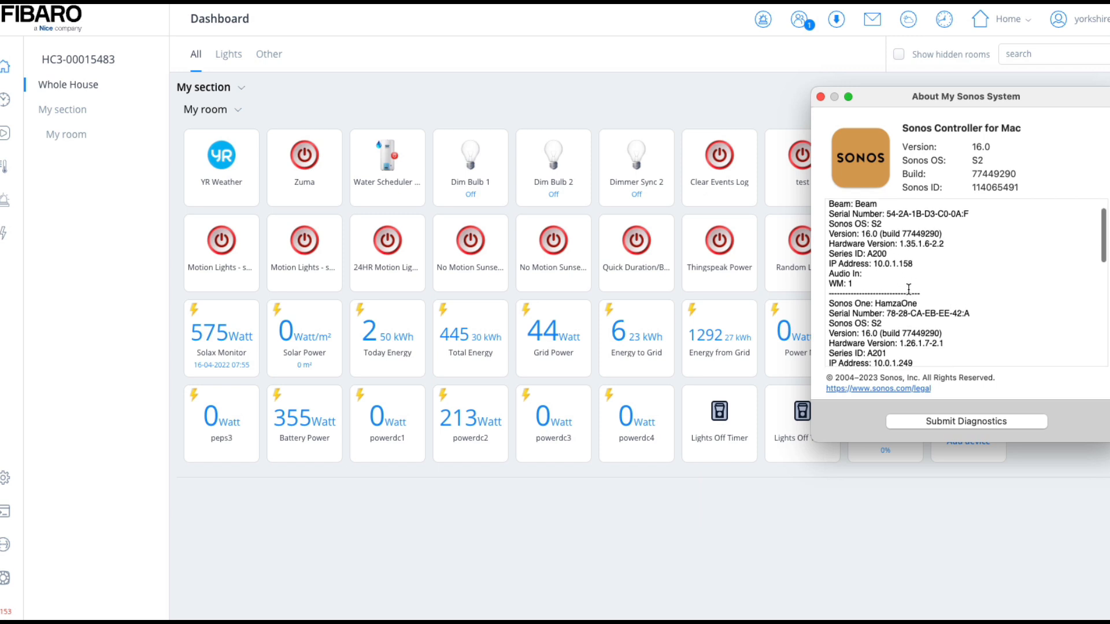
pyautogui.scroll(-3)
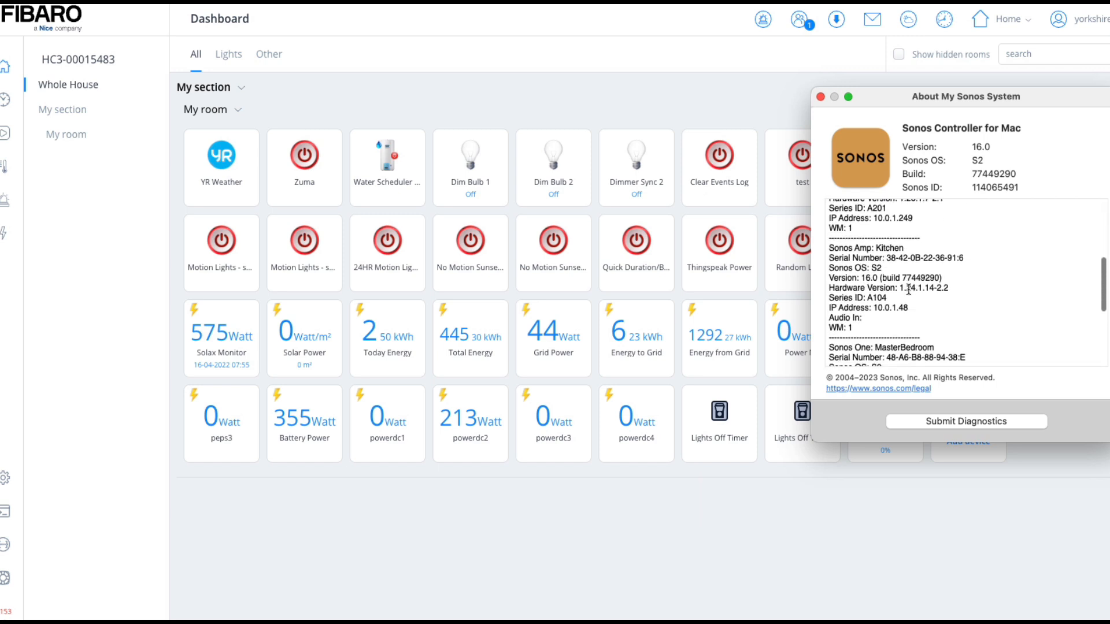
pyautogui.doubleClick(890, 308)
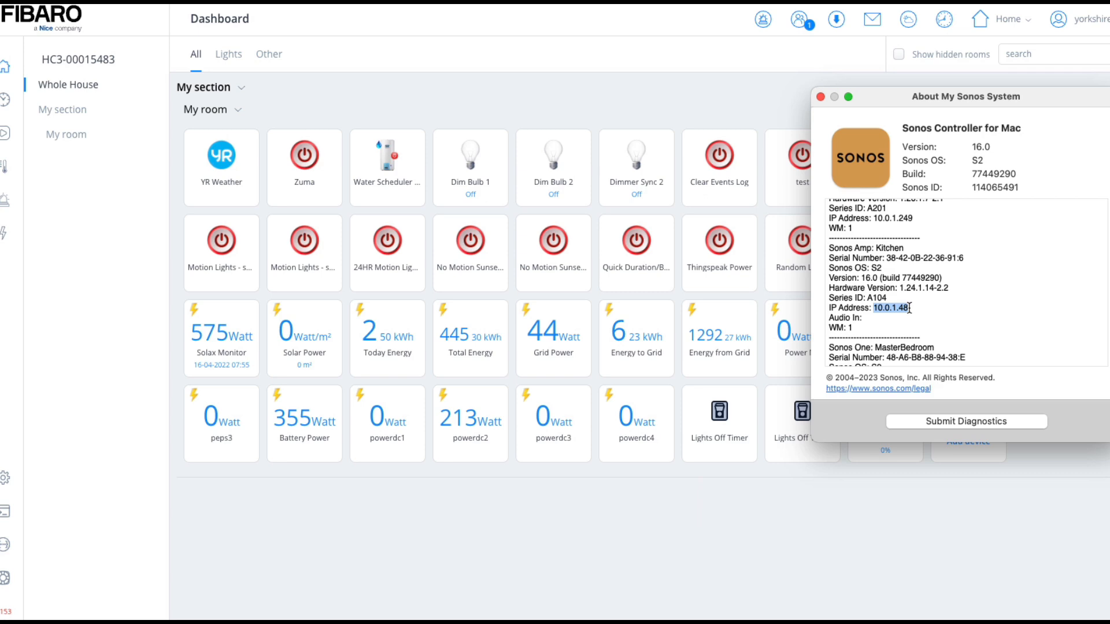
pyautogui.moveTo(964, 97); pyautogui.dragTo(210, 54)
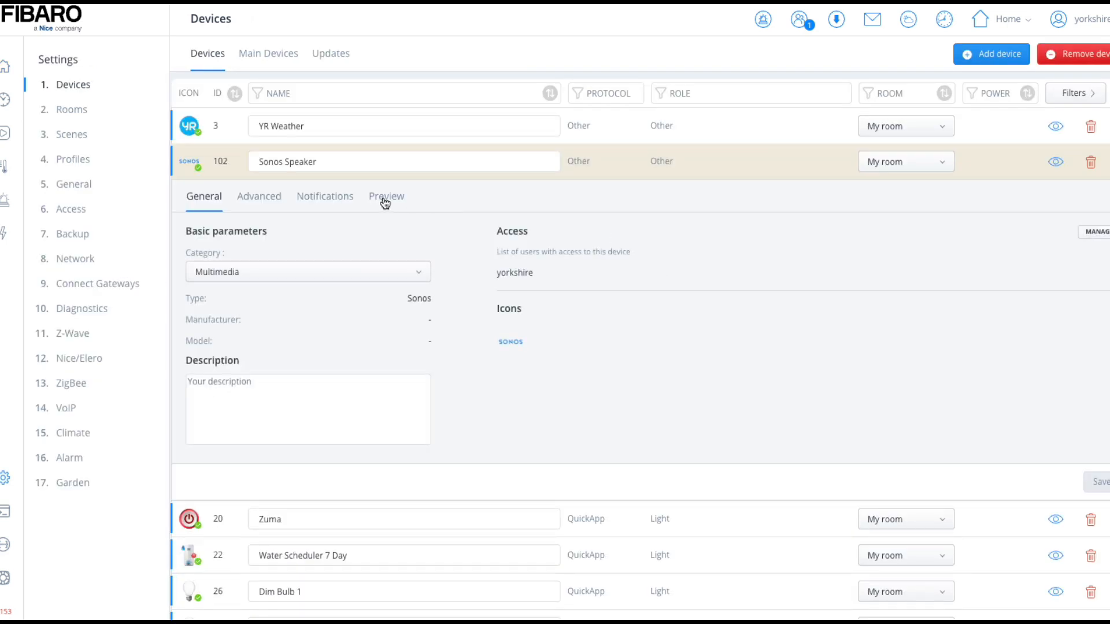
# Step: Look through the Sonos Speaker device's Advanced, Preview, Notifications and General tabs
pyautogui.click(259, 196)
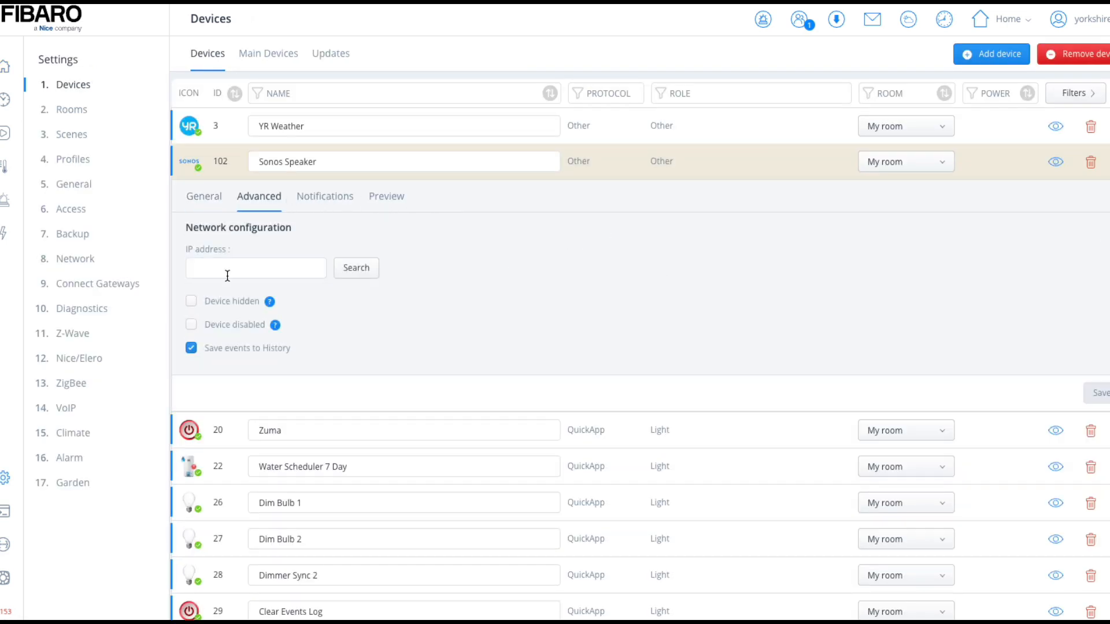
pyautogui.click(386, 196)
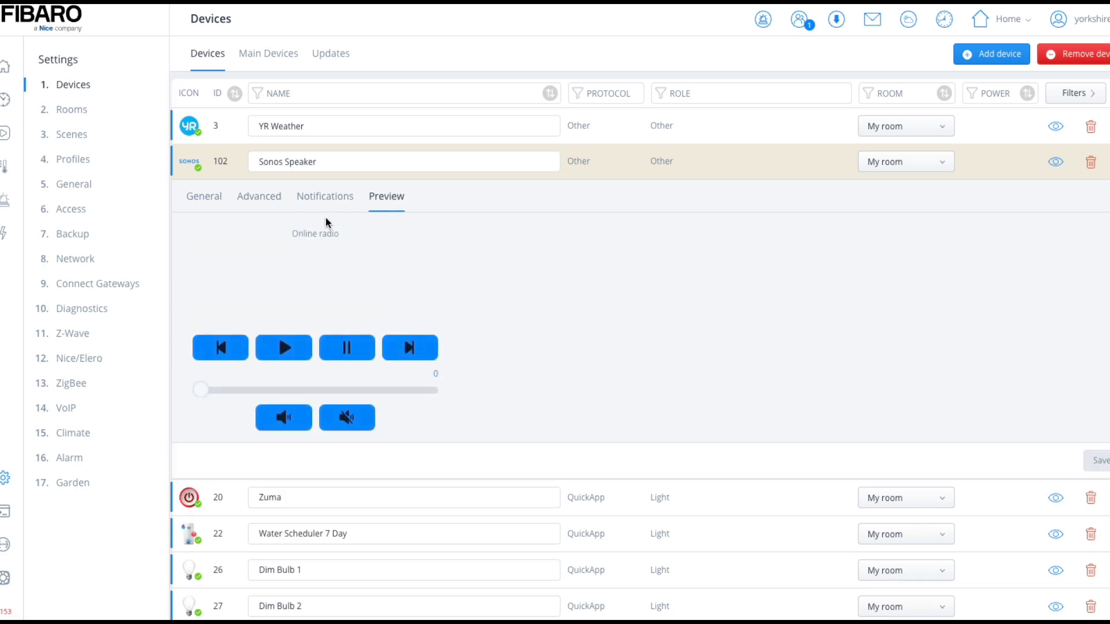
pyautogui.click(325, 196)
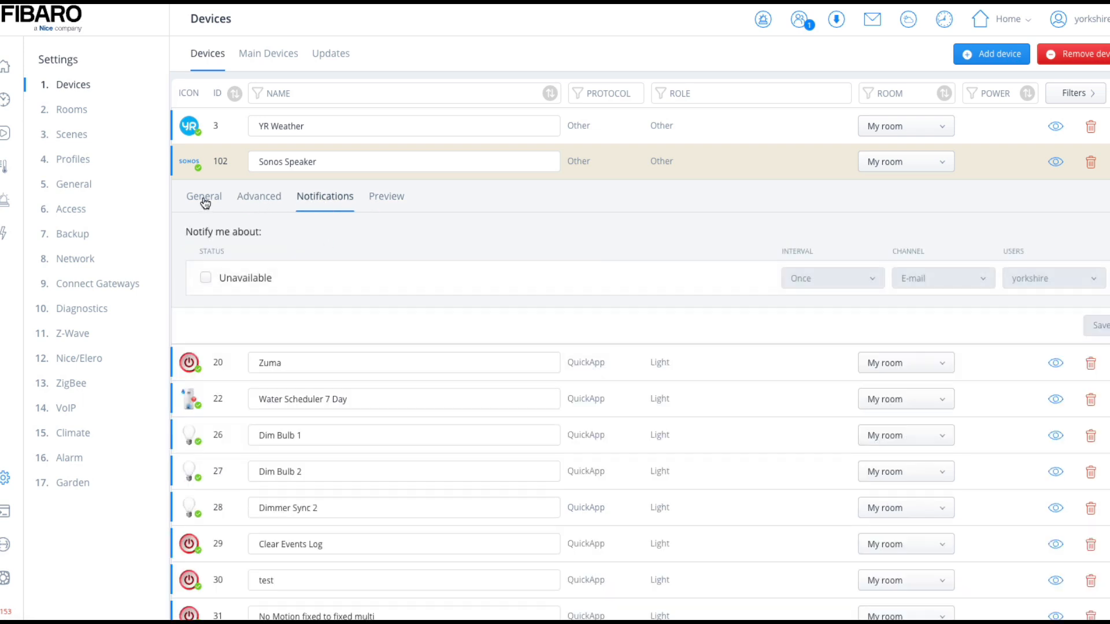
pyautogui.click(203, 197)
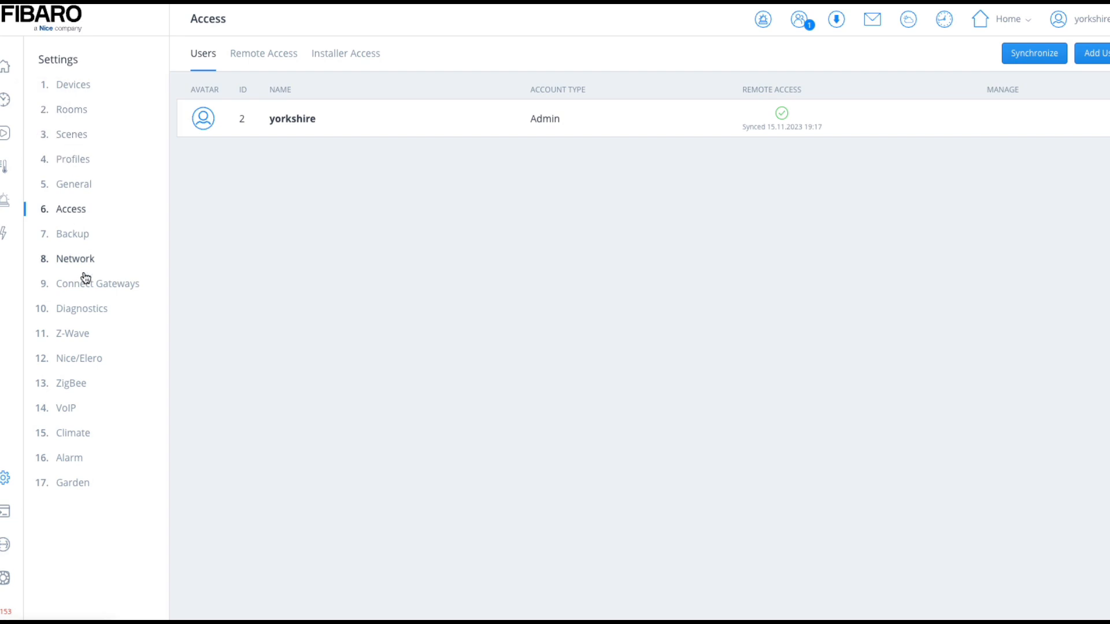
pyautogui.click(5, 65)
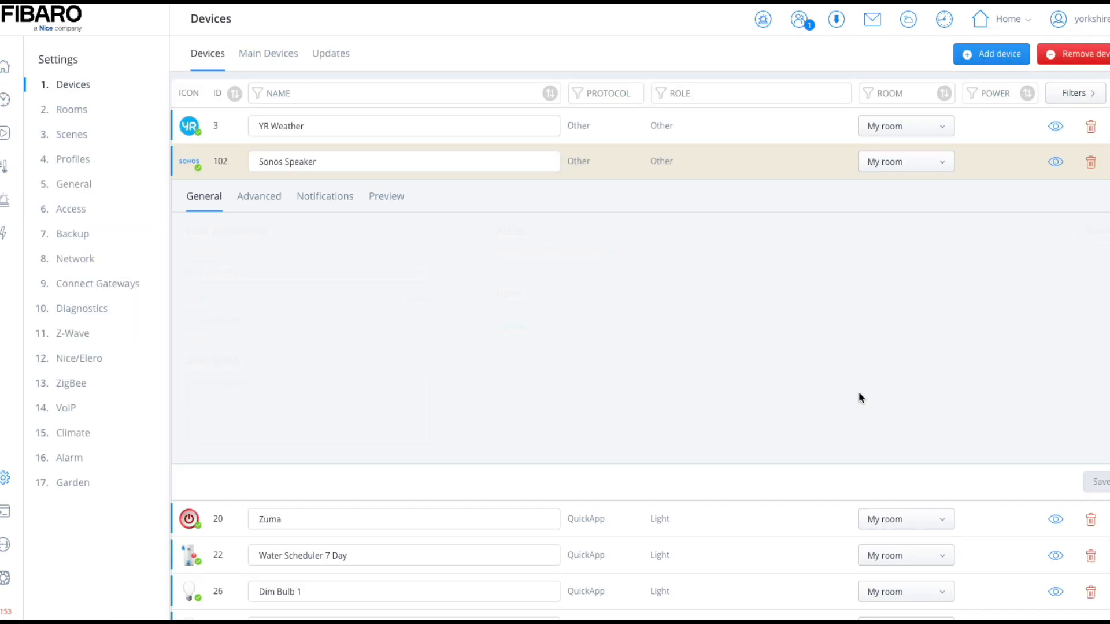
# Step: Enter IP address 10.0.1.48 in Advanced after a failed search, then view the playback preview
pyautogui.click(259, 196)
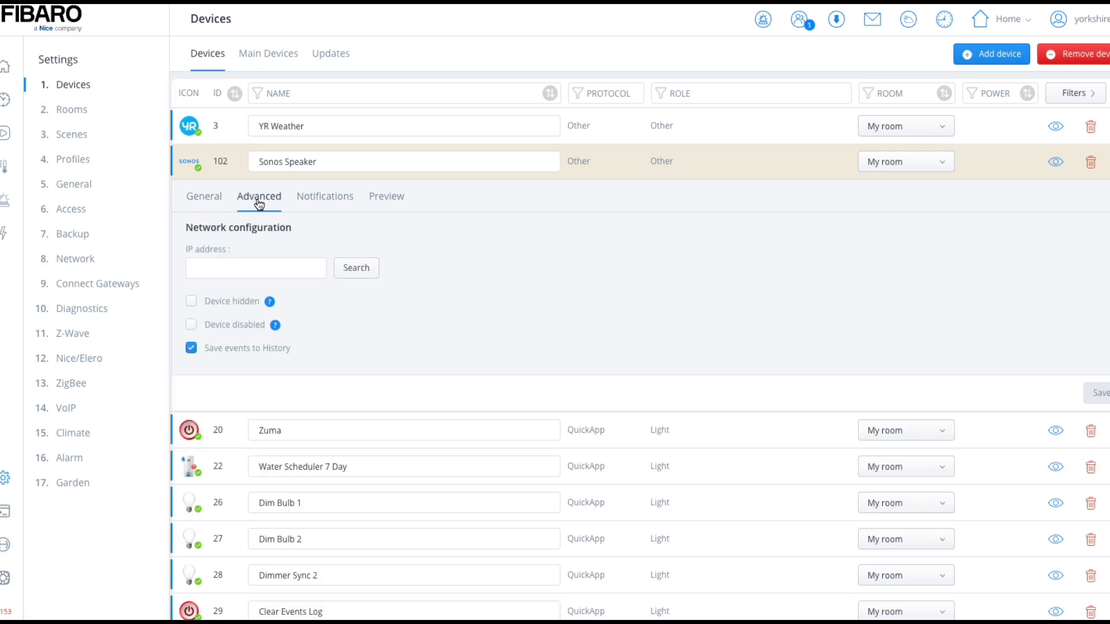
pyautogui.moveTo(363, 262)
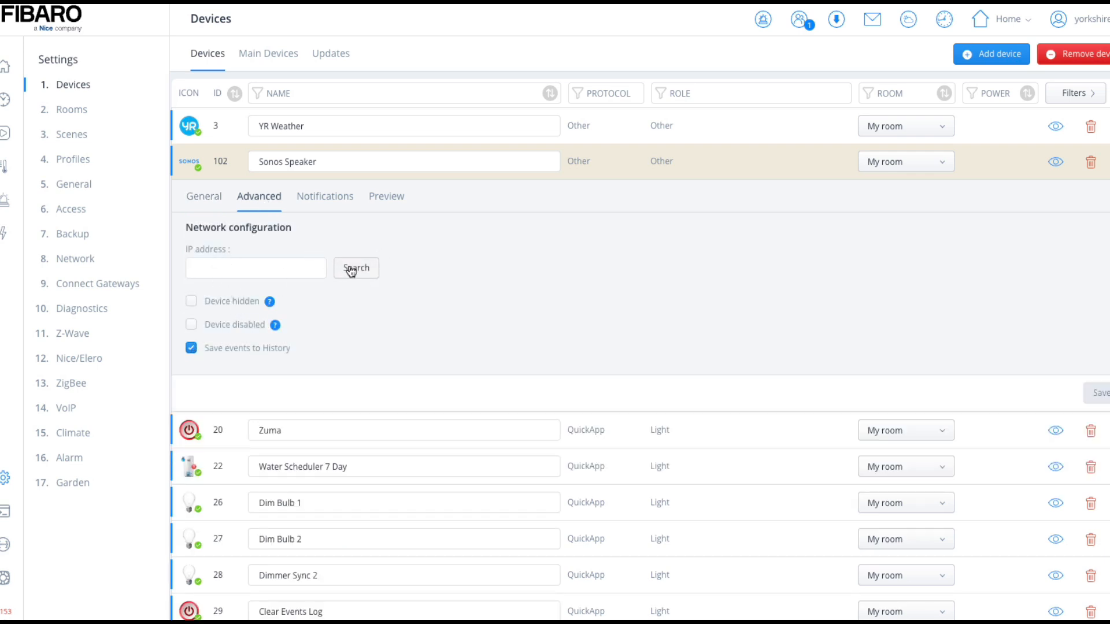
pyautogui.click(356, 268)
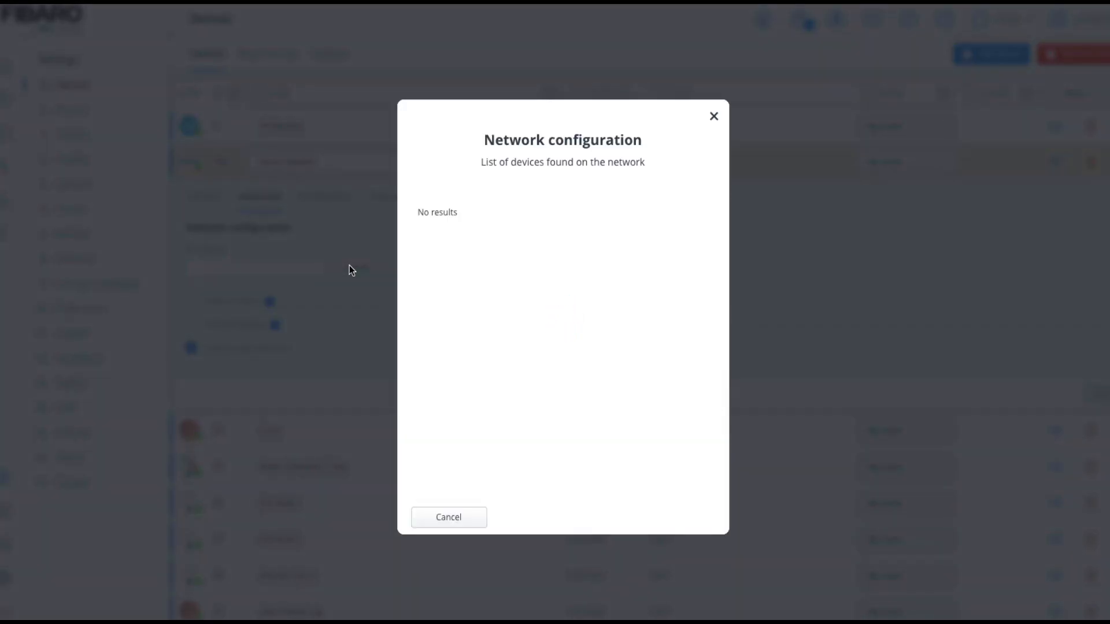
pyautogui.moveTo(522, 384)
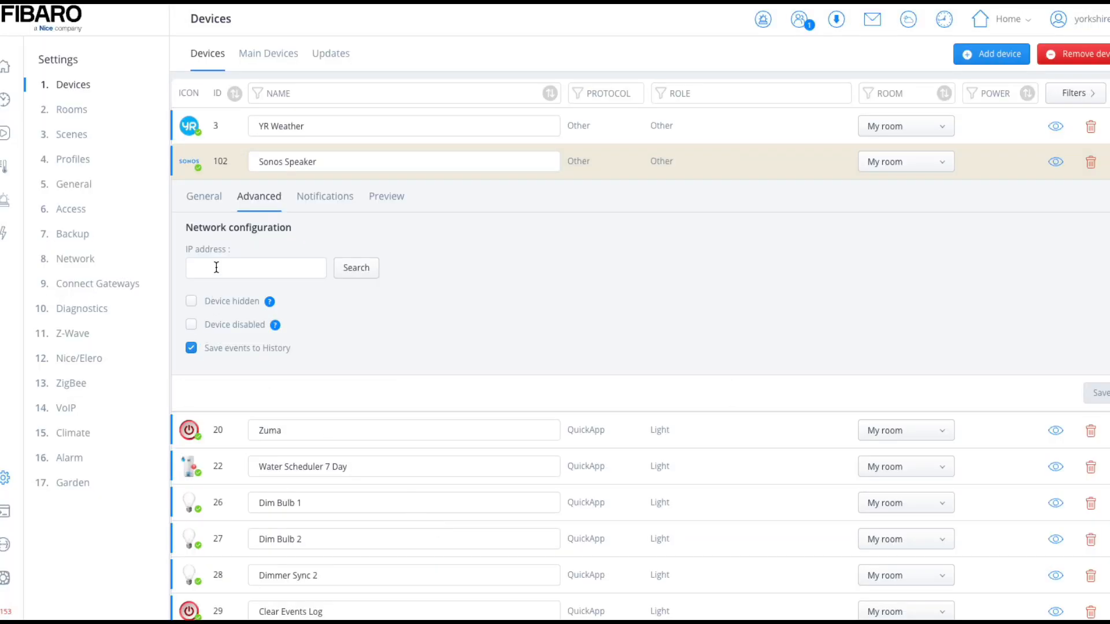
pyautogui.write('10.0.1.')
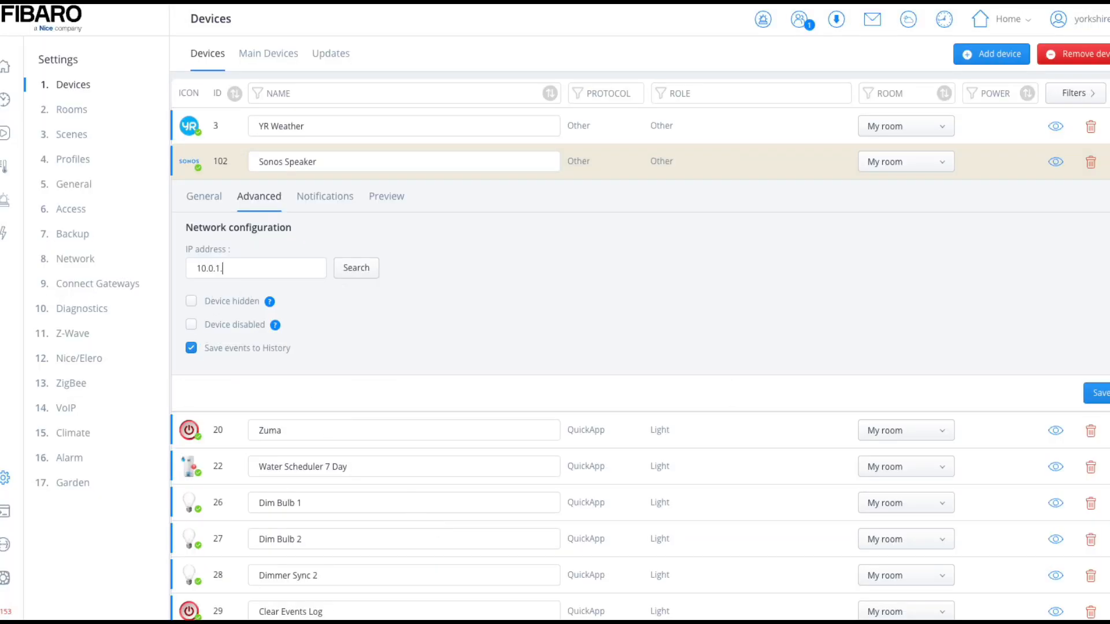
pyautogui.write('48')
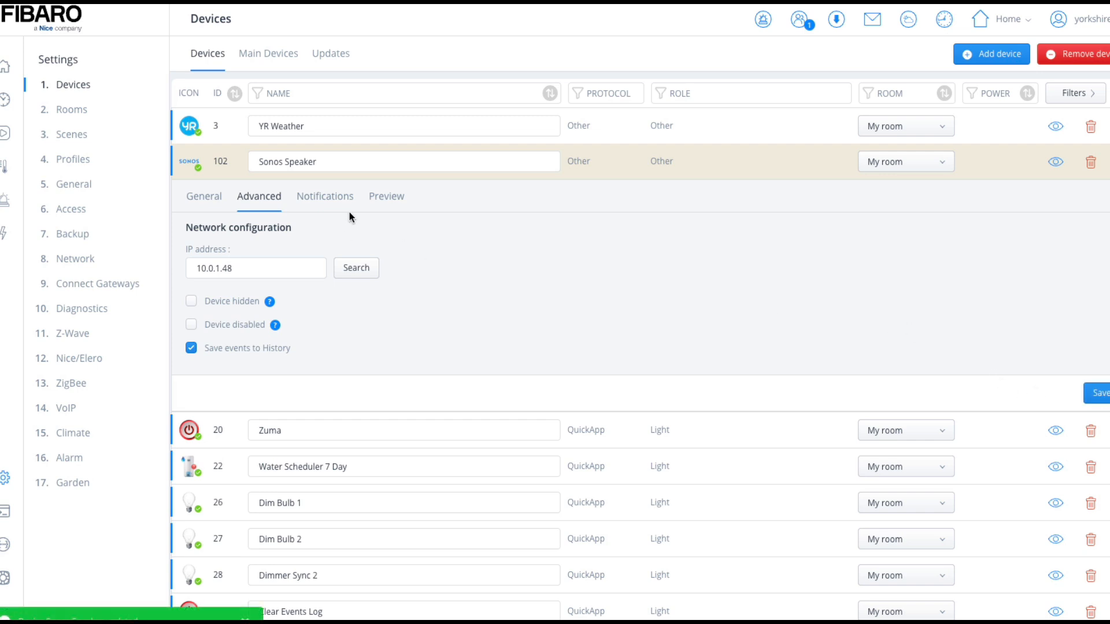
pyautogui.click(386, 196)
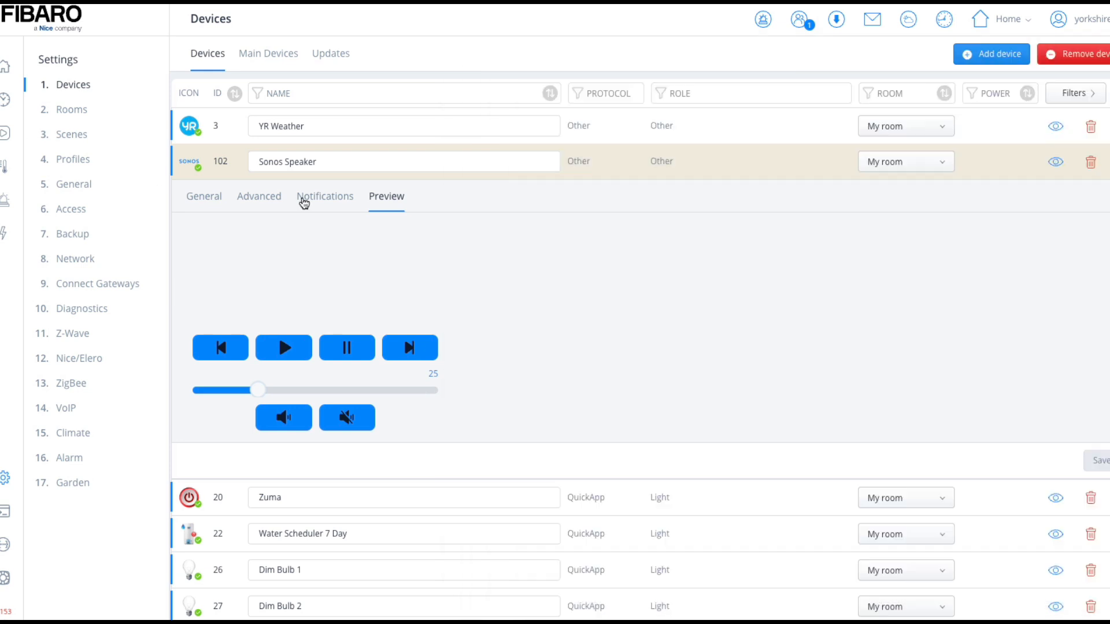
pyautogui.moveTo(962, 162)
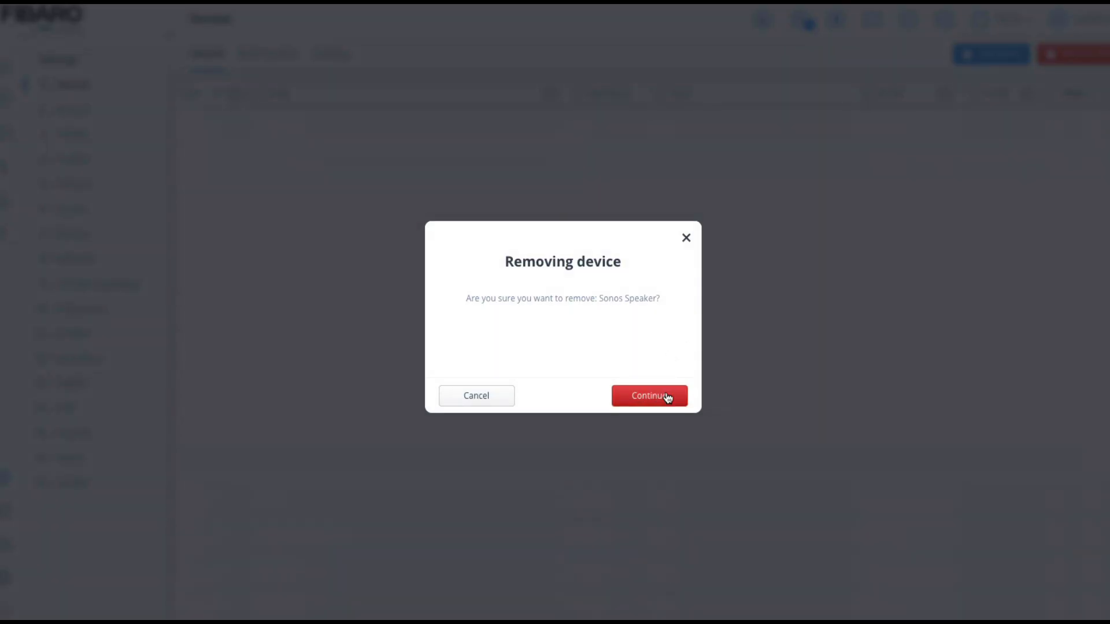
# Step: Remove the Sonos Speaker device and start adding a new device from the catalogue
pyautogui.click(649, 396)
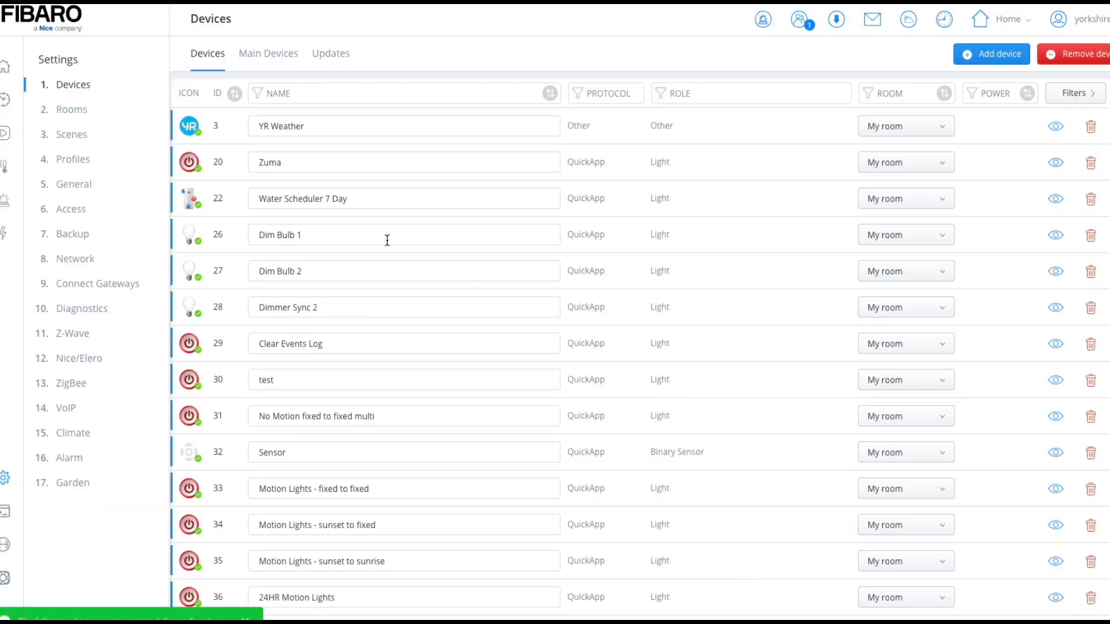
pyautogui.scroll(-3)
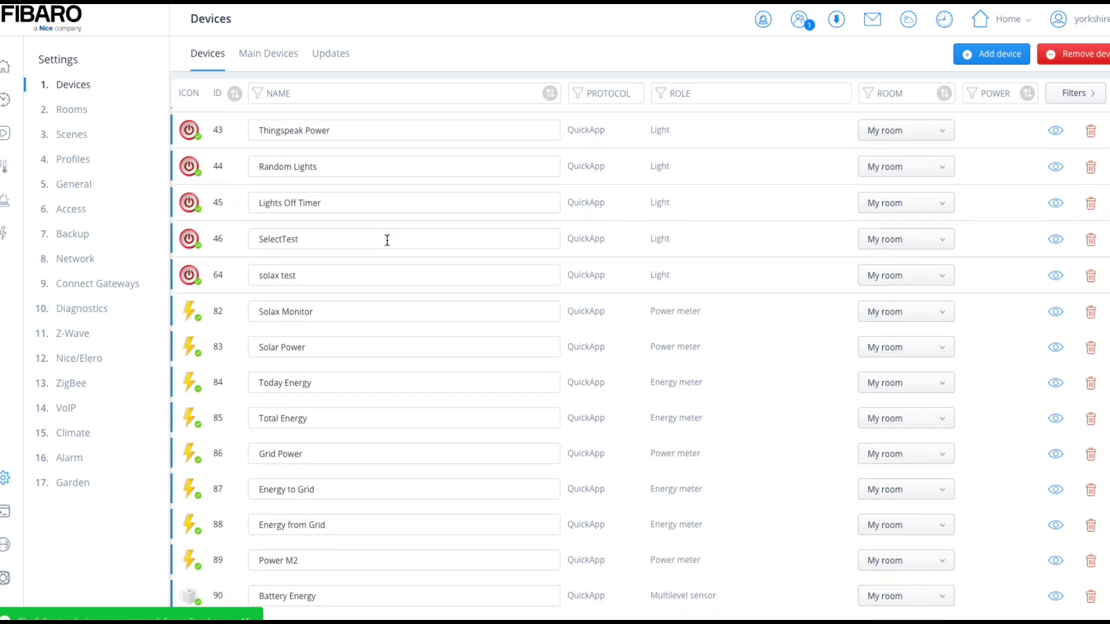
pyautogui.scroll(-3)
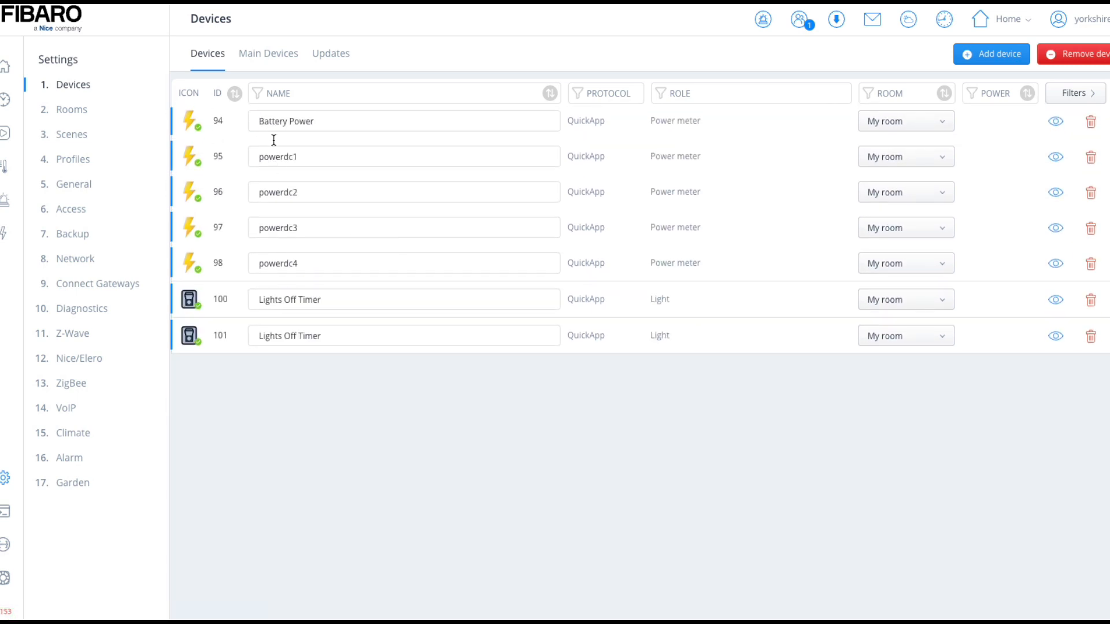
pyautogui.click(991, 54)
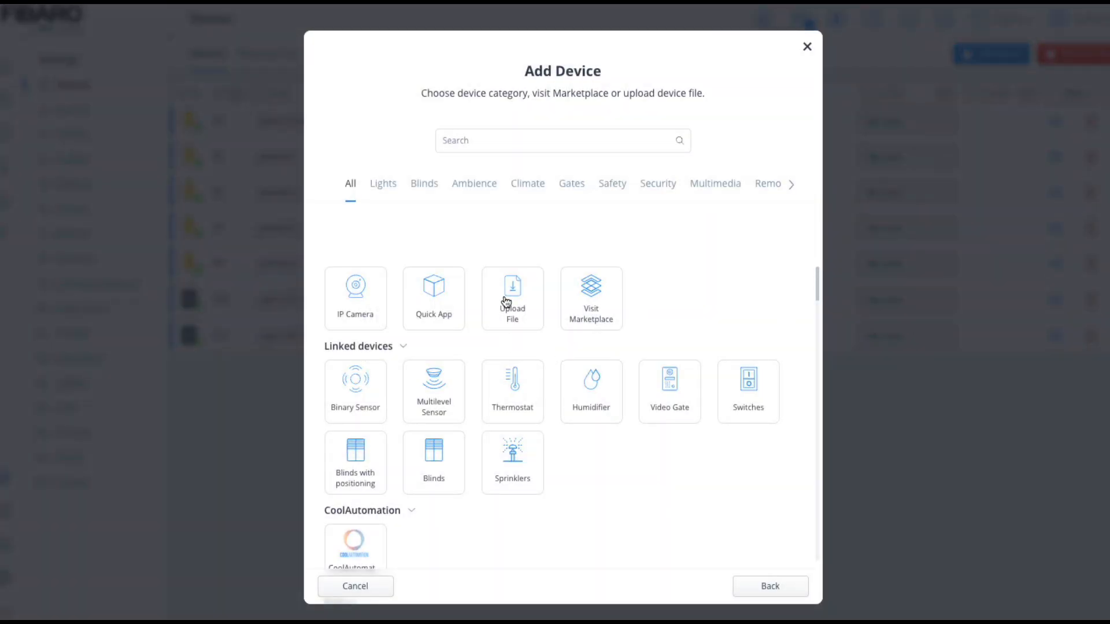
# Step: Upload Sonos_Node_QA.fqax so the device list gains Sonos Node Kitchen (ID 103)
pyautogui.click(512, 299)
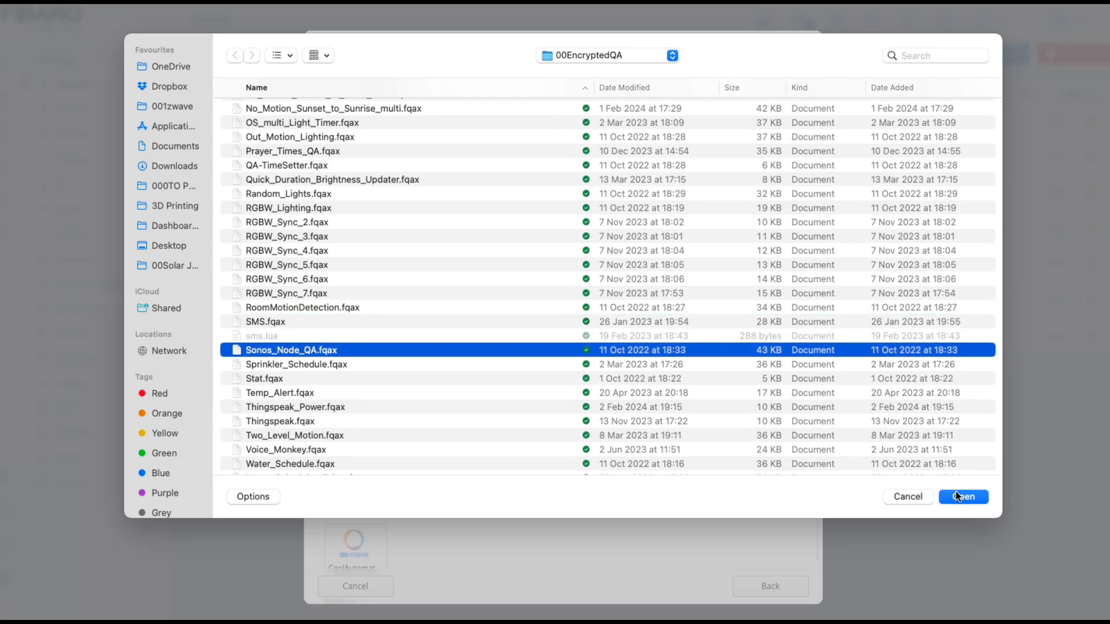
pyautogui.click(963, 496)
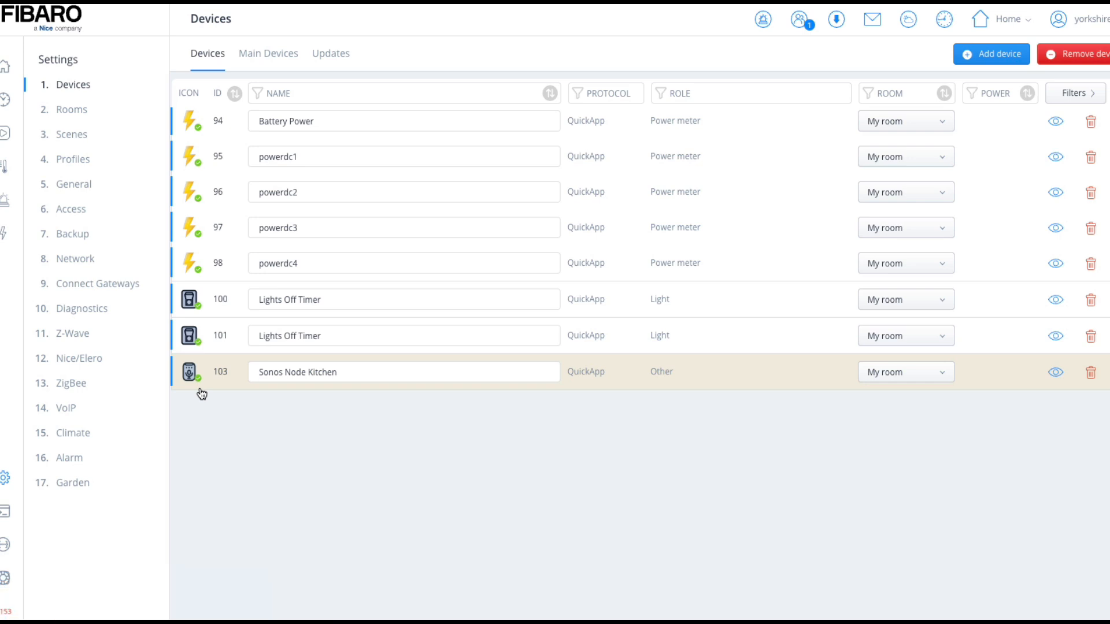
pyautogui.moveTo(549, 393)
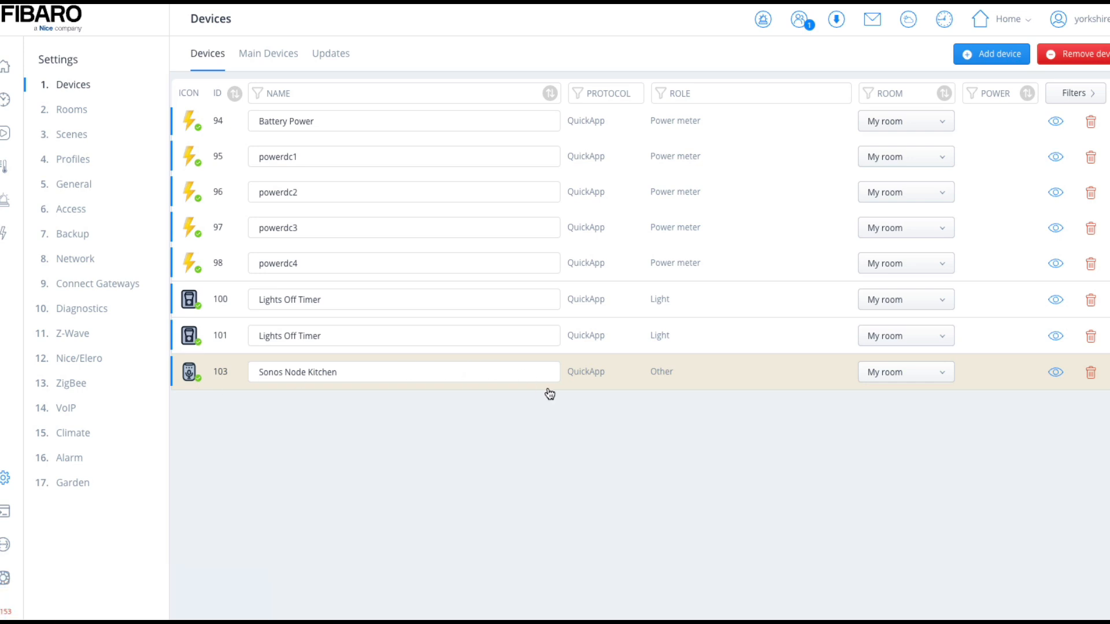
# Step: View Sonos Node Kitchen's variables: zoneName Kitchen, ipAddress 10.0.1.233, playlists, radios, timers
pyautogui.click(297, 371)
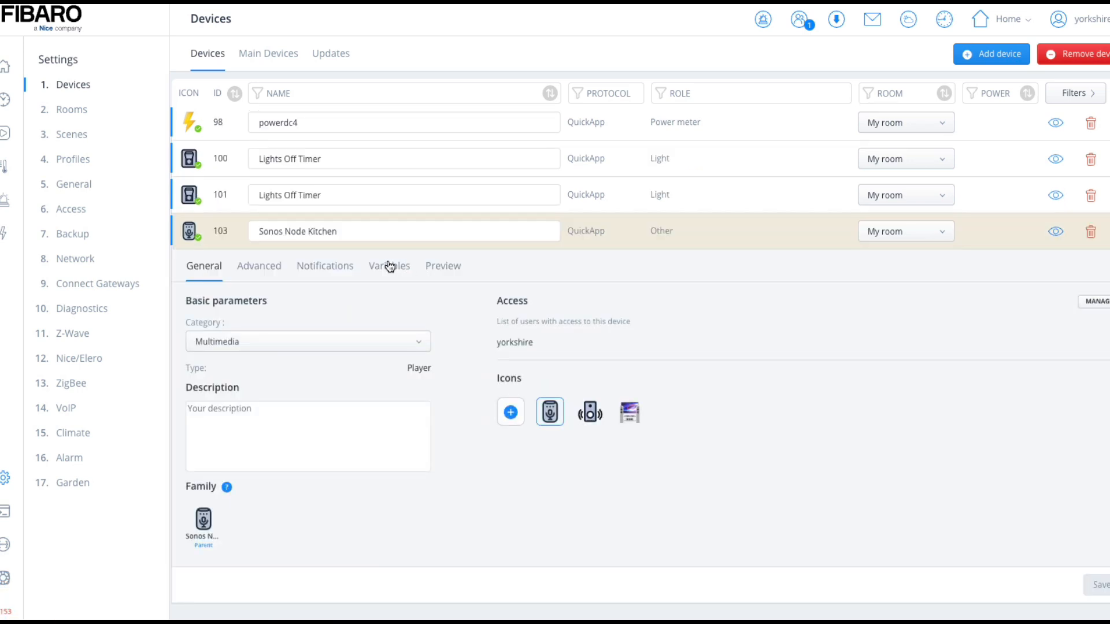
pyautogui.click(389, 266)
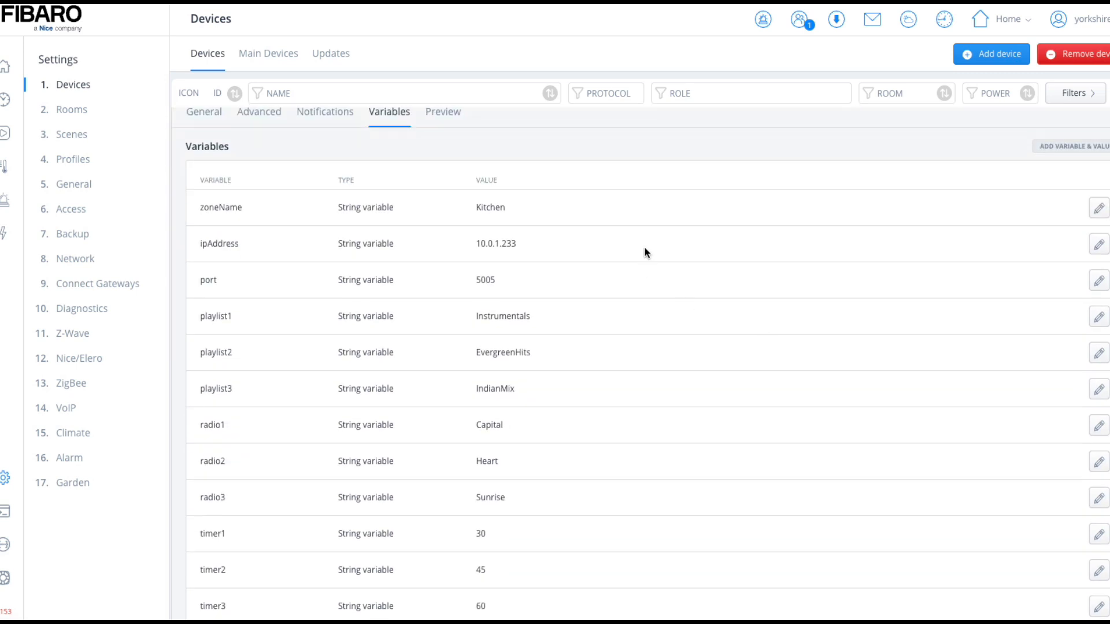
pyautogui.moveTo(489, 262)
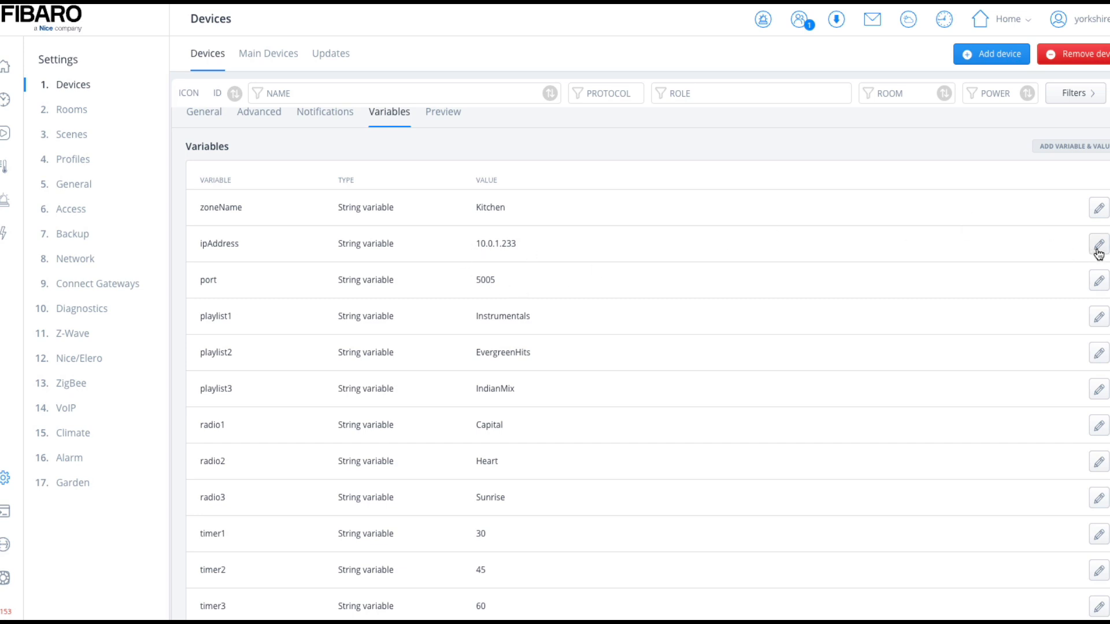
pyautogui.moveTo(1060, 381)
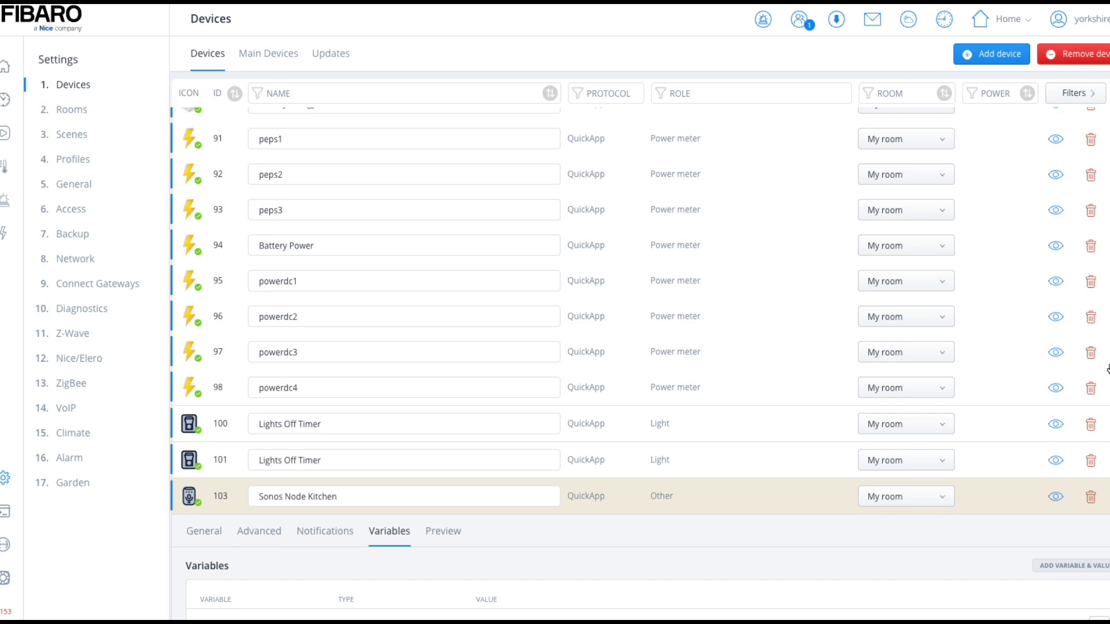
pyautogui.moveTo(579, 317)
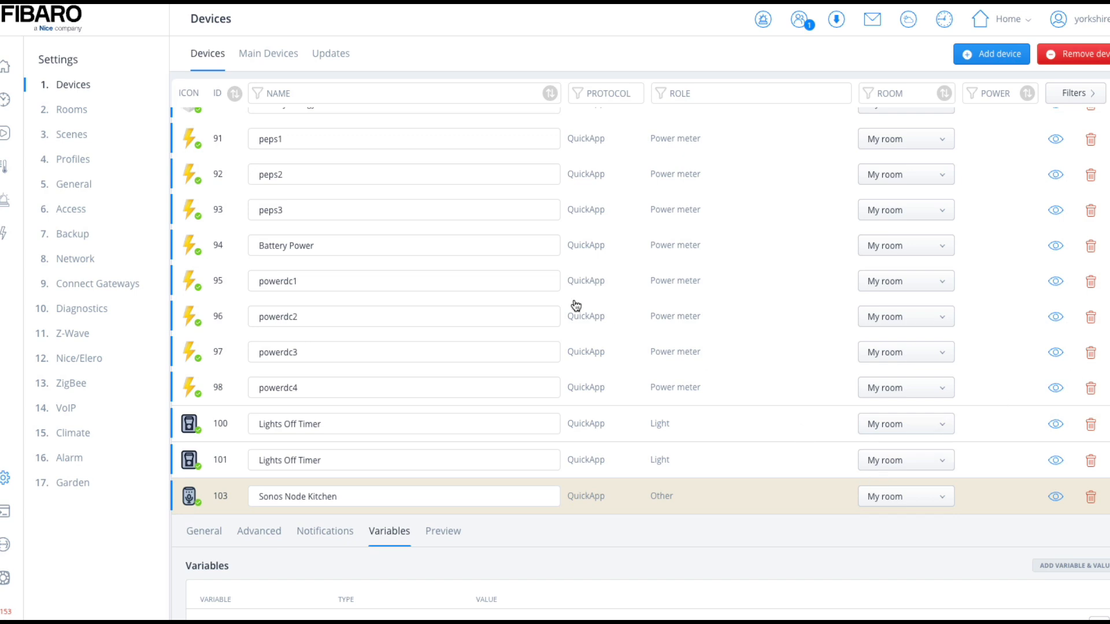
pyautogui.moveTo(410, 118)
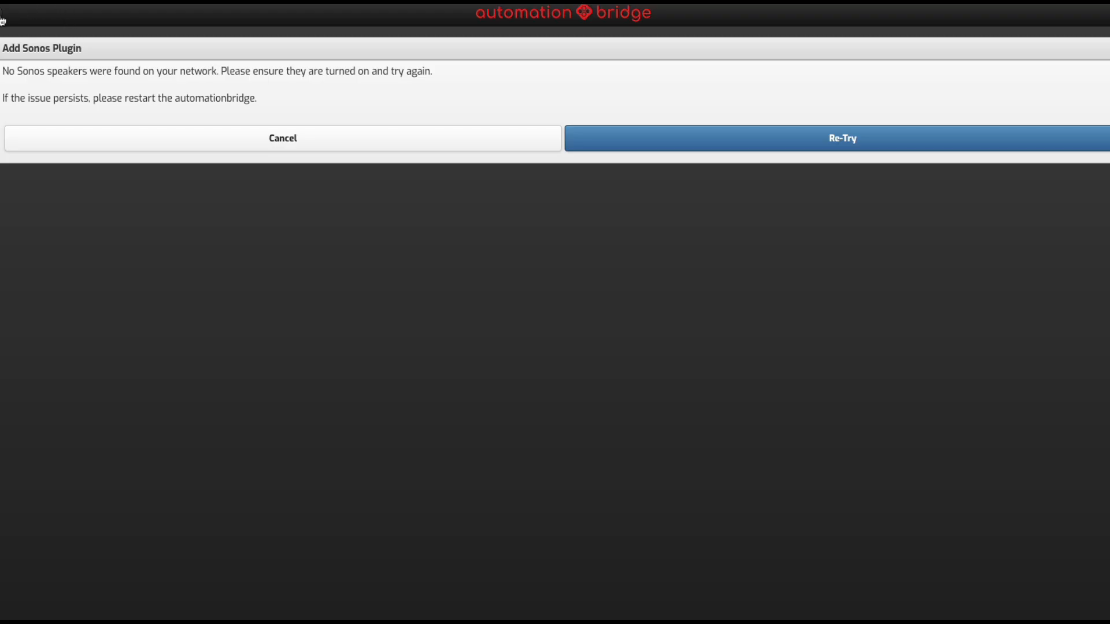
# Step: Cancel the Add Sonos Plugin message after no speakers were found, returning to Automation Bridge home
pyautogui.click(842, 138)
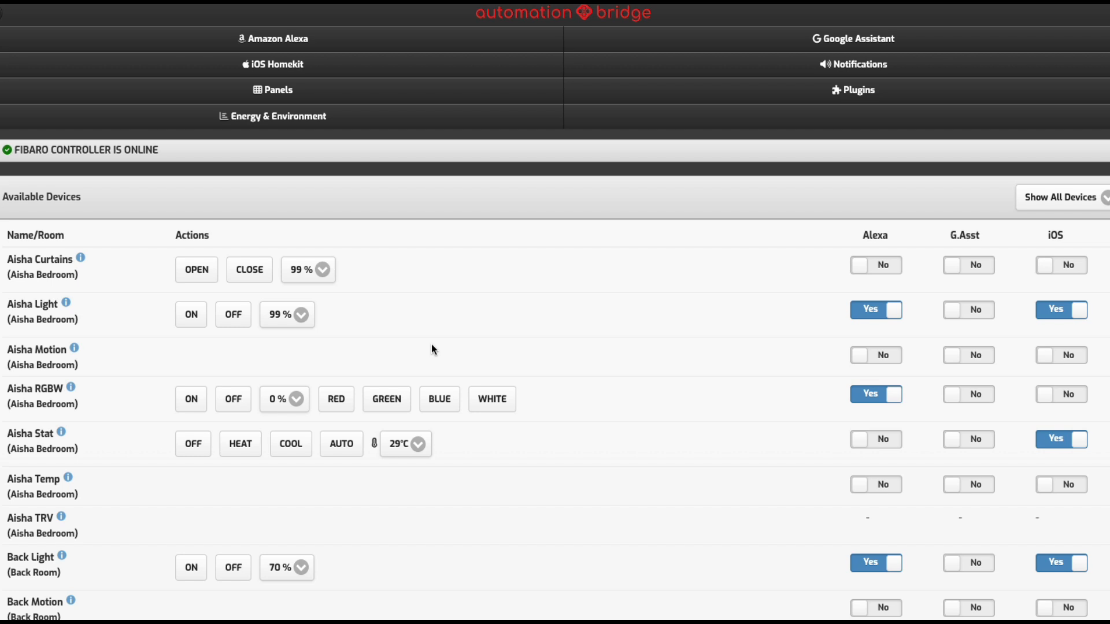
pyautogui.moveTo(565, 326)
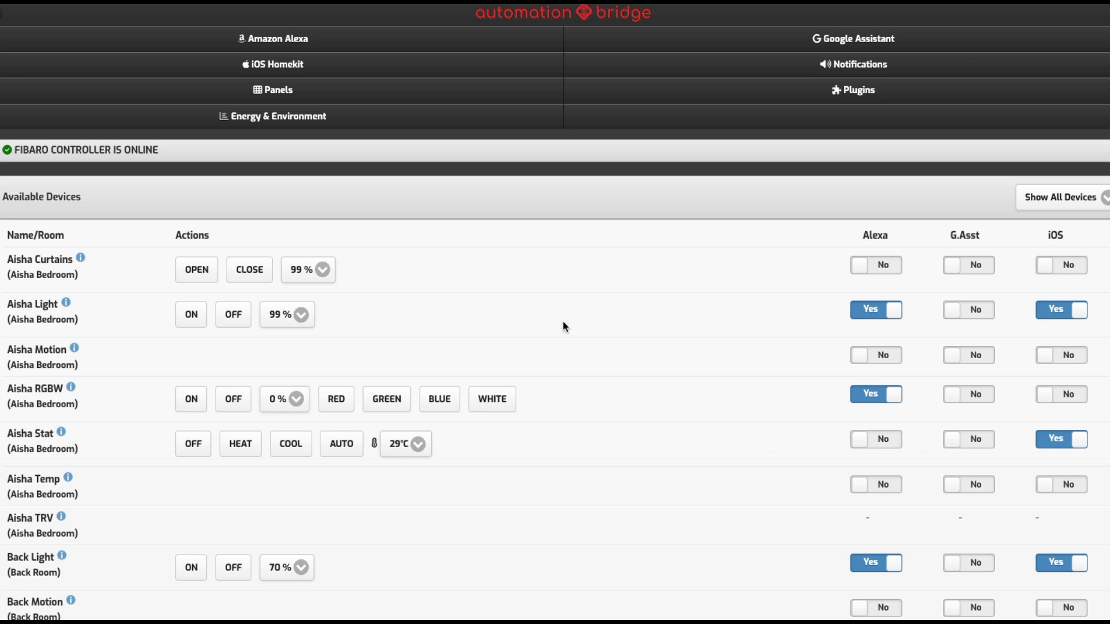